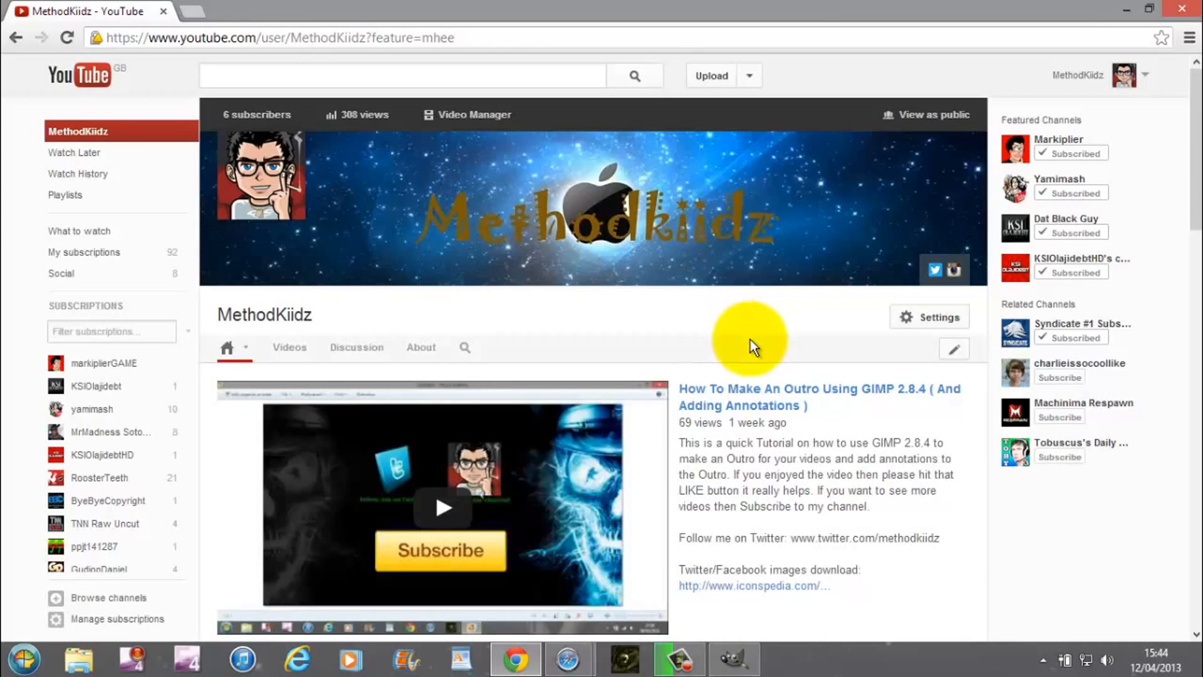
{"action": "mouse_move", "coordinate": [735, 328]}
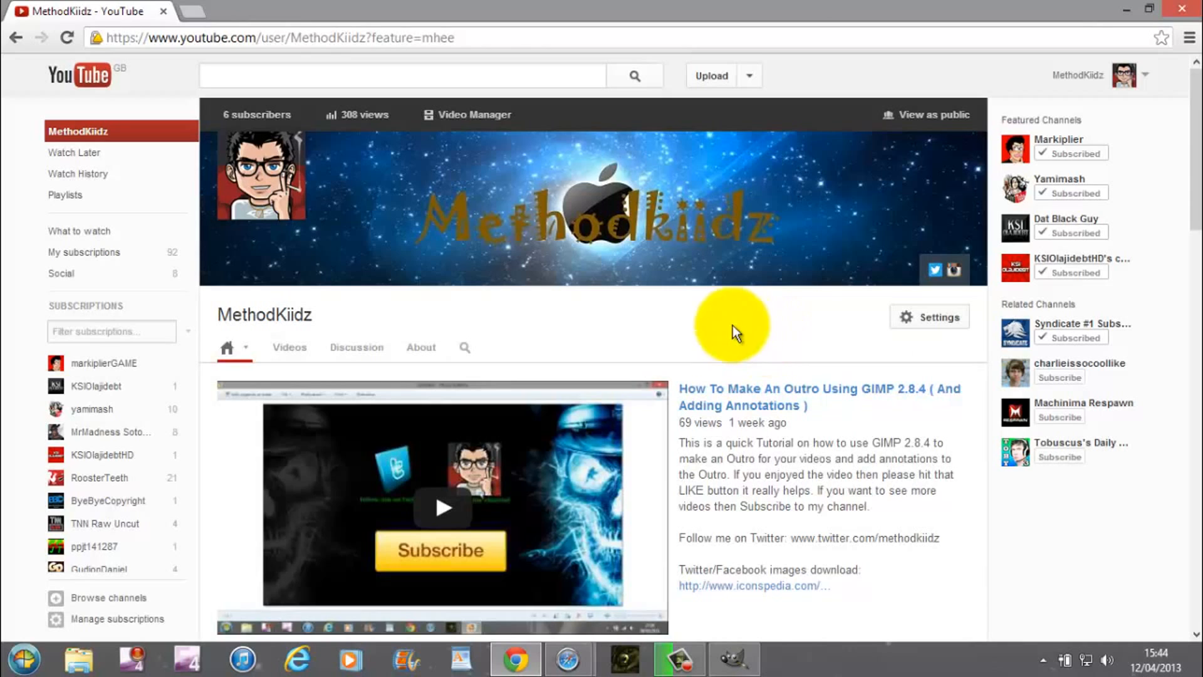
{"action": "mouse_move", "coordinate": [695, 208]}
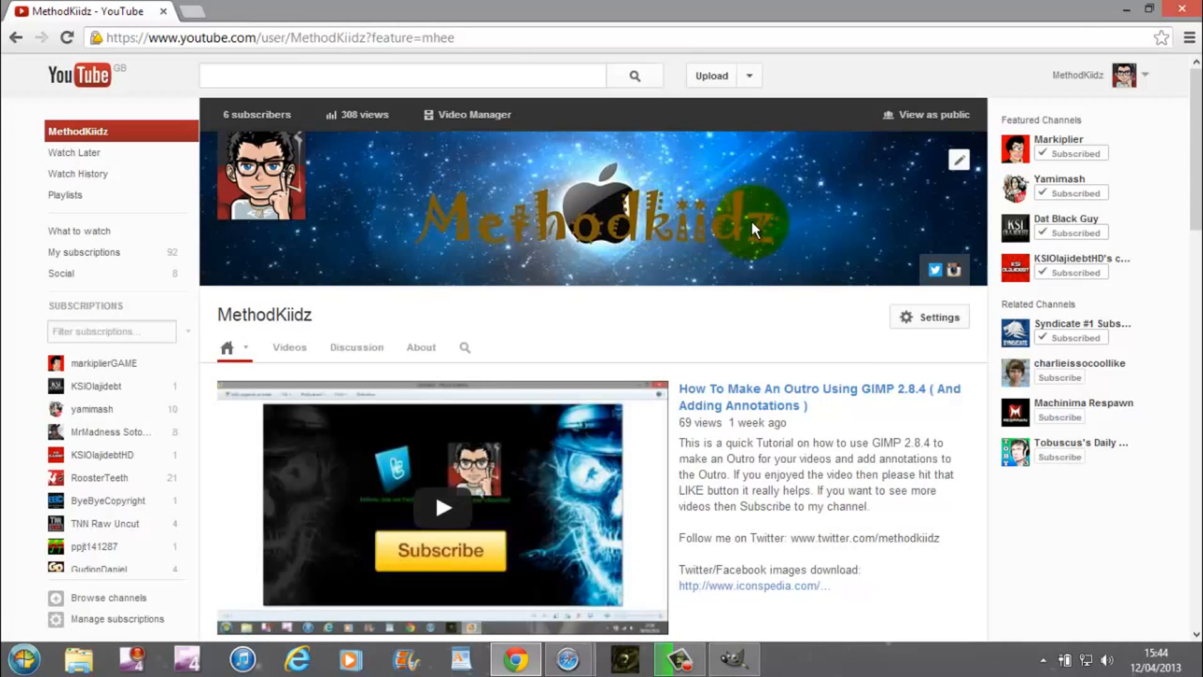
{"action": "mouse_move", "coordinate": [852, 219]}
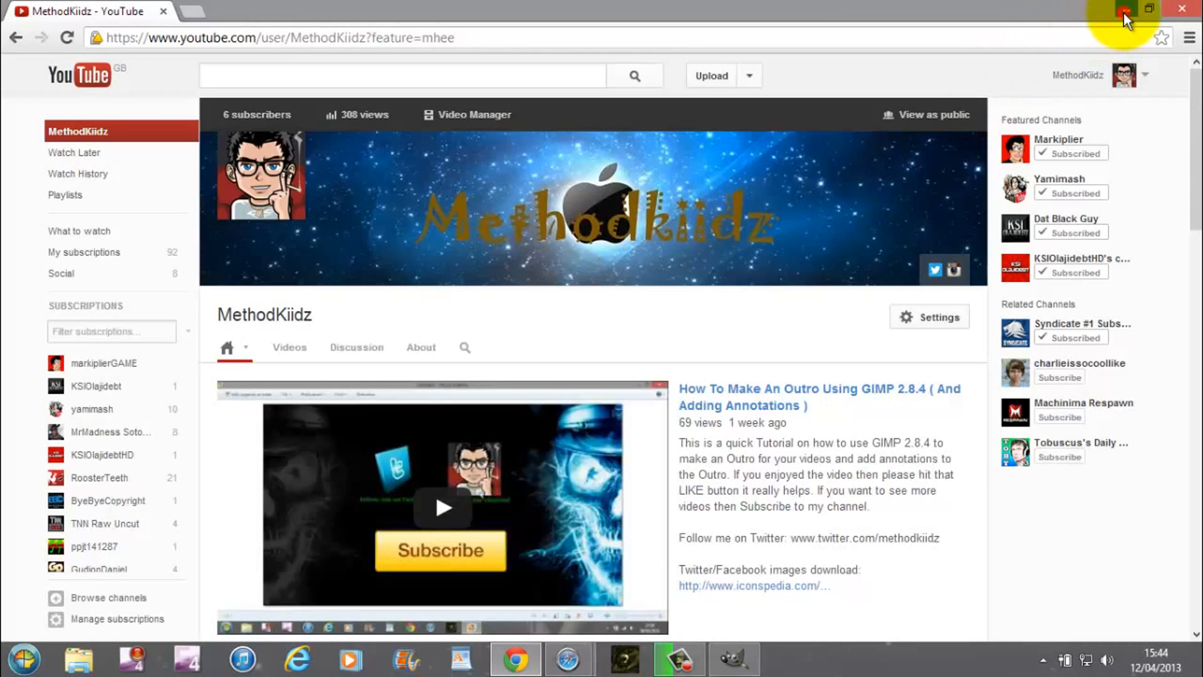
Minimize the browser and create a new 2120 × 1192 px blank image in GIMP
{"action": "left_click", "coordinate": [1125, 9]}
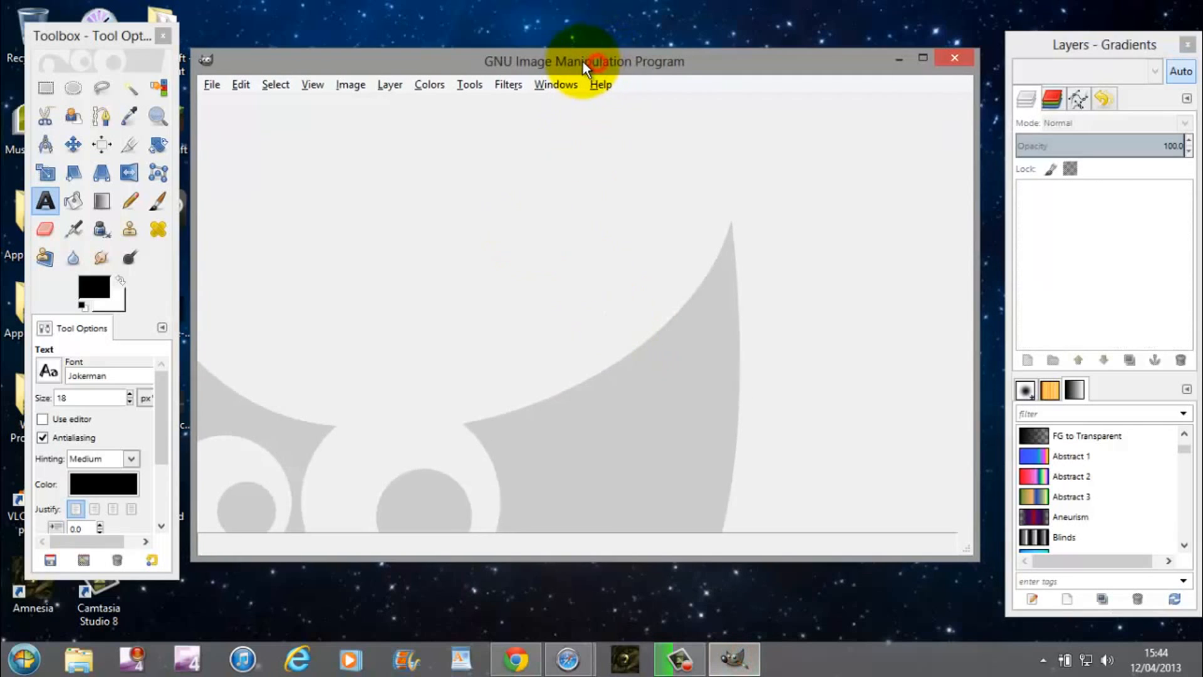
{"action": "left_click_drag", "start_coordinate": [585, 62], "coordinate": [591, 52]}
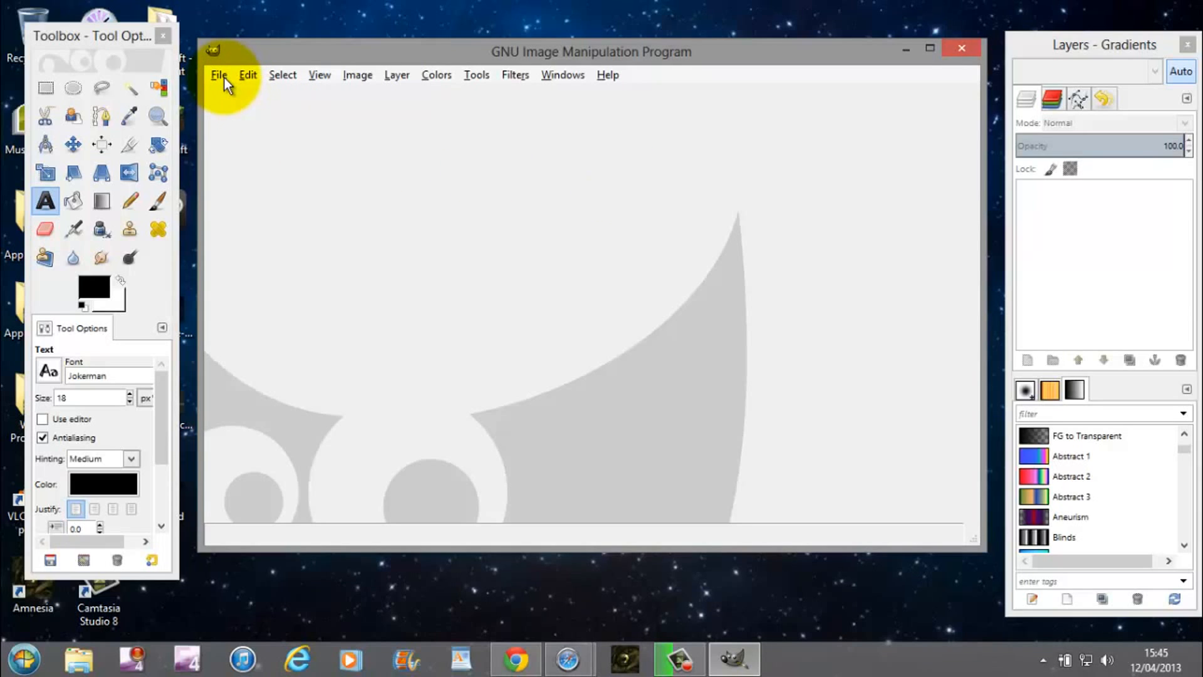
{"action": "left_click", "coordinate": [219, 75]}
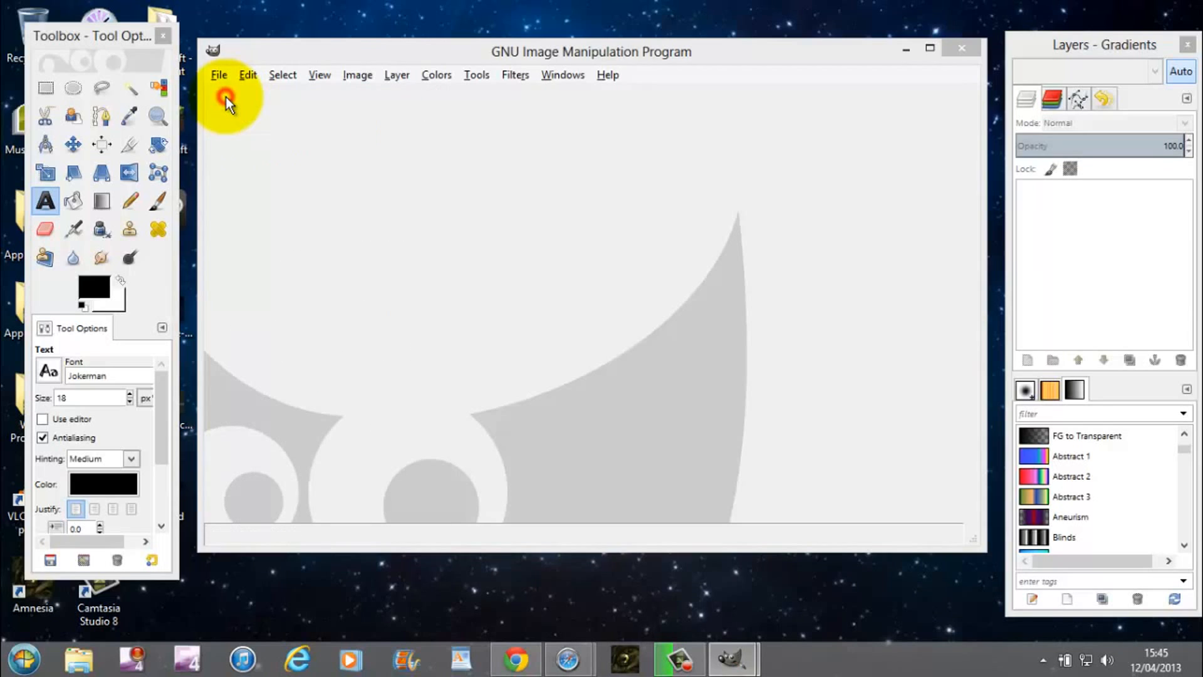
{"action": "left_click", "coordinate": [219, 75]}
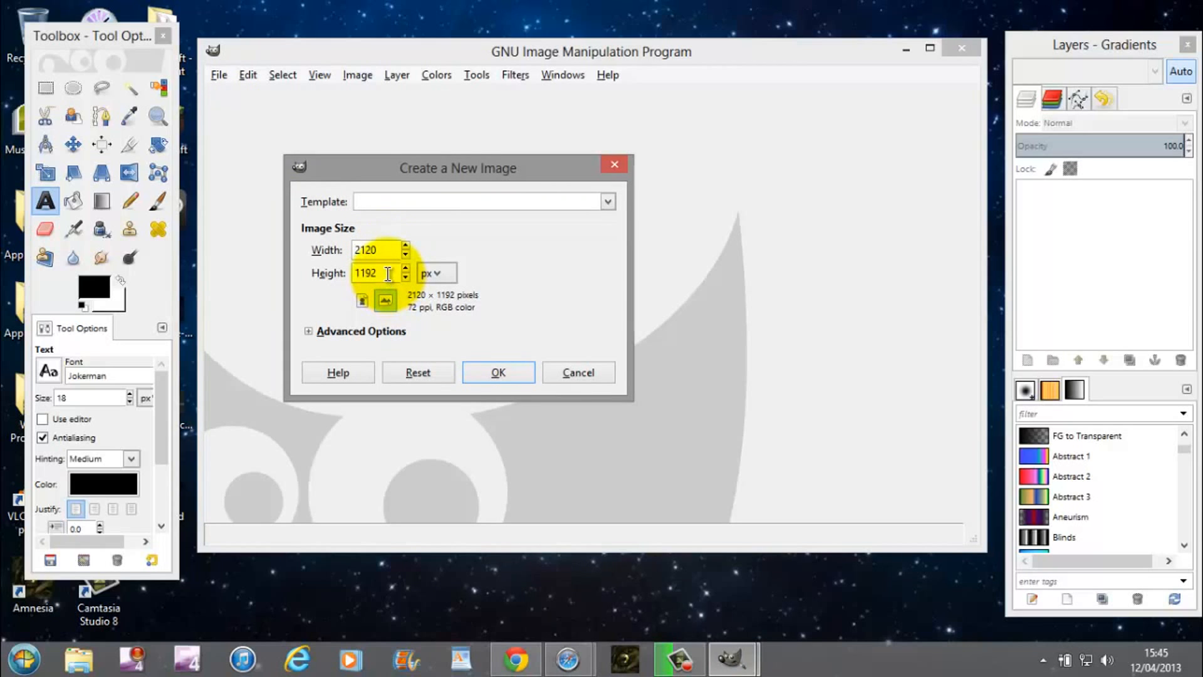
{"action": "left_click", "coordinate": [497, 372]}
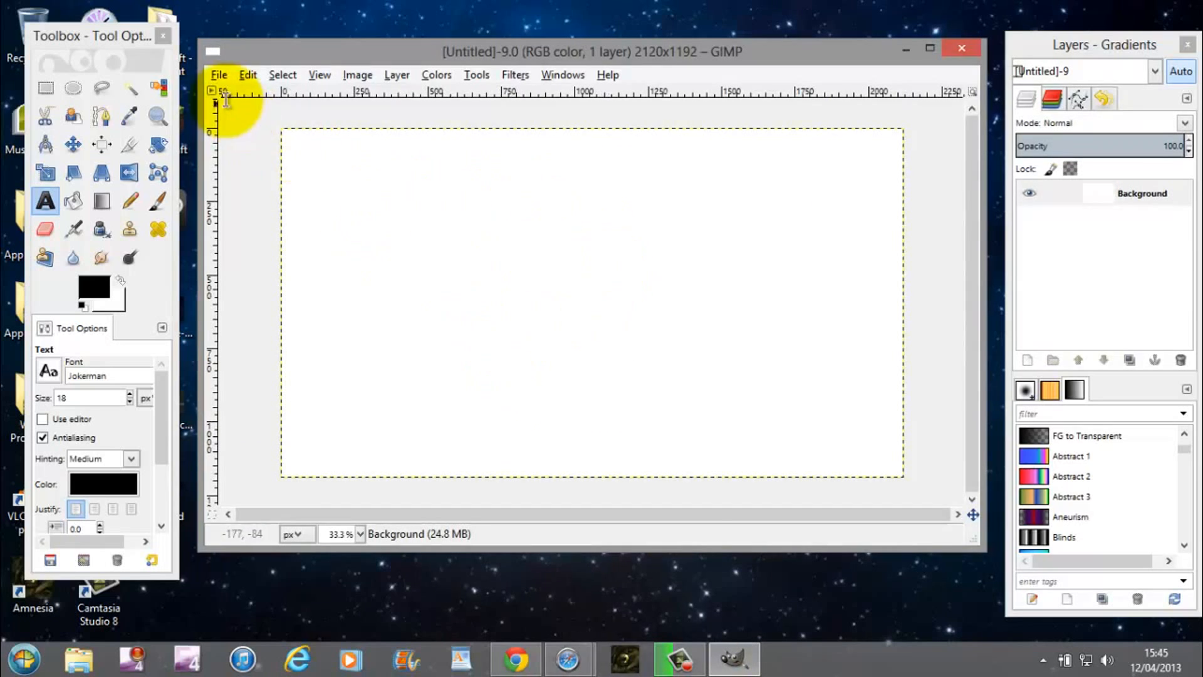
Add ws-space-apple-logo1.jpg from the Desktop as a layer above the white background
{"action": "left_click", "coordinate": [219, 74]}
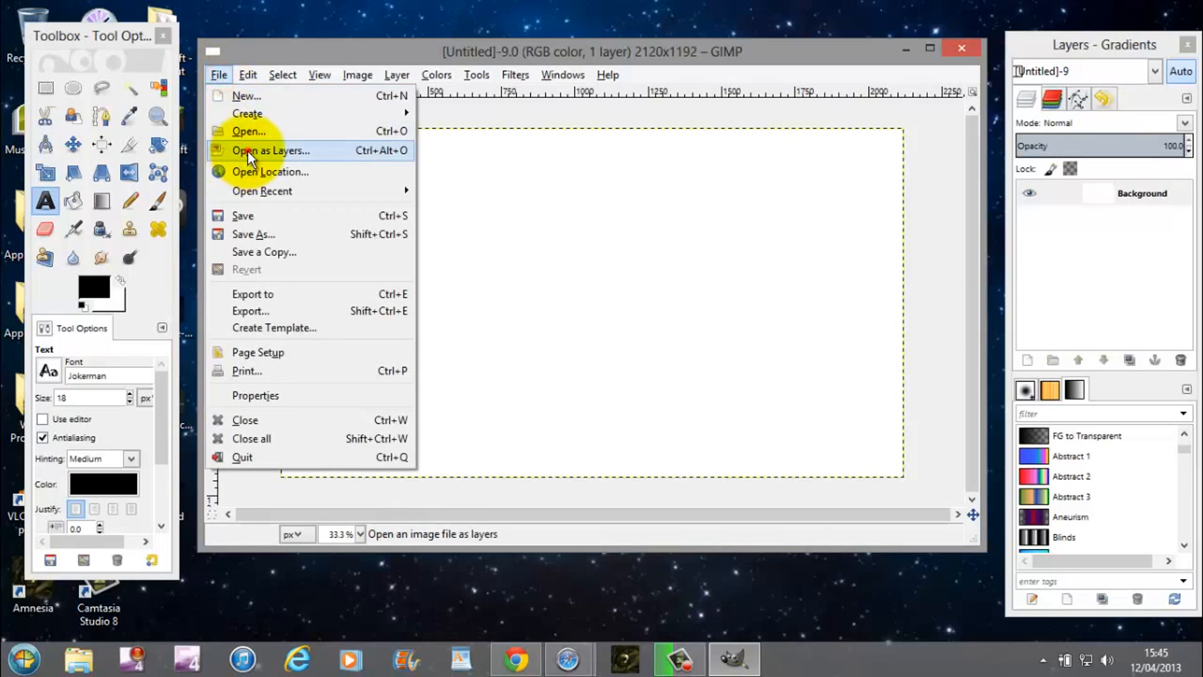
{"action": "left_click", "coordinate": [249, 130]}
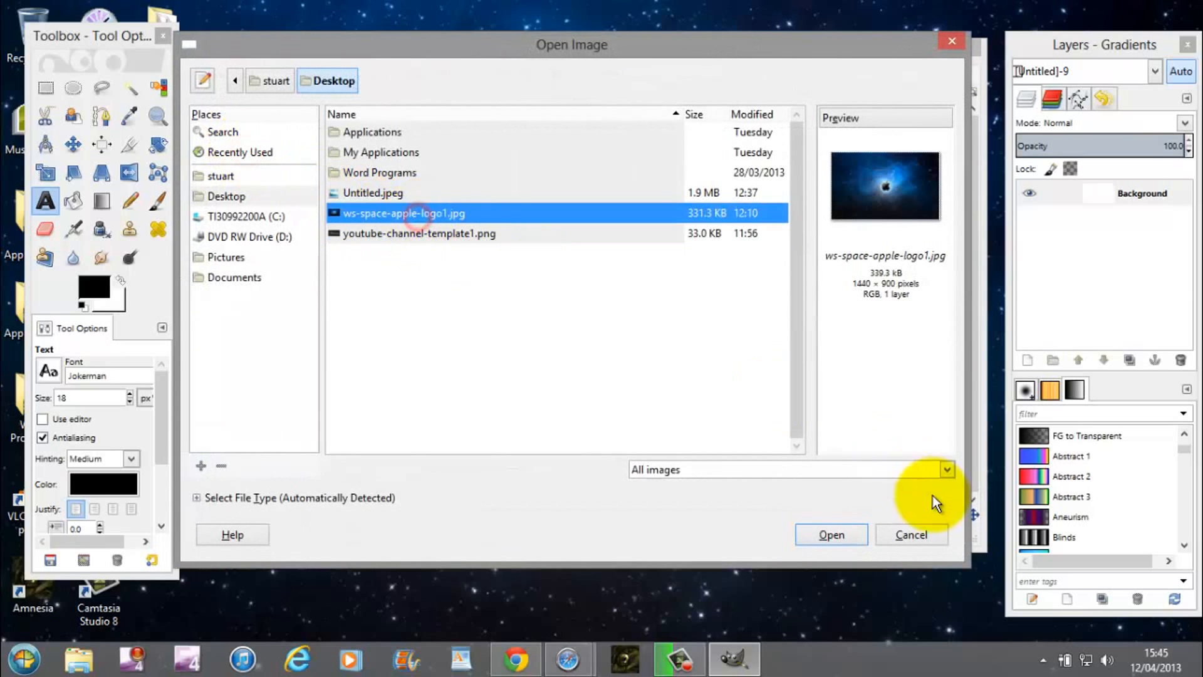
{"action": "left_click", "coordinate": [831, 534]}
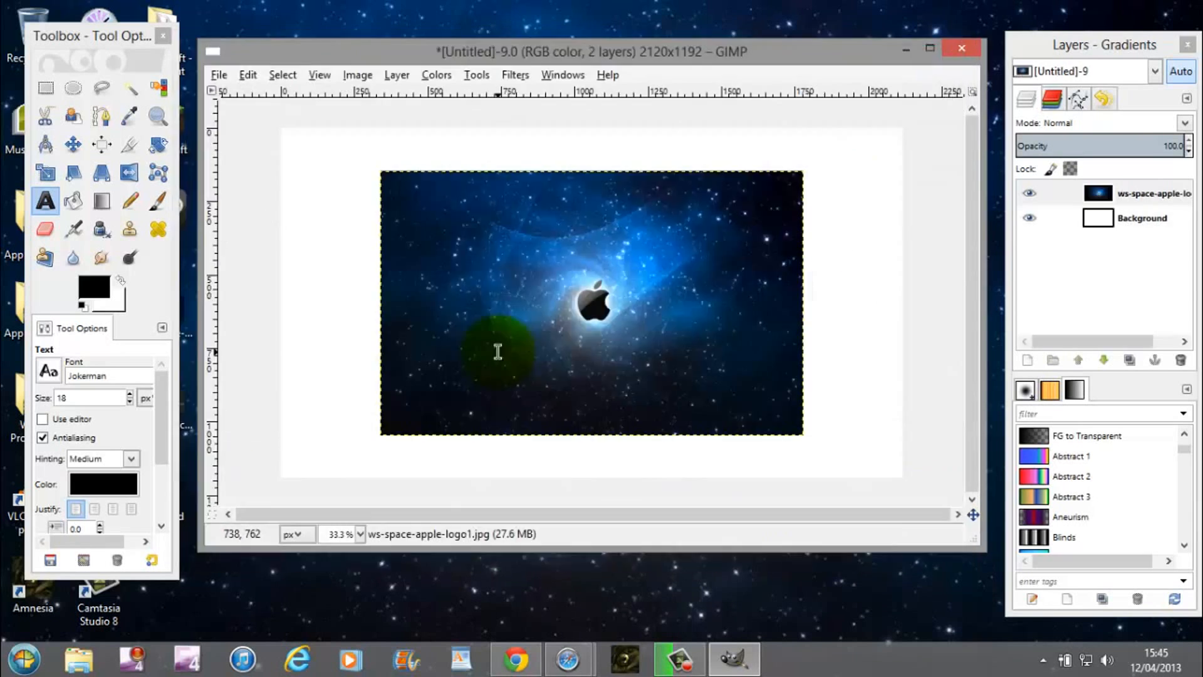
{"action": "left_click_drag", "start_coordinate": [497, 352], "coordinate": [515, 309]}
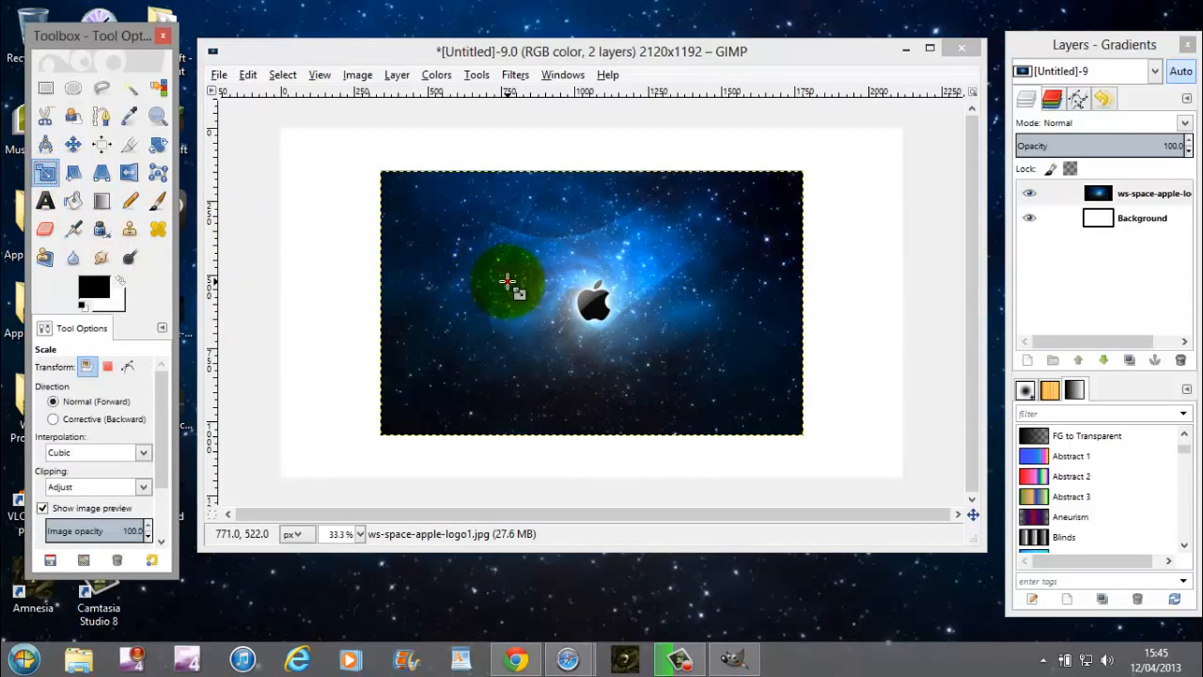
Scale the space picture layer to 2120 × 1192 pixels
{"action": "left_click", "coordinate": [507, 284]}
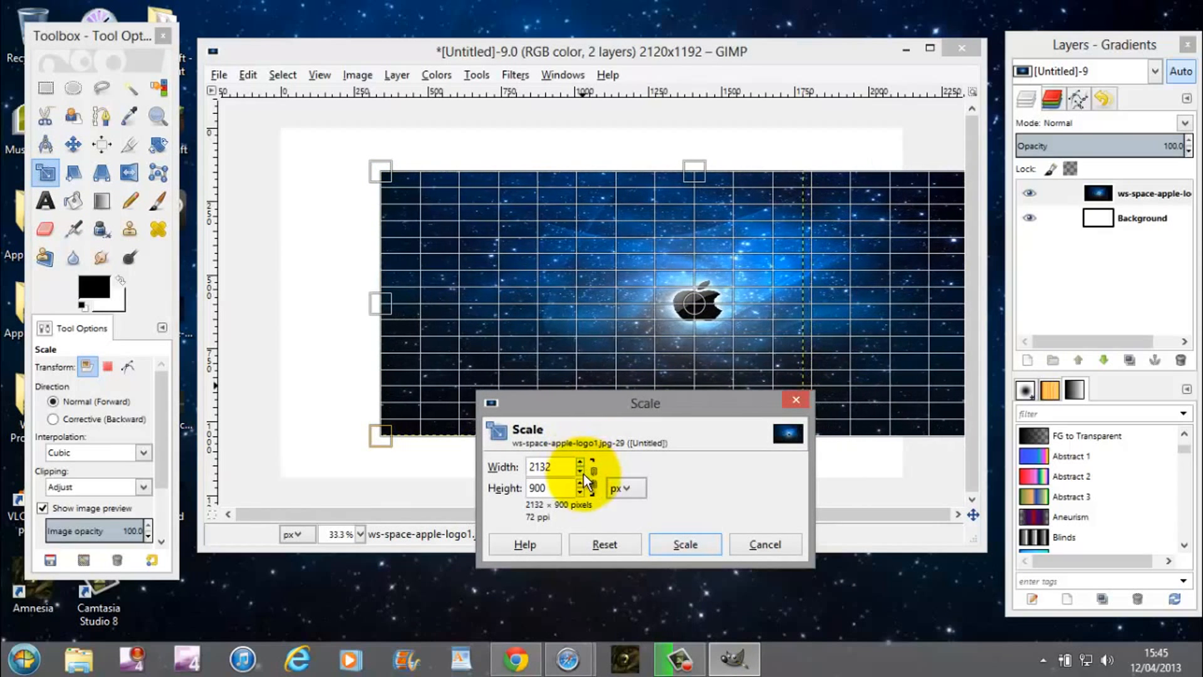
{"action": "left_click", "coordinate": [581, 471]}
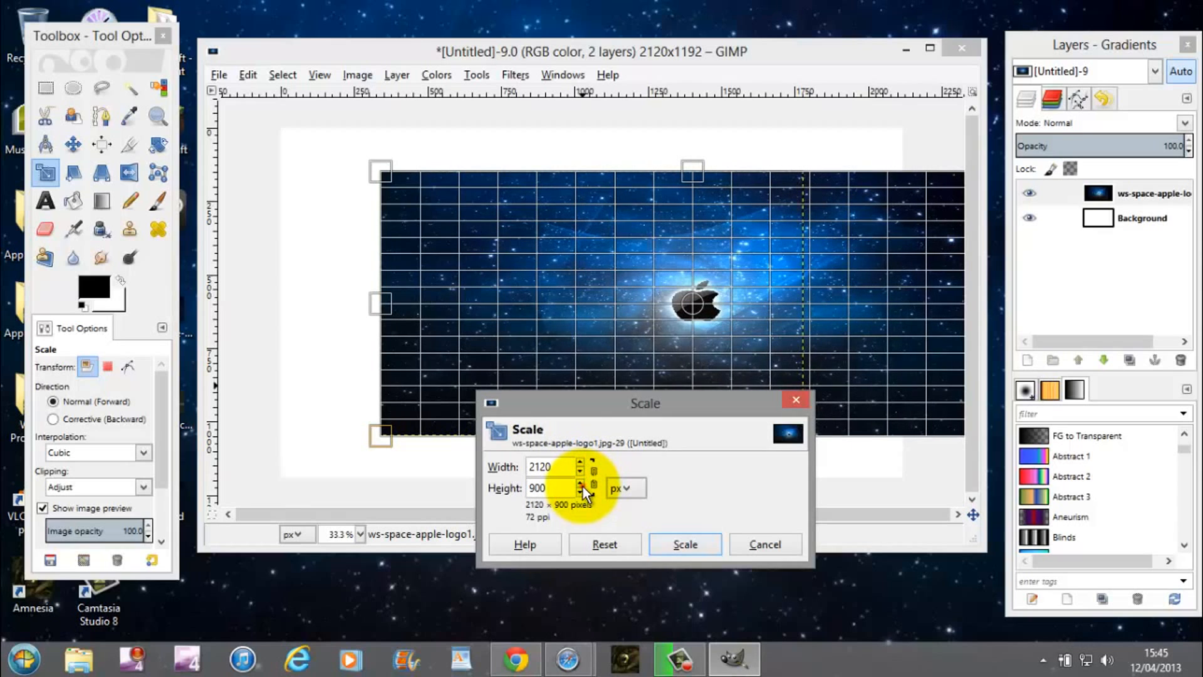
{"action": "left_click", "coordinate": [581, 483]}
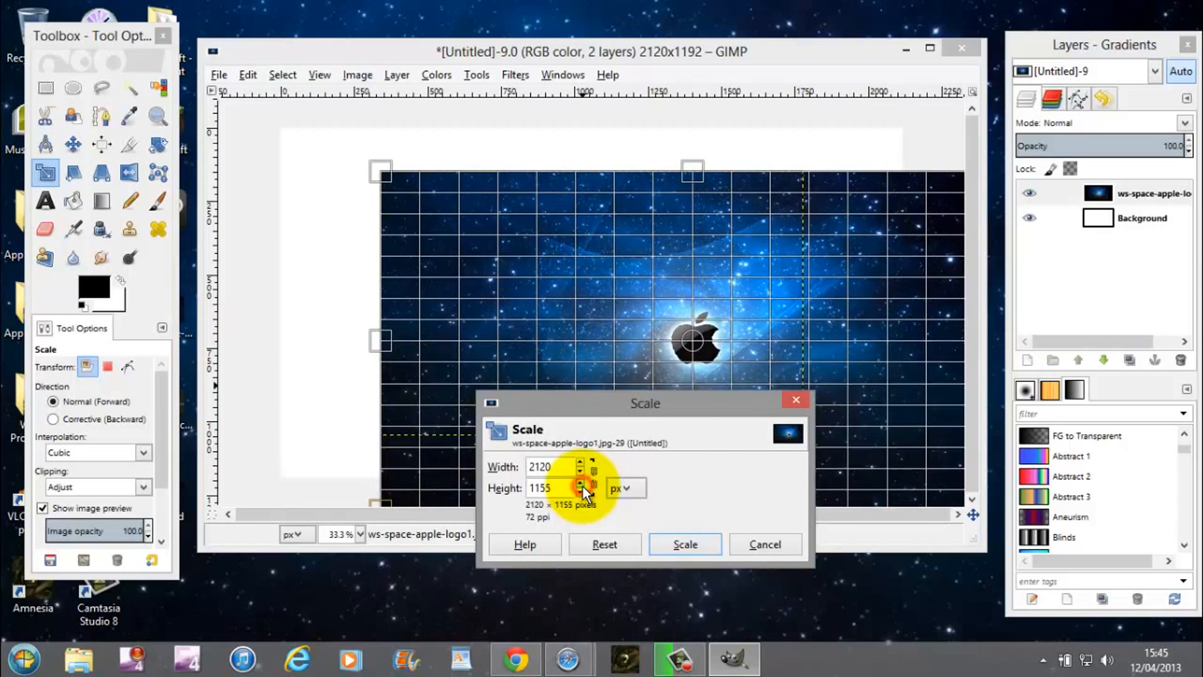
{"action": "left_click", "coordinate": [581, 483]}
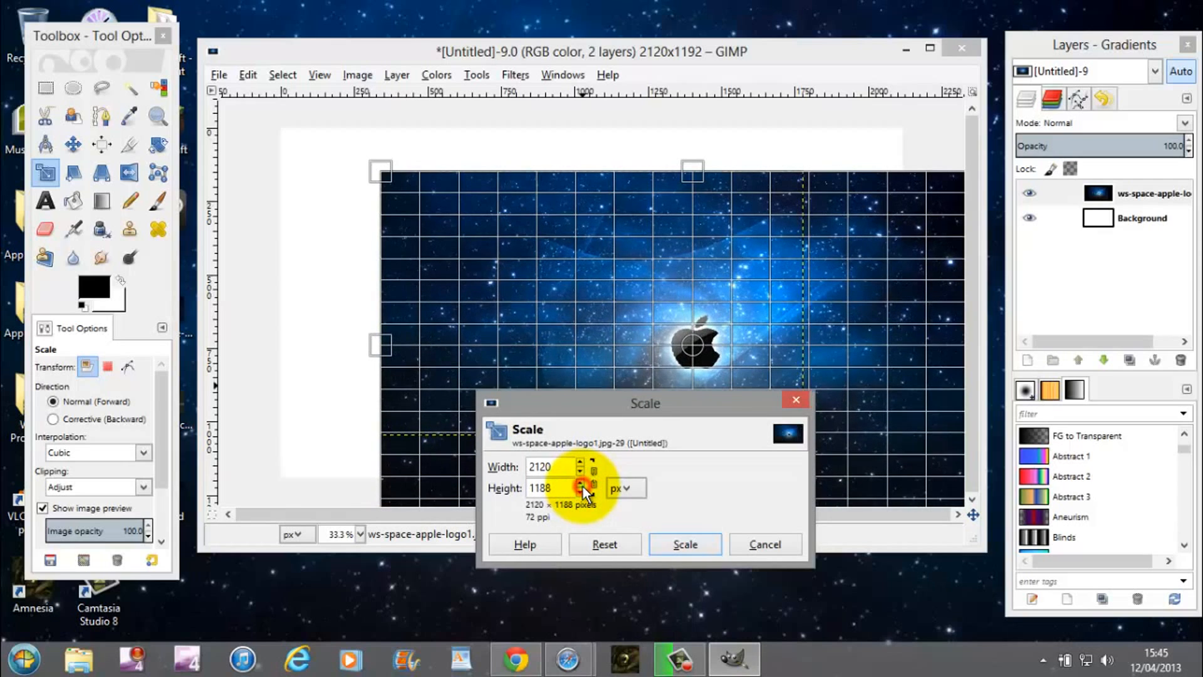
{"action": "left_click", "coordinate": [581, 483]}
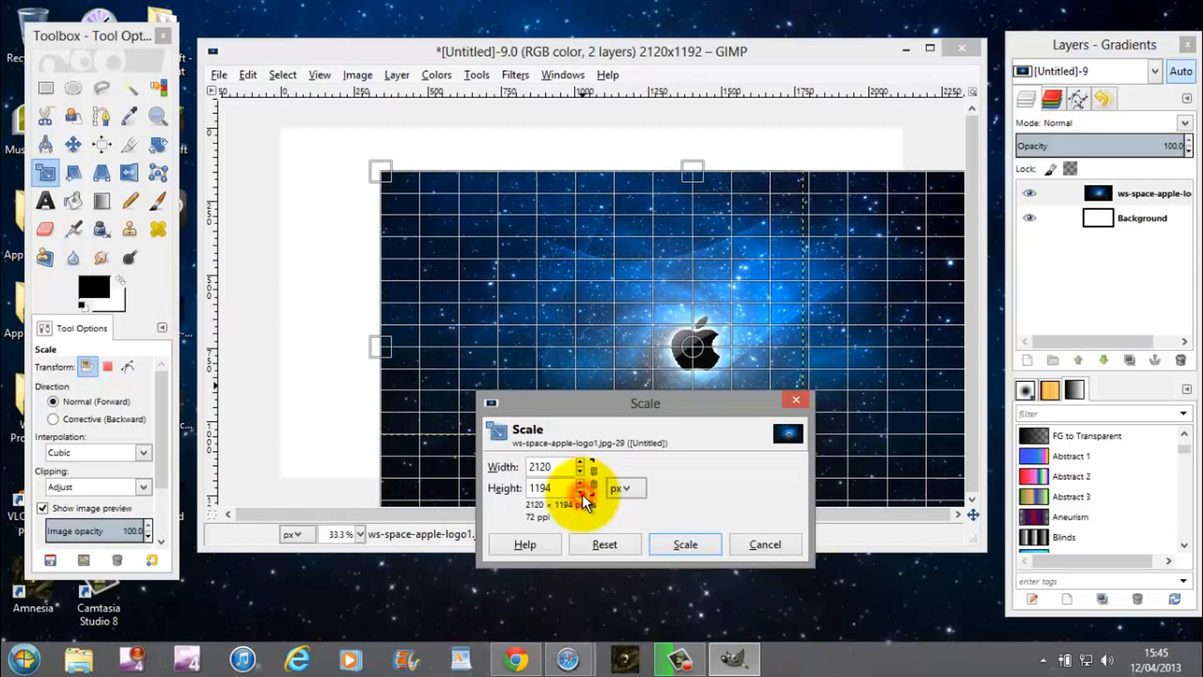
{"action": "left_click", "coordinate": [683, 544]}
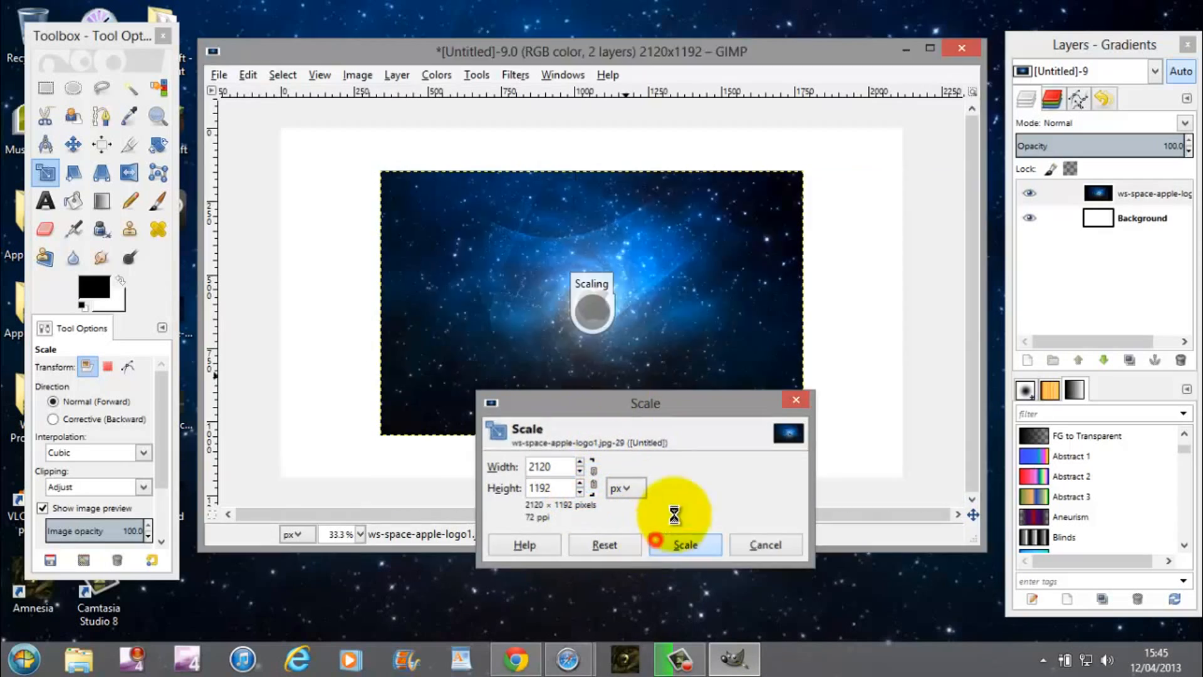
{"action": "left_click", "coordinate": [684, 545]}
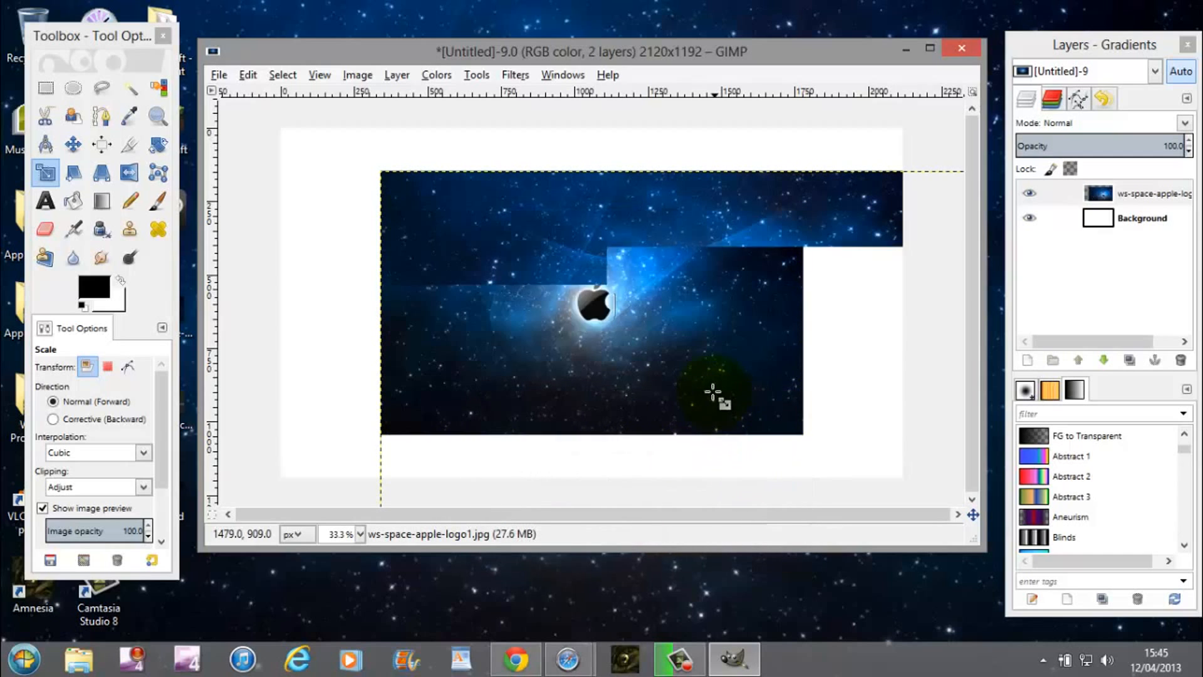
Move the scaled space picture so its edges line up with the canvas
{"action": "left_click", "coordinate": [72, 144]}
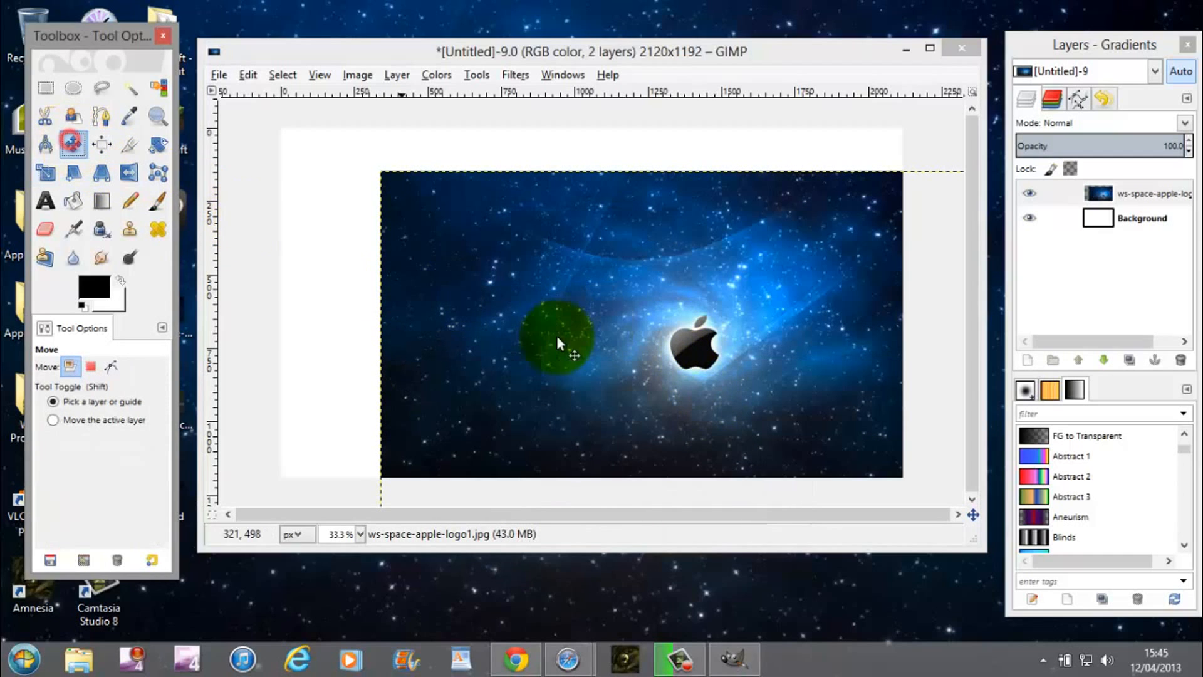
{"action": "left_click_drag", "start_coordinate": [558, 343], "coordinate": [495, 318]}
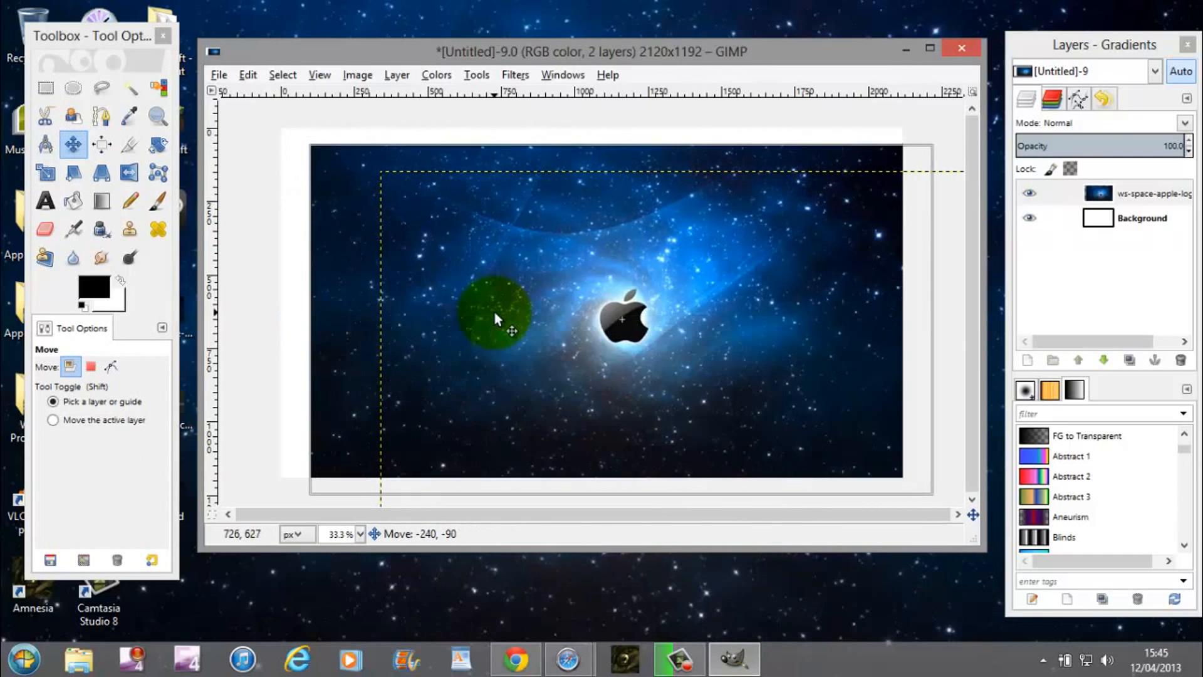
{"action": "left_click_drag", "start_coordinate": [495, 319], "coordinate": [464, 299]}
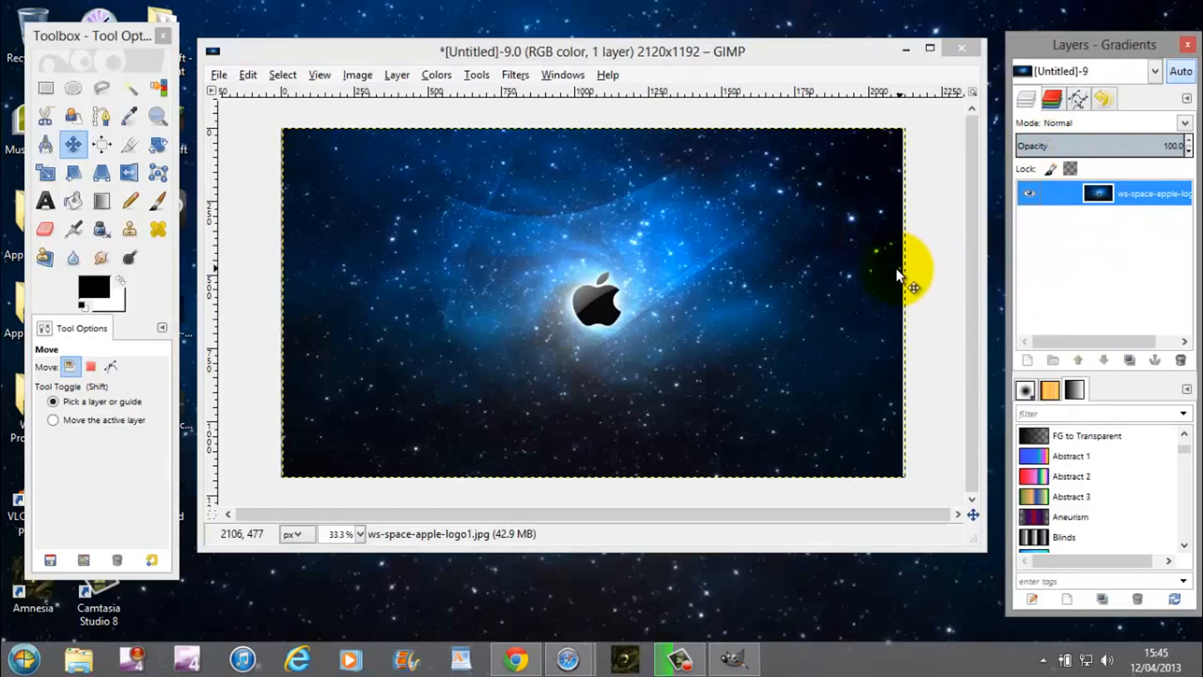
{"action": "left_click_drag", "start_coordinate": [906, 273], "coordinate": [499, 303]}
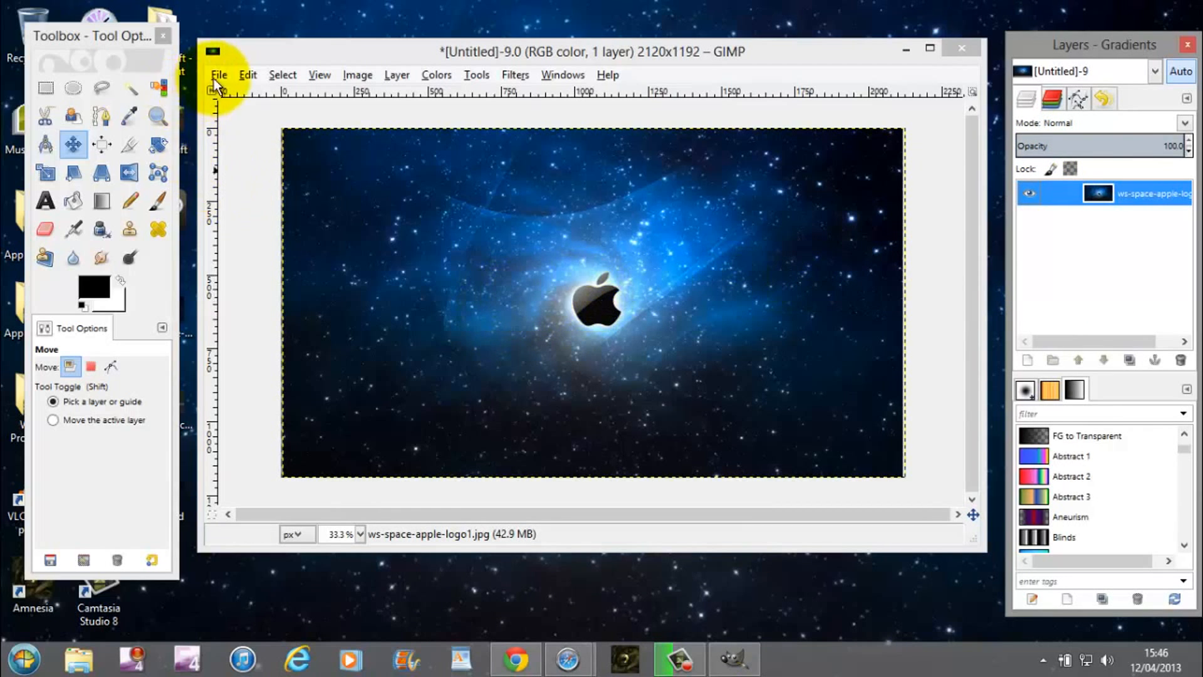
Open youtube-channel-template1.png from the Desktop as a layer over the space picture
{"action": "left_click", "coordinate": [220, 75]}
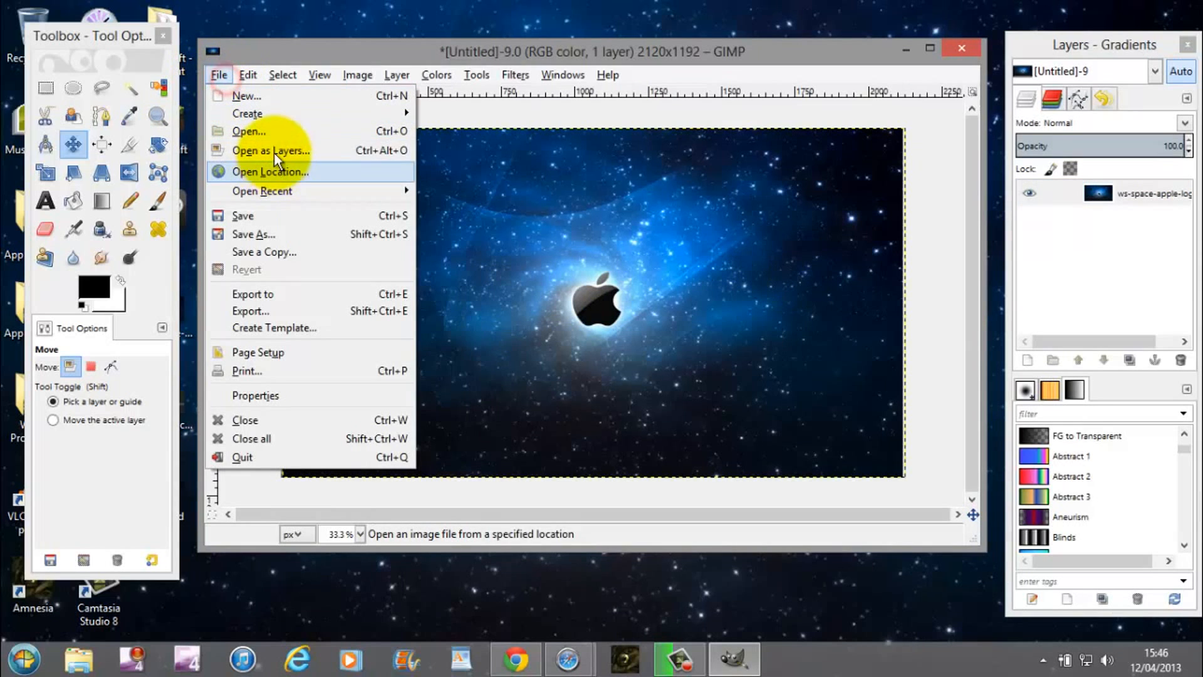
{"action": "left_click", "coordinate": [248, 130]}
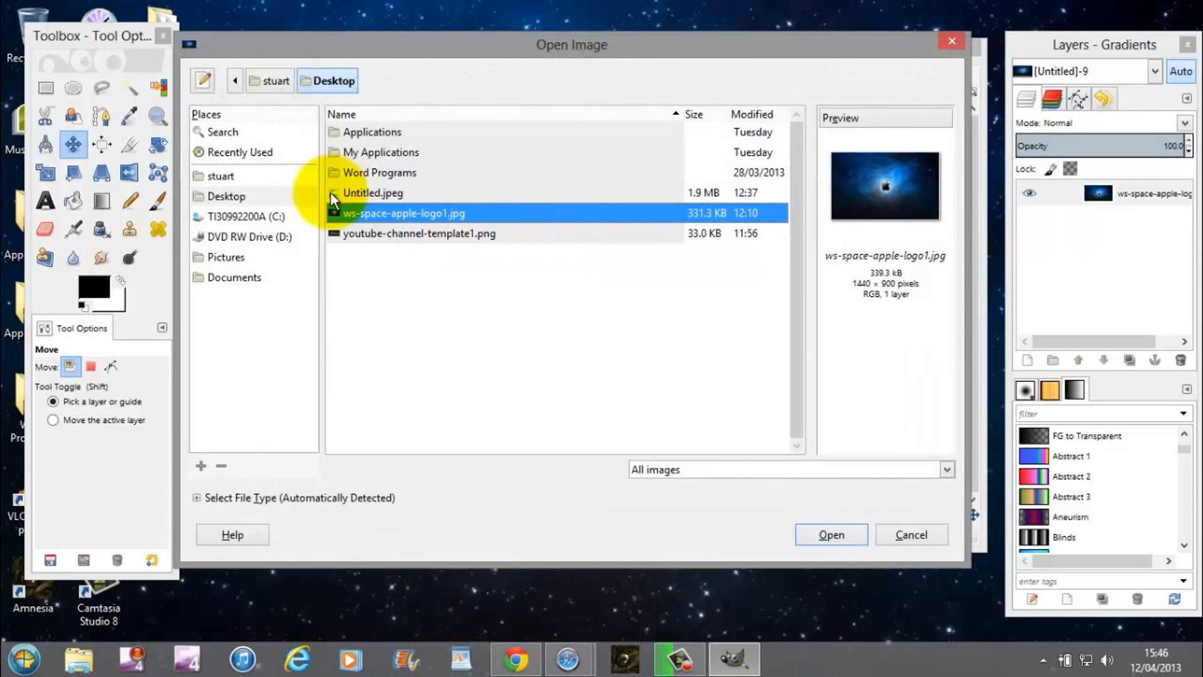
{"action": "left_click", "coordinate": [420, 233]}
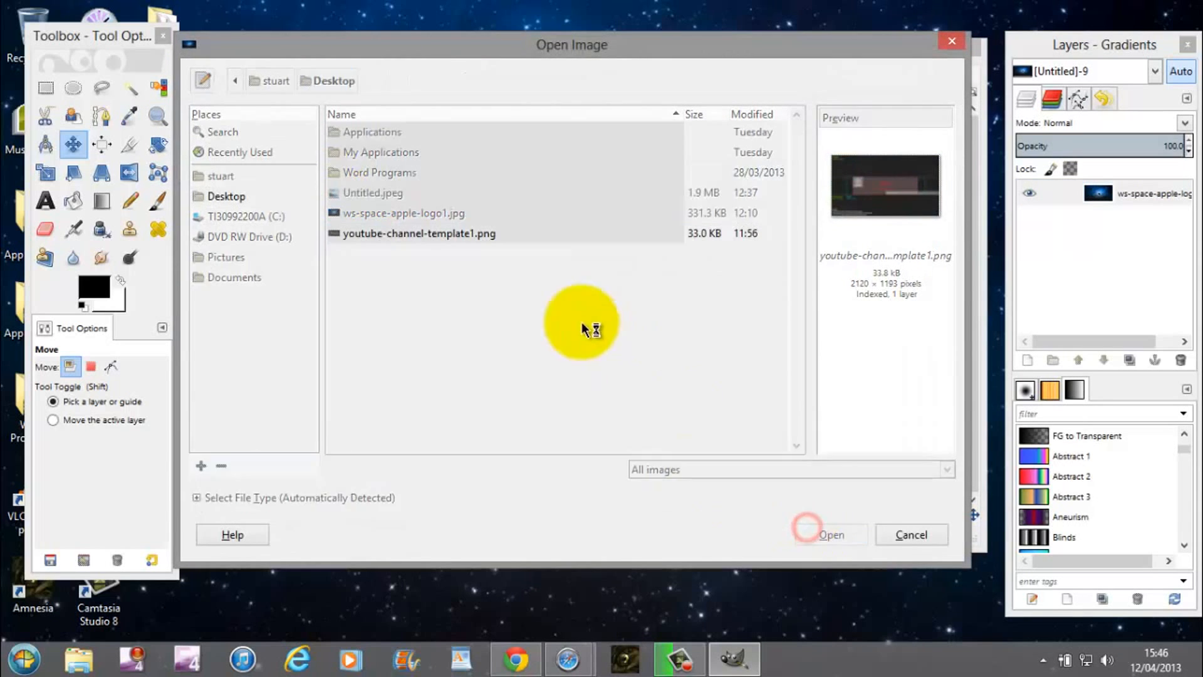
{"action": "left_click", "coordinate": [830, 534]}
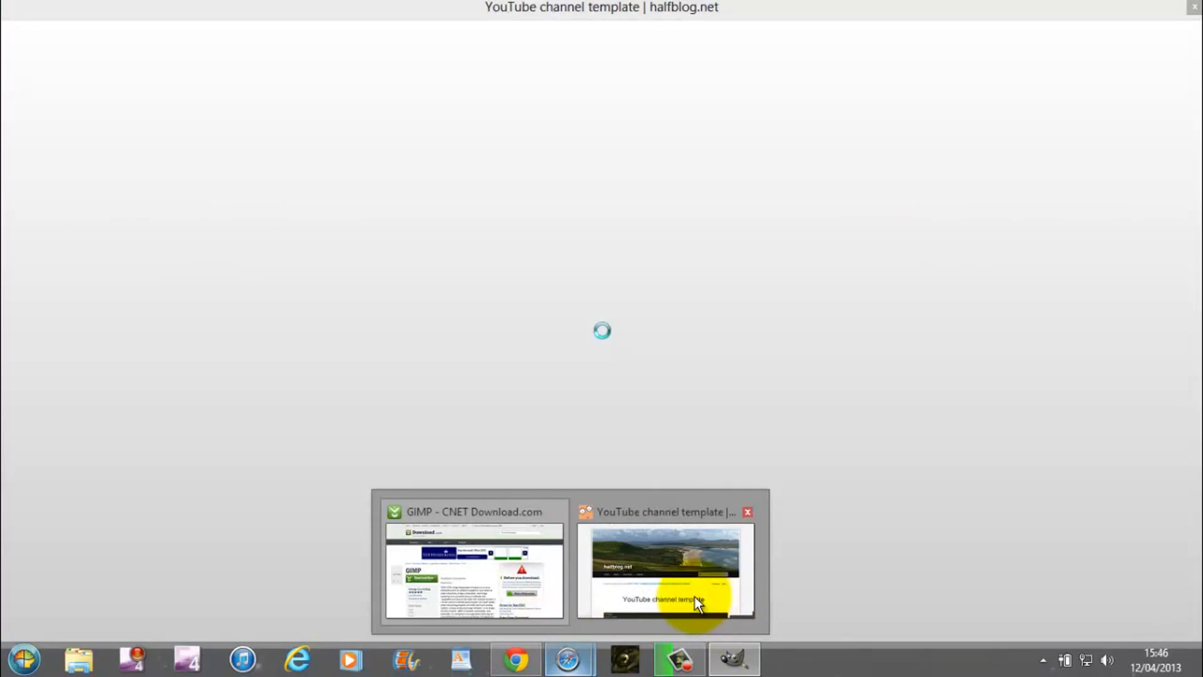
Return to Google Images and enlarge halfblog.net's 2120 × 1193 channel template preview
{"action": "left_click", "coordinate": [665, 568]}
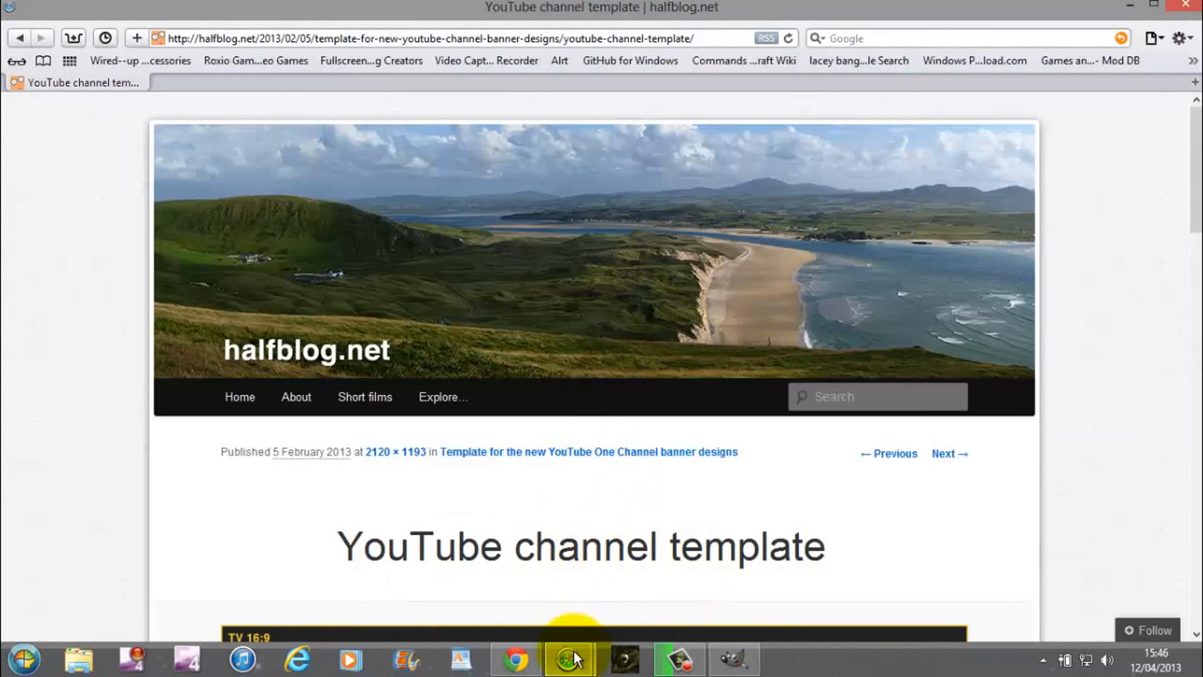
{"action": "left_click", "coordinate": [20, 38]}
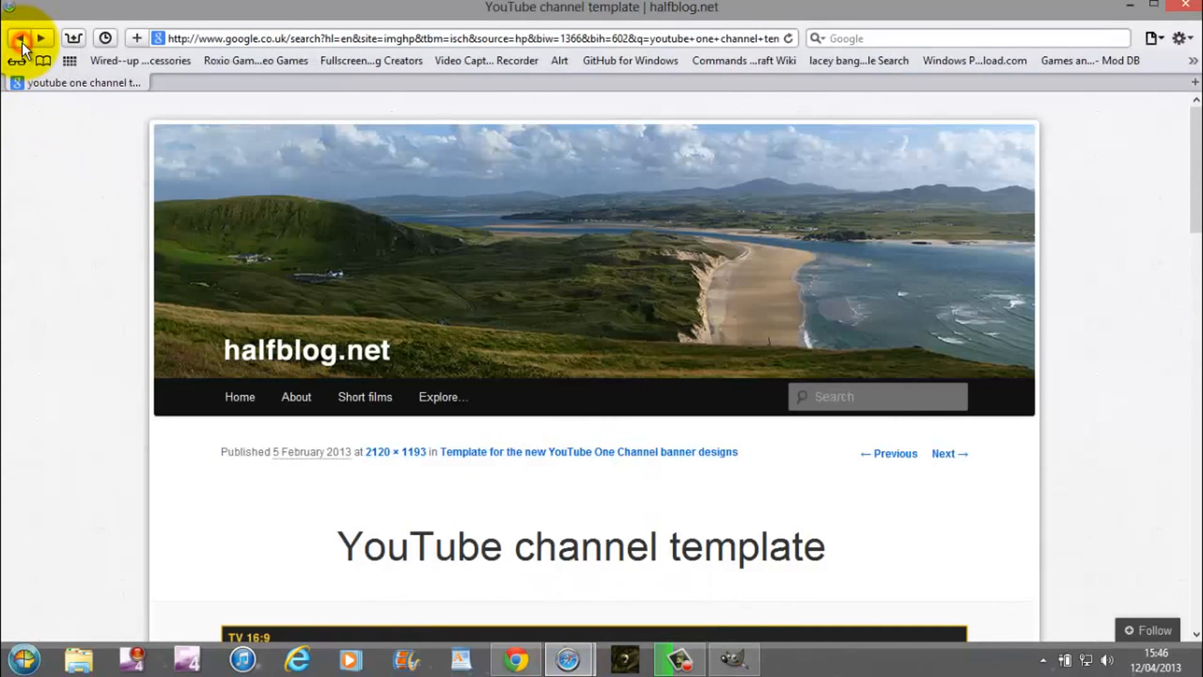
{"action": "left_click", "coordinate": [20, 38]}
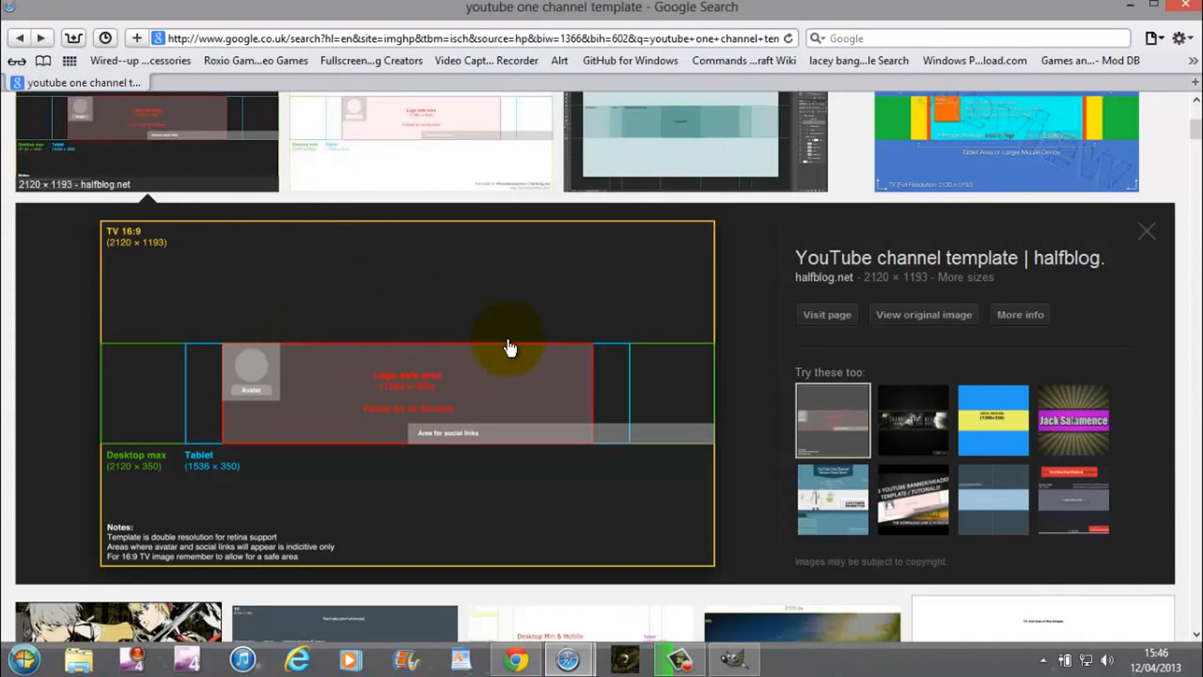
{"action": "mouse_move", "coordinate": [826, 319]}
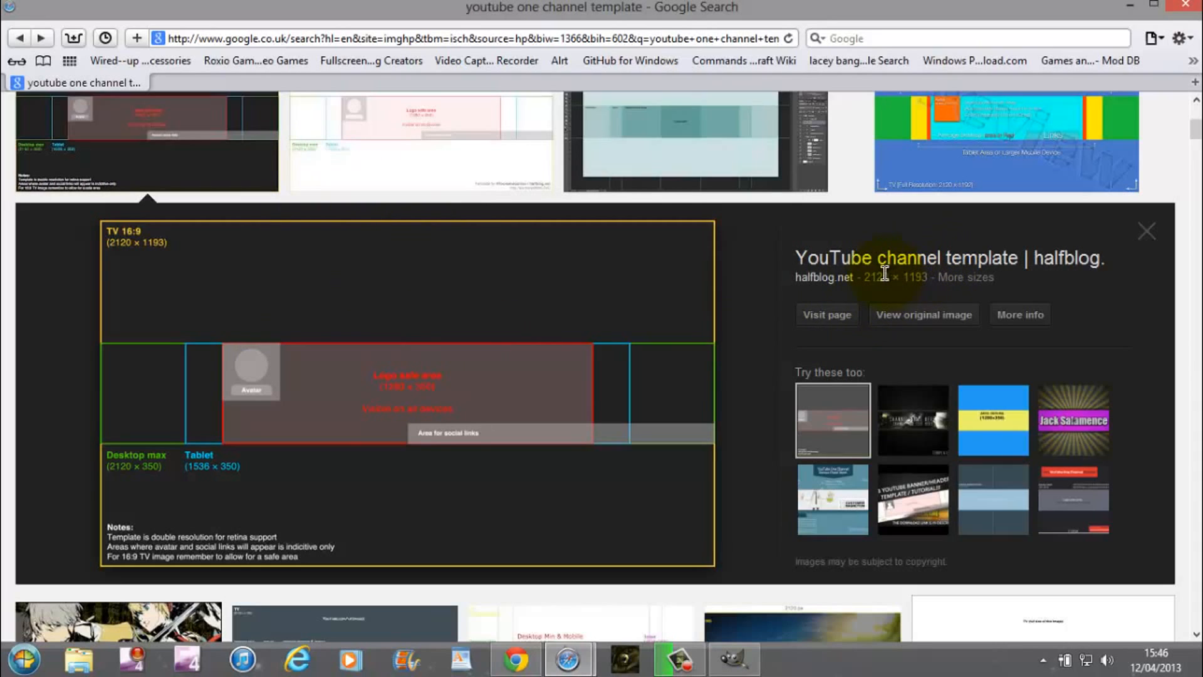
{"action": "mouse_move", "coordinate": [250, 319]}
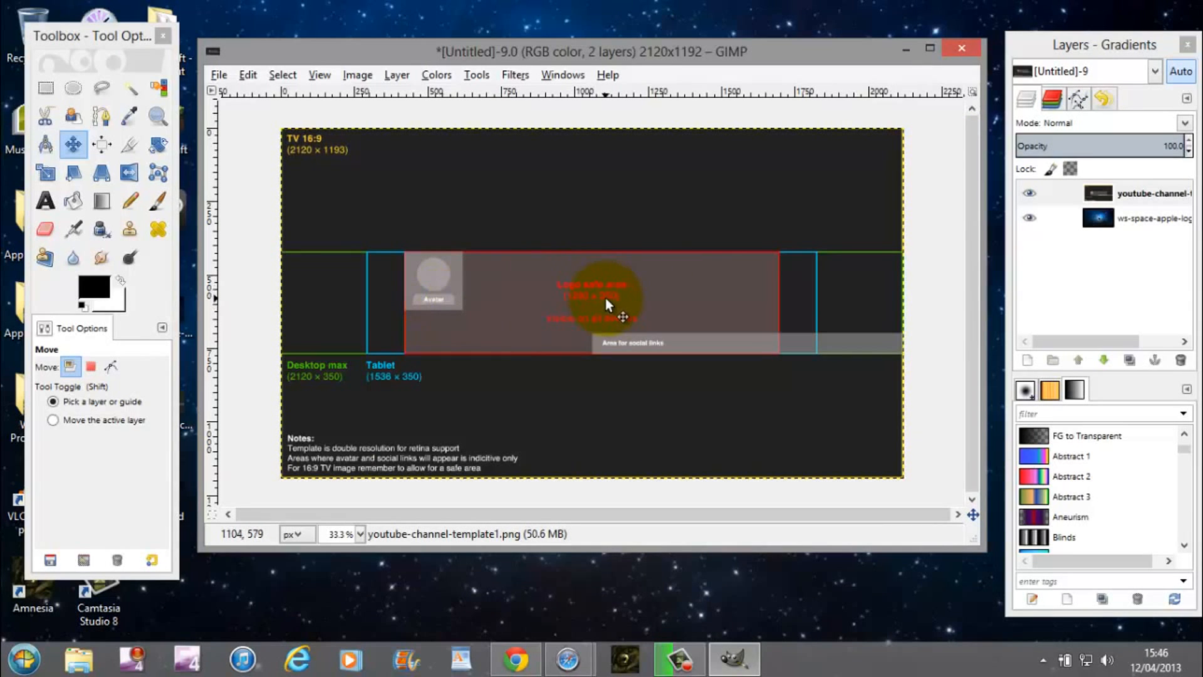
{"action": "left_click_drag", "start_coordinate": [606, 303], "coordinate": [522, 215]}
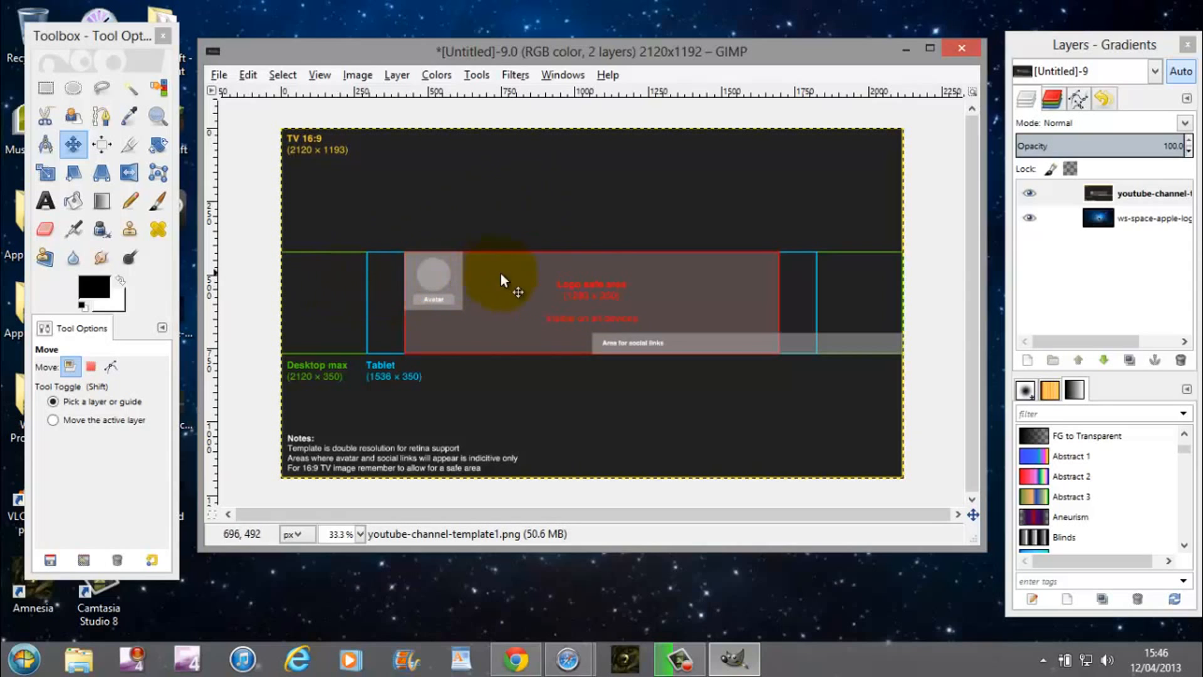
{"action": "mouse_move", "coordinate": [706, 269]}
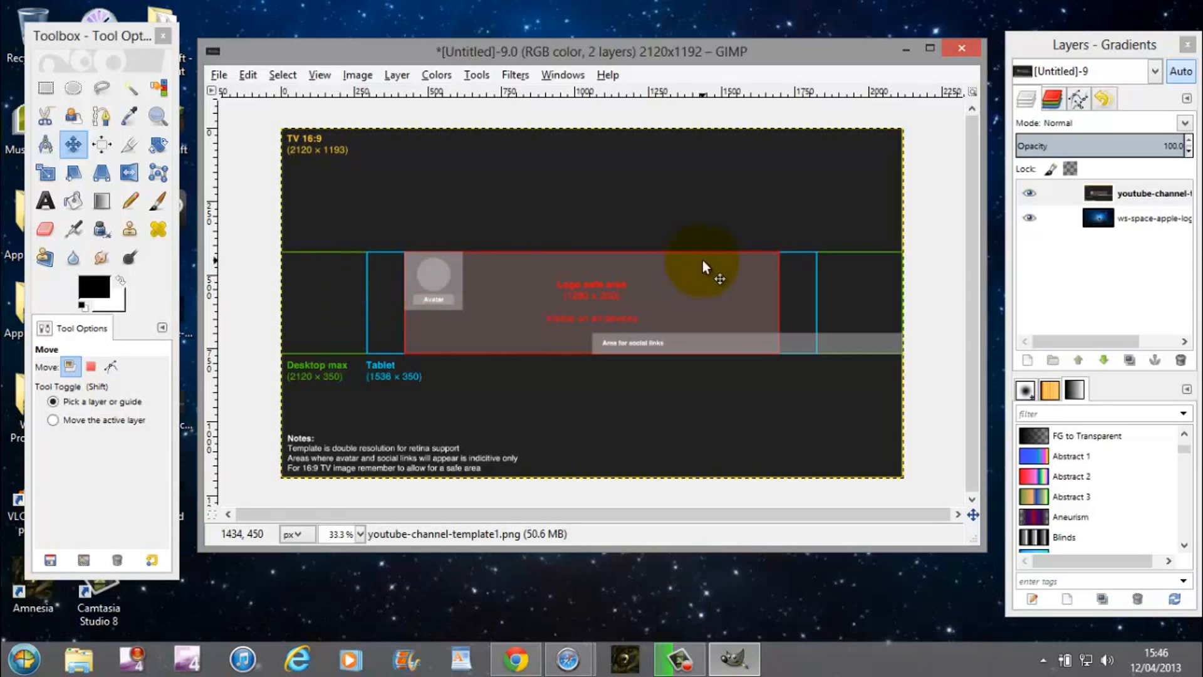
{"action": "mouse_move", "coordinate": [685, 270]}
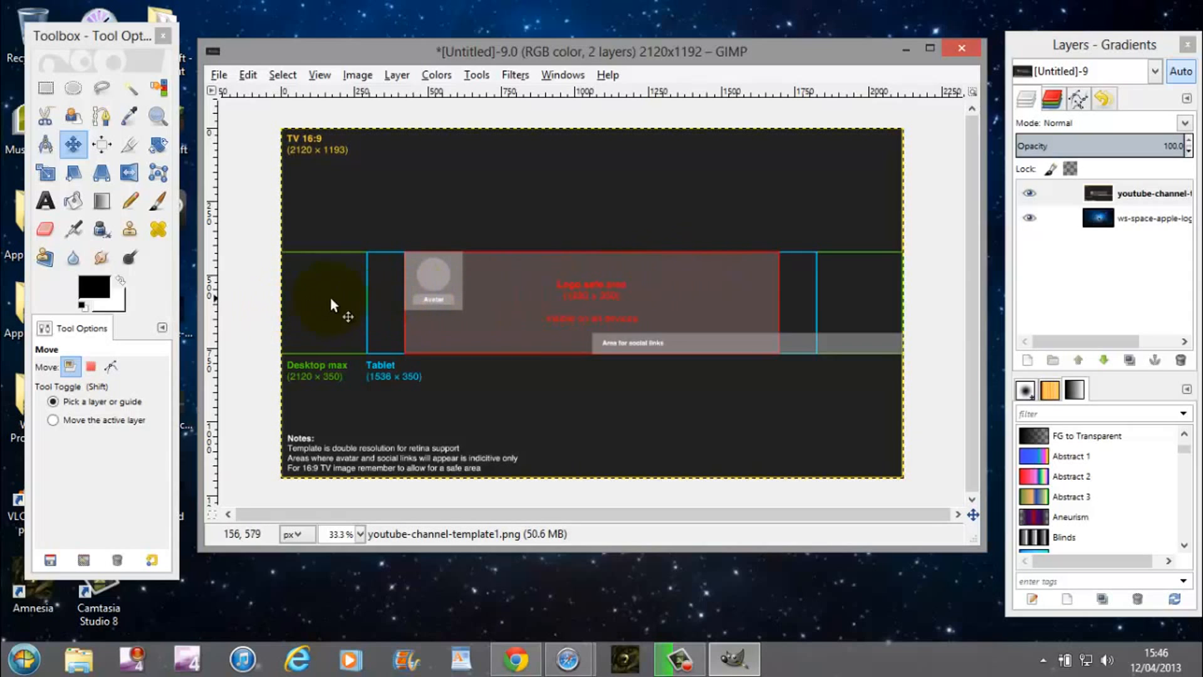
{"action": "mouse_move", "coordinate": [823, 286]}
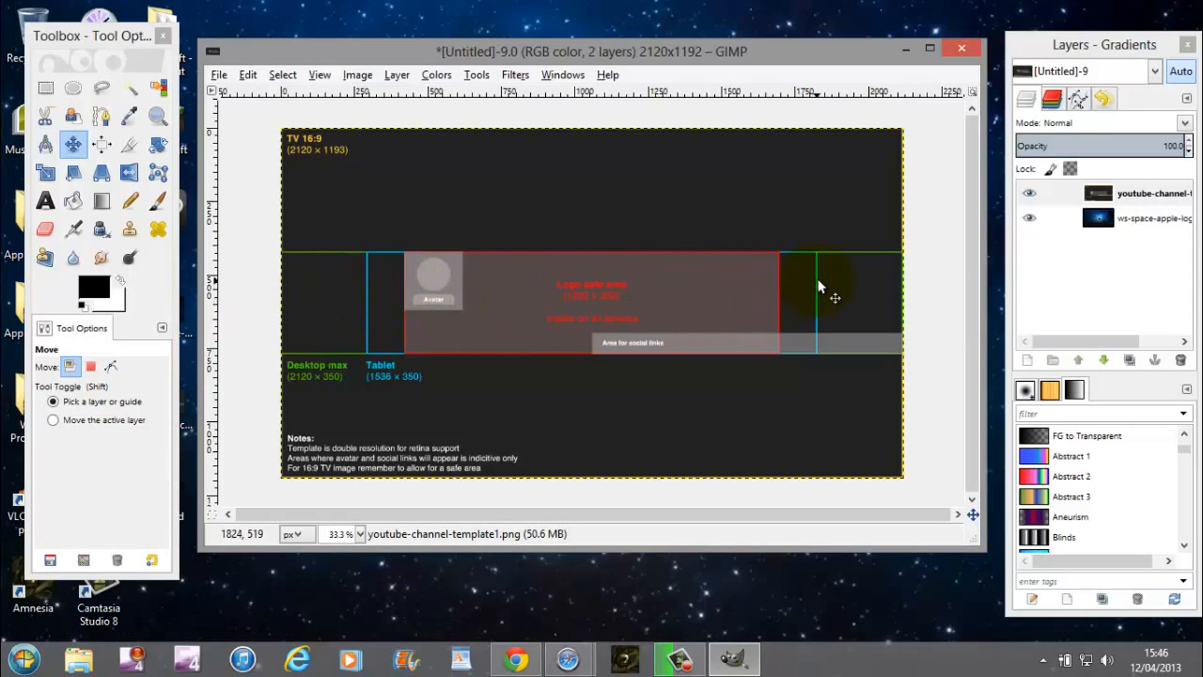
{"action": "mouse_move", "coordinate": [714, 211]}
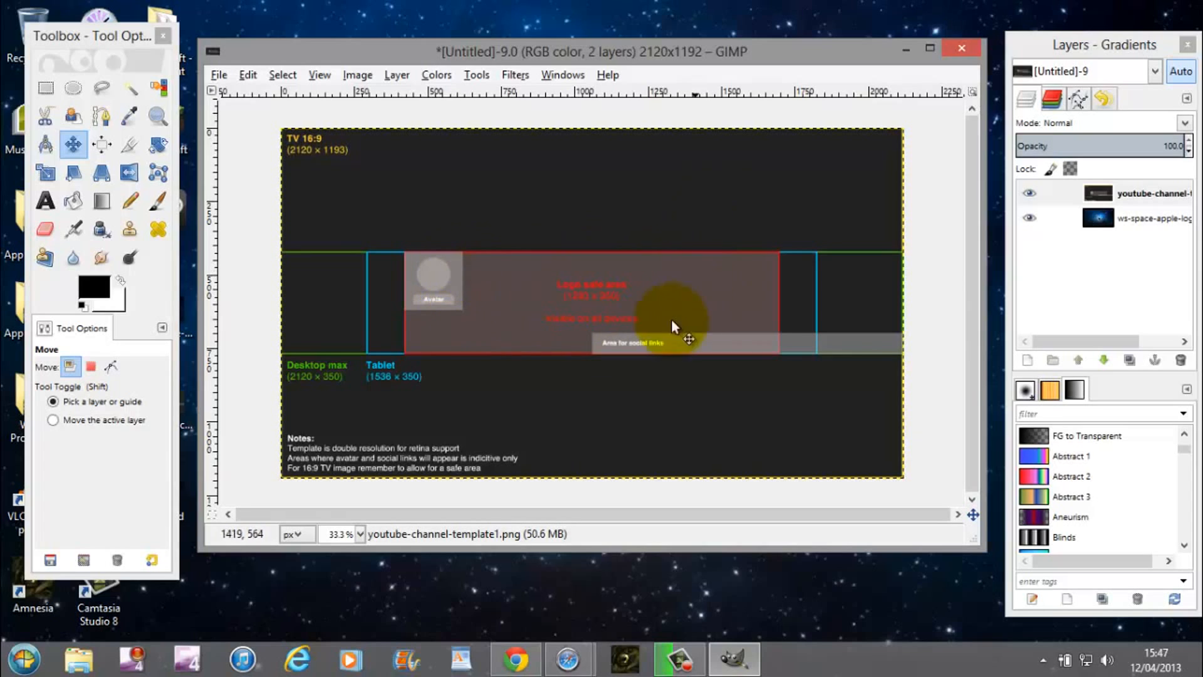
Select the Text tool, ready to type in Jokerman at size 18
{"action": "left_click_drag", "start_coordinate": [676, 318], "coordinate": [706, 295]}
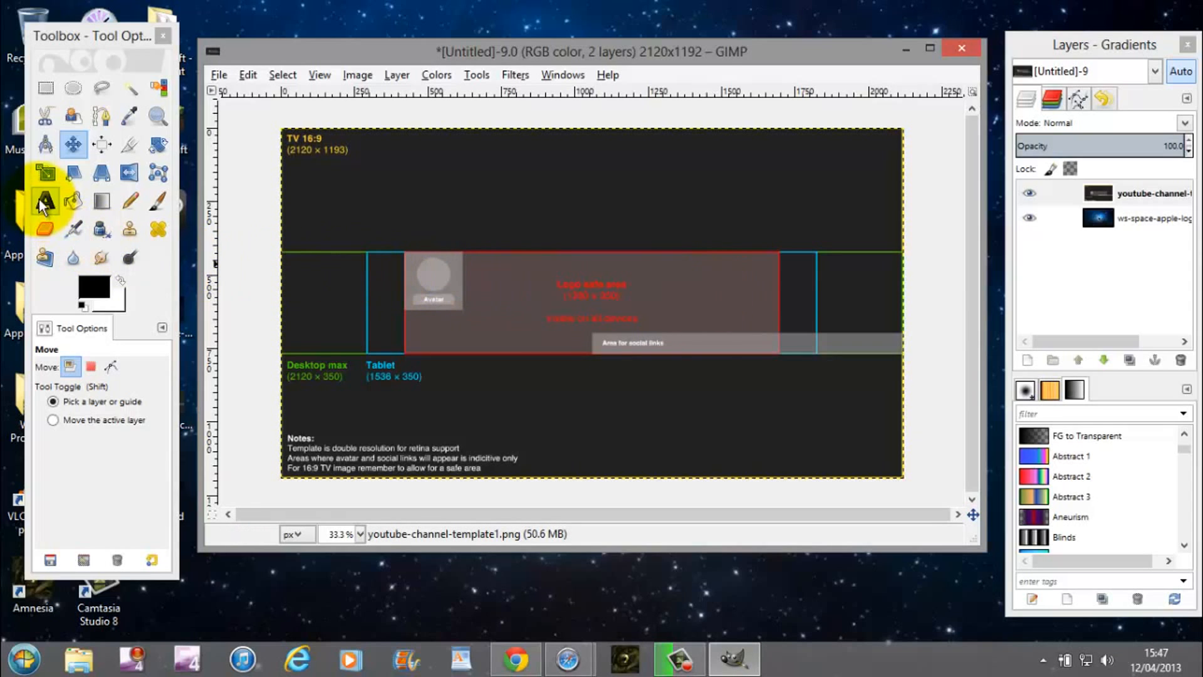
{"action": "left_click", "coordinate": [44, 200]}
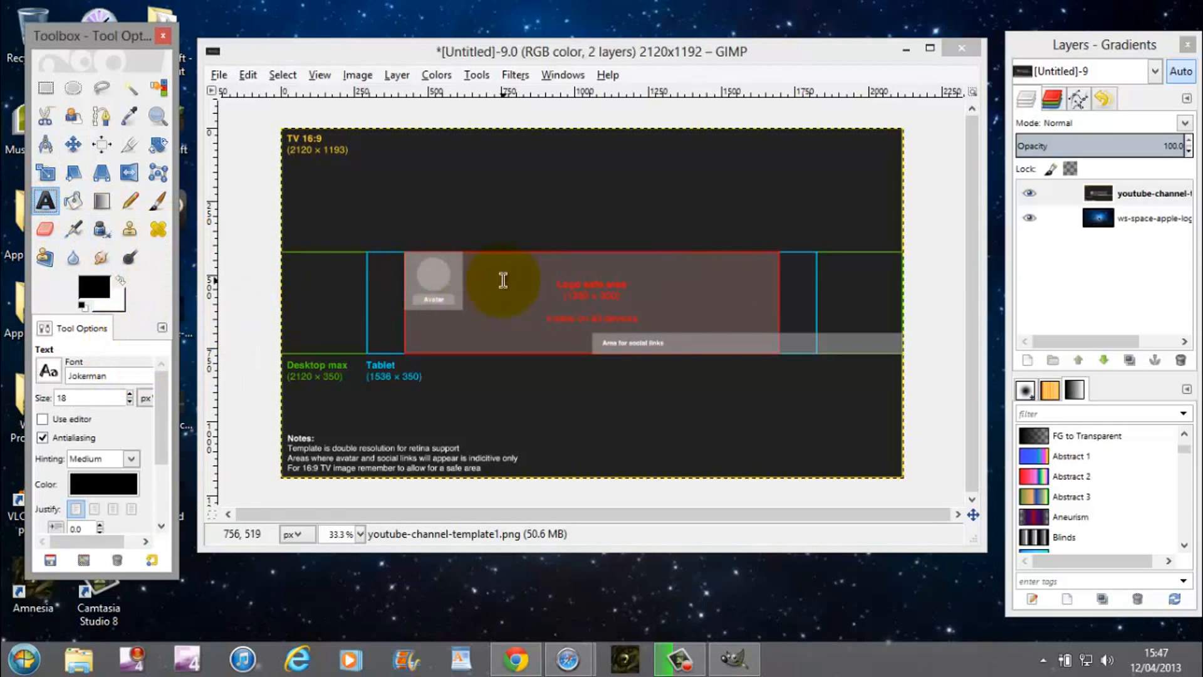
Add 'Methodkiidz' in Jokerman size 135 across the logo safe area, coloured 7f5a00
{"action": "left_click_drag", "start_coordinate": [503, 281], "coordinate": [755, 328]}
{"action": "type", "text": "Methodkidz"}
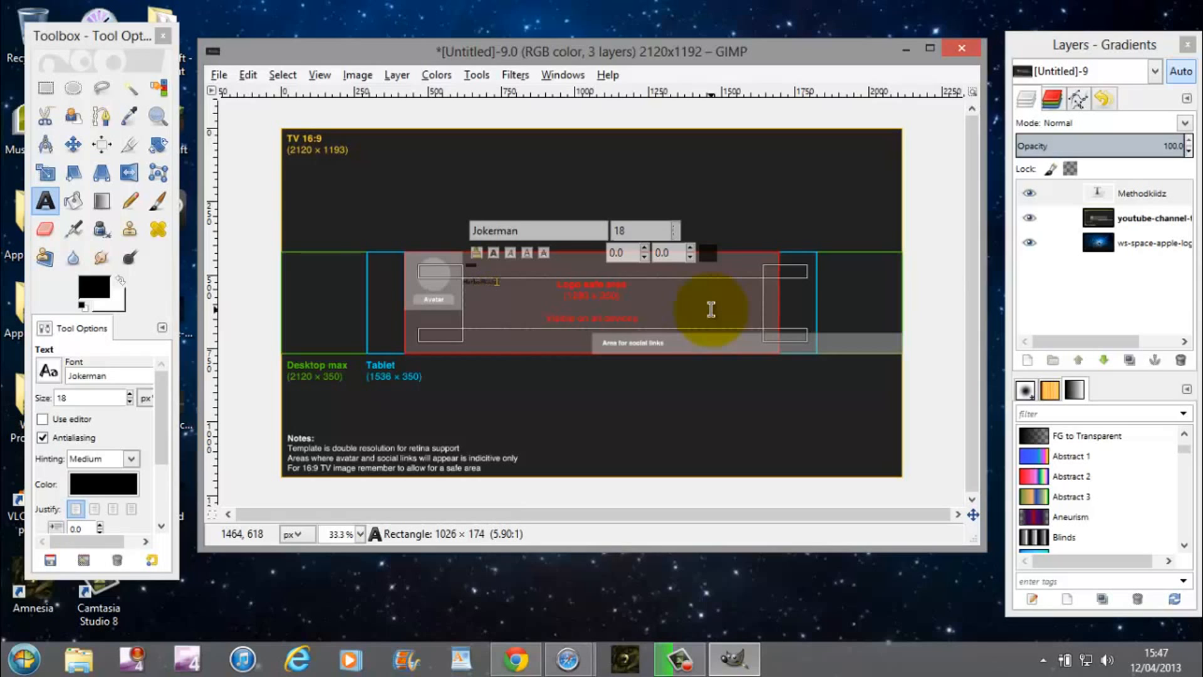
{"action": "mouse_move", "coordinate": [527, 289]}
{"action": "type", "text": "135"}
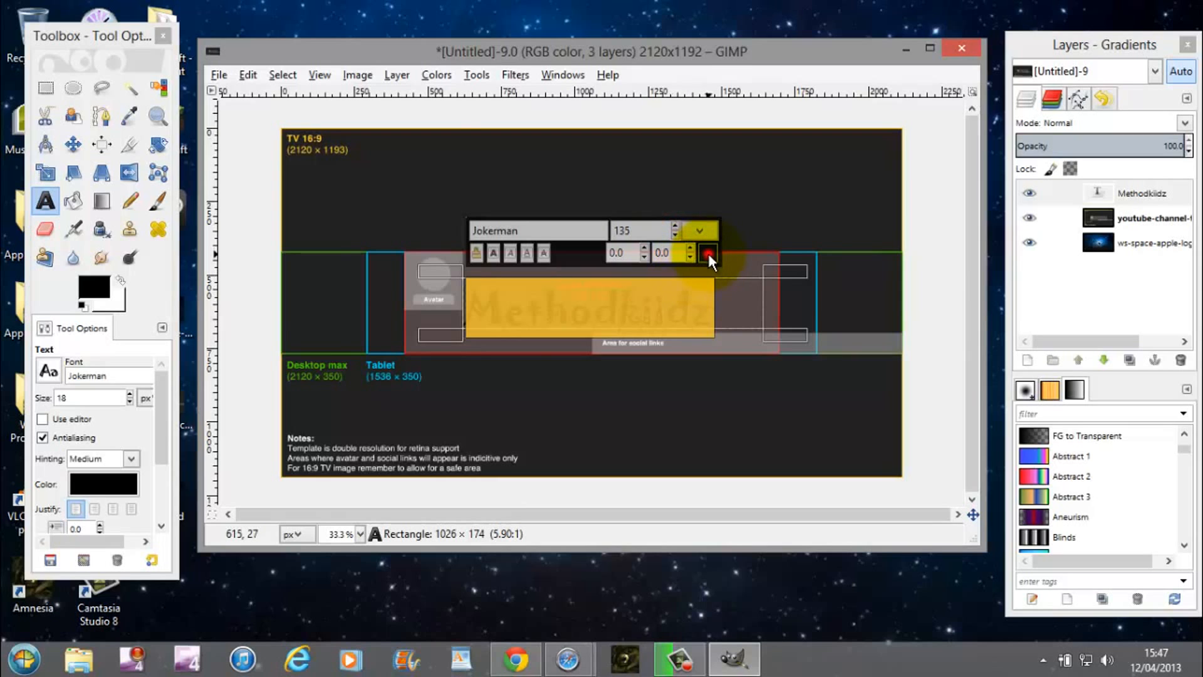
{"action": "left_click", "coordinate": [706, 254]}
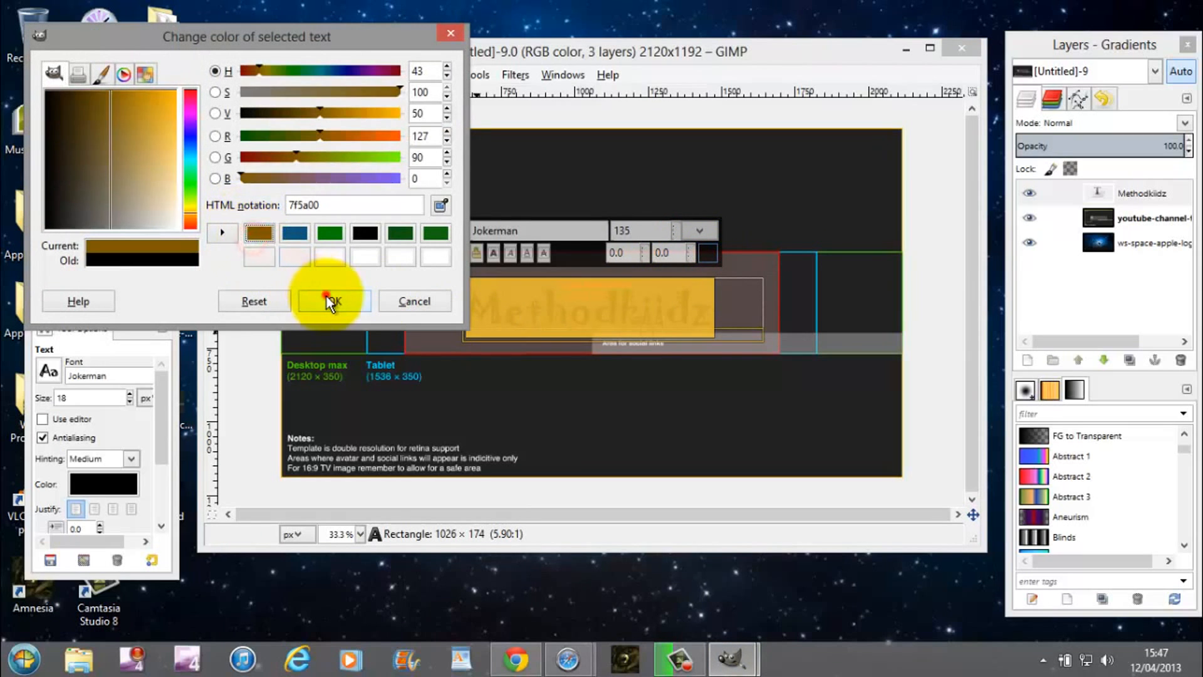
{"action": "left_click", "coordinate": [330, 300]}
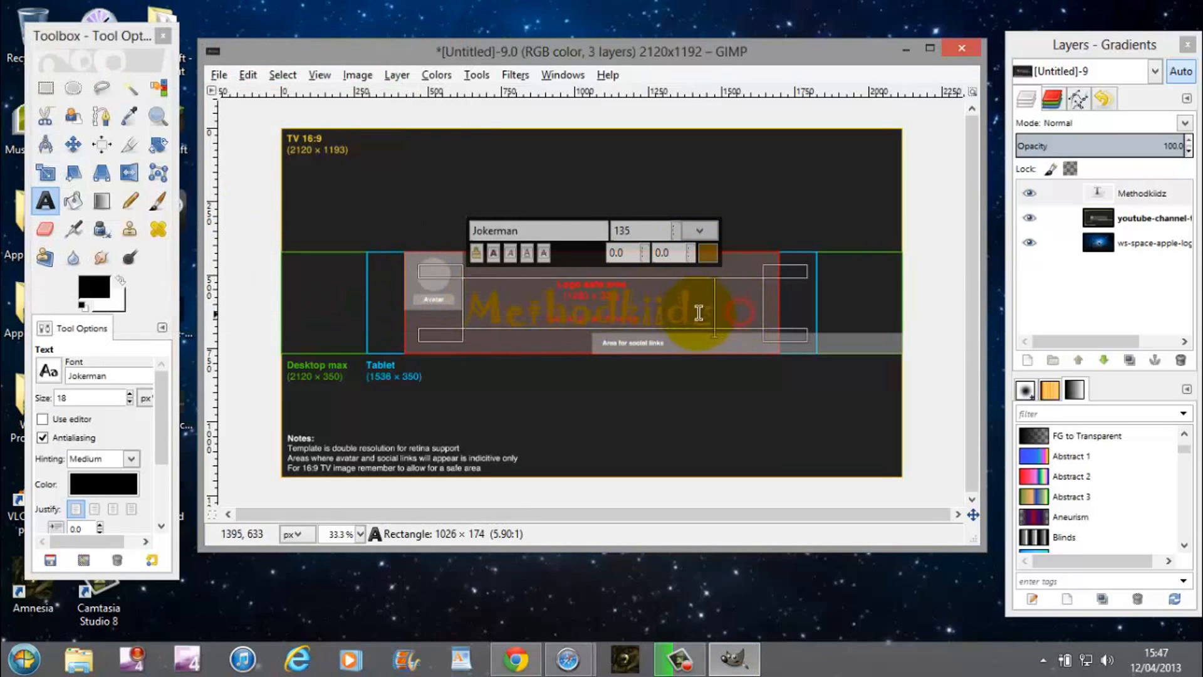
{"action": "left_click", "coordinate": [73, 145]}
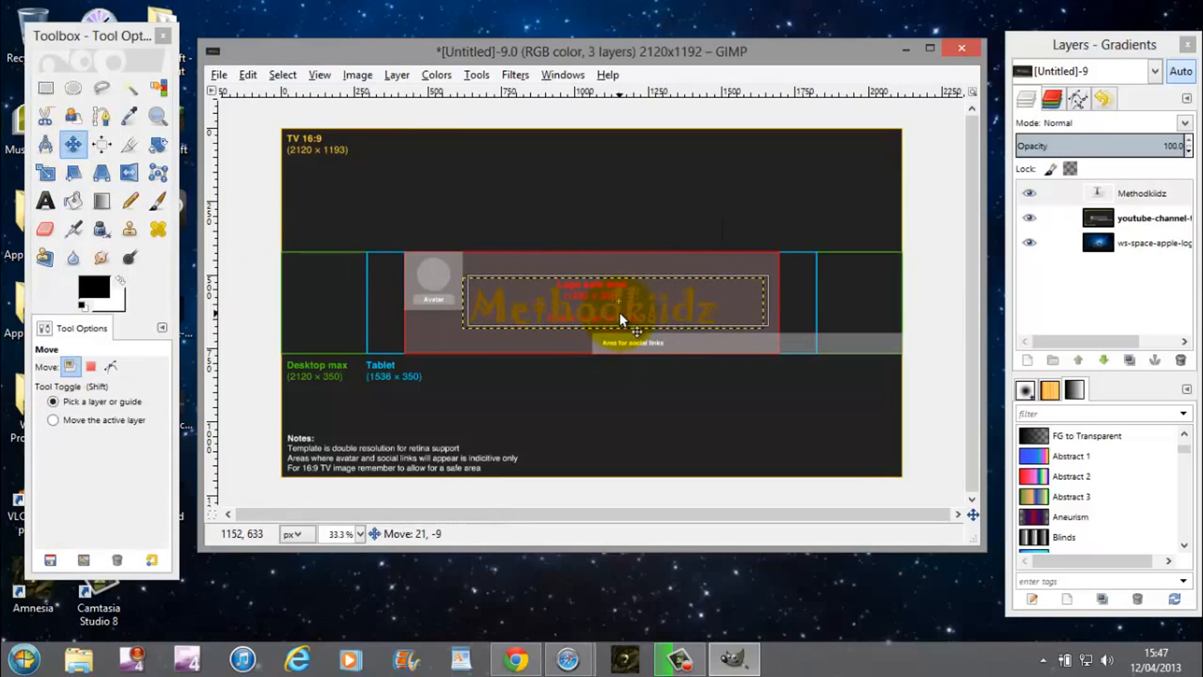
Drag the Methodkiidz text into the centre of the logo safe area
{"action": "left_click_drag", "start_coordinate": [622, 318], "coordinate": [620, 296]}
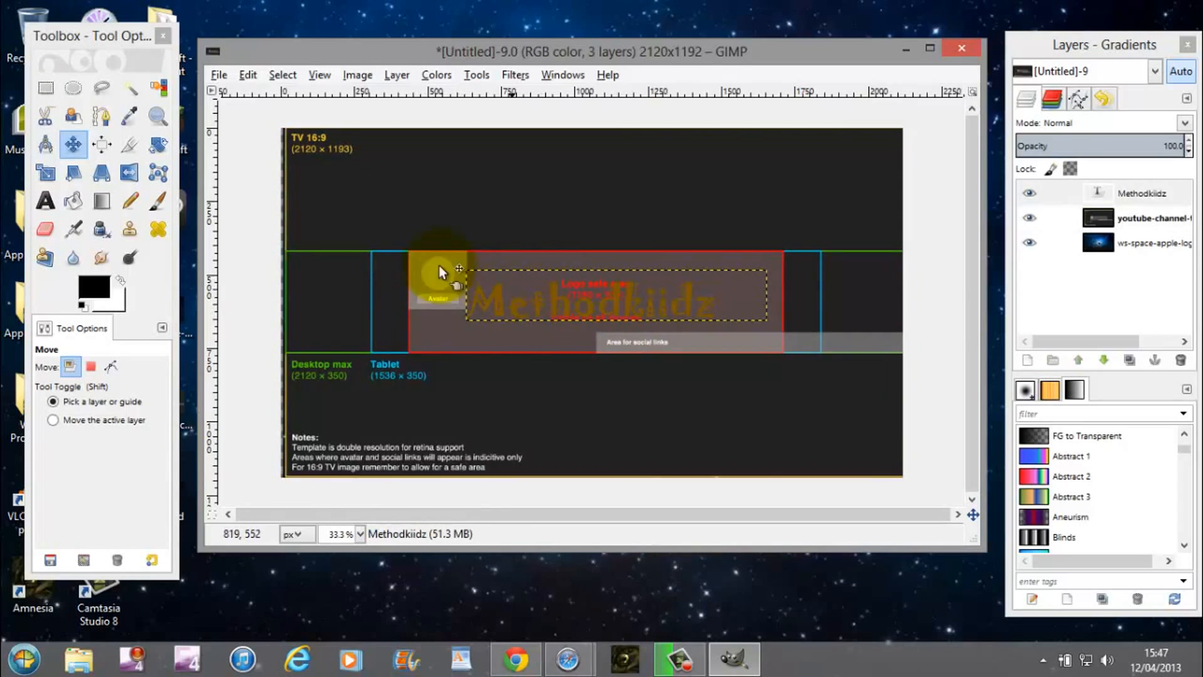
{"action": "right_click", "coordinate": [441, 271]}
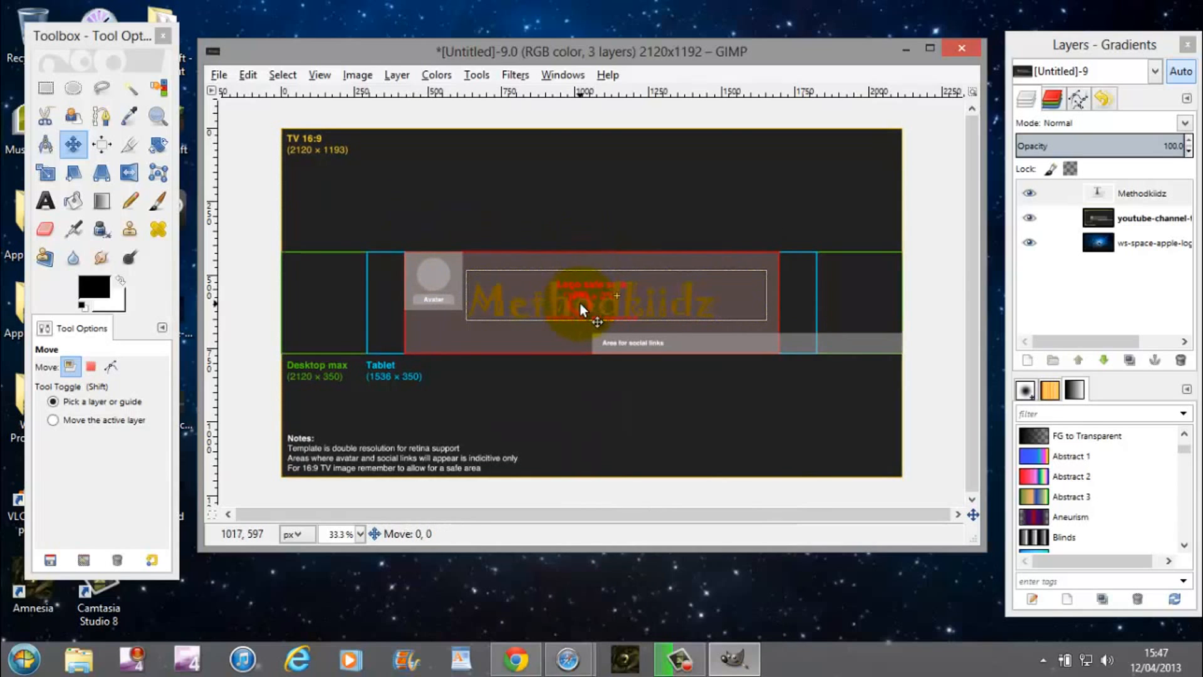
{"action": "left_click_drag", "start_coordinate": [583, 300], "coordinate": [604, 299]}
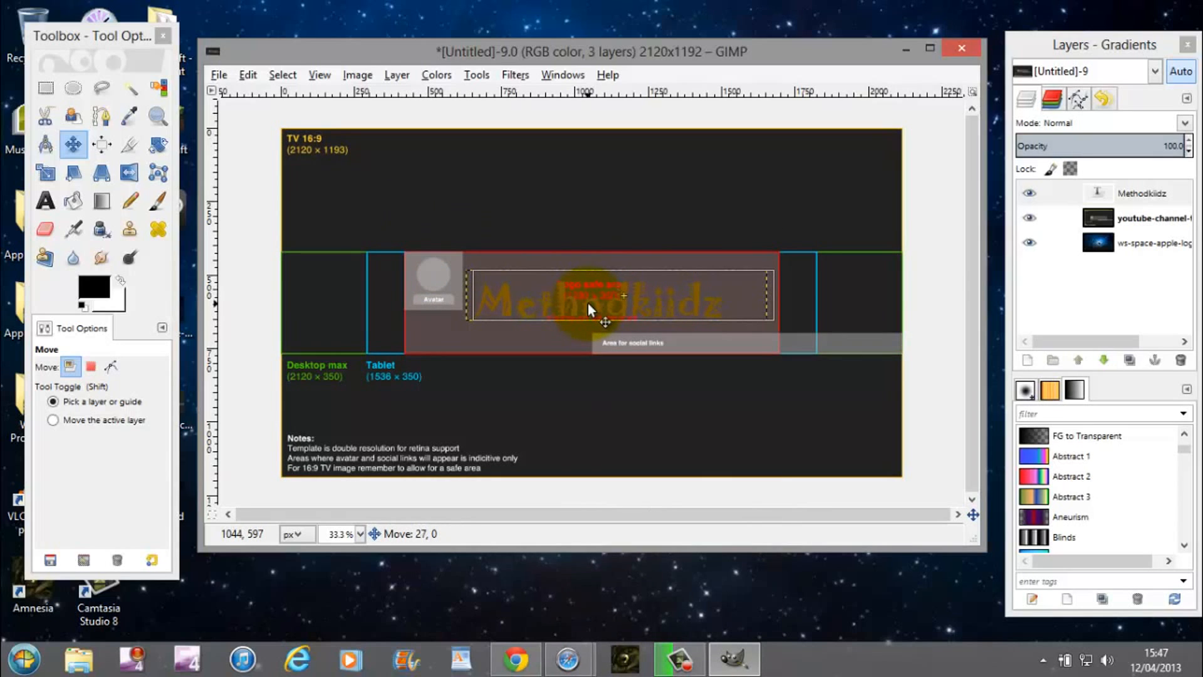
{"action": "left_click_drag", "start_coordinate": [591, 307], "coordinate": [737, 349]}
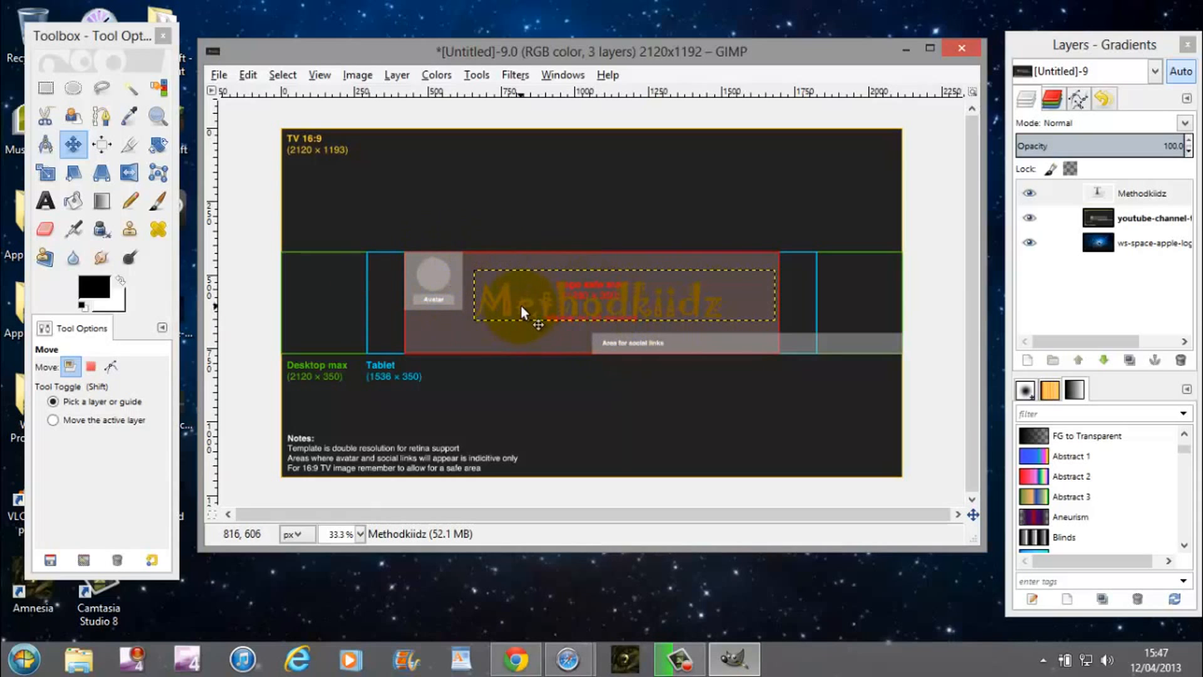
{"action": "left_click_drag", "start_coordinate": [526, 312], "coordinate": [640, 296]}
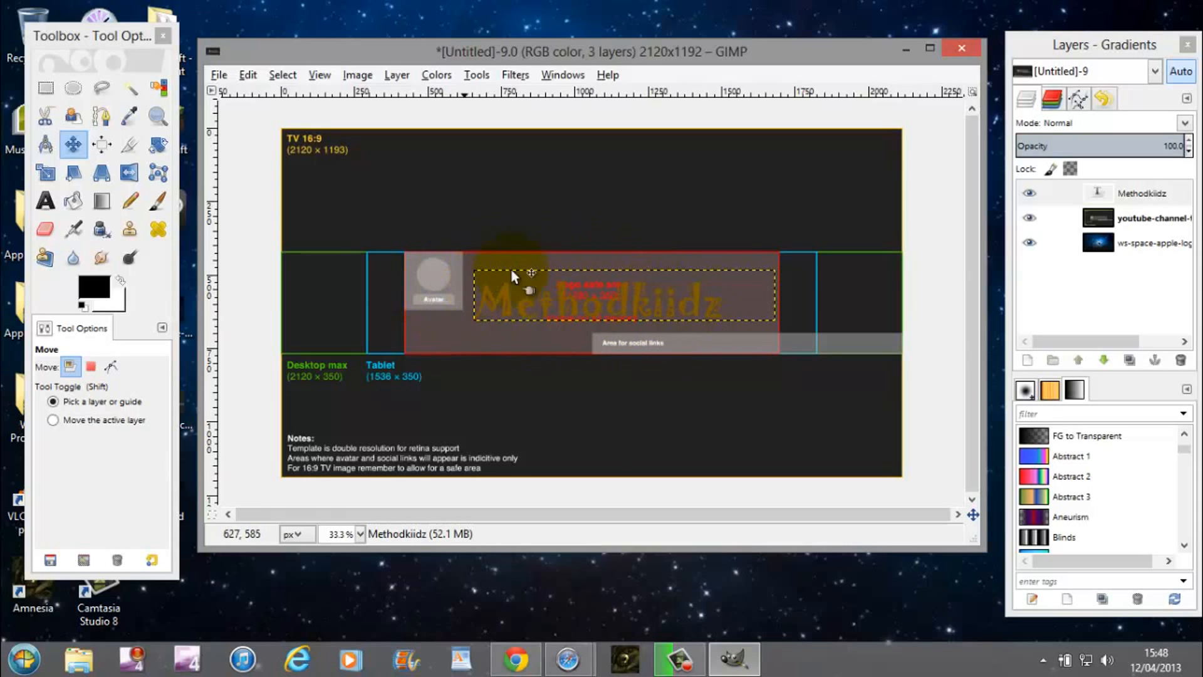
{"action": "right_click", "coordinate": [1151, 218]}
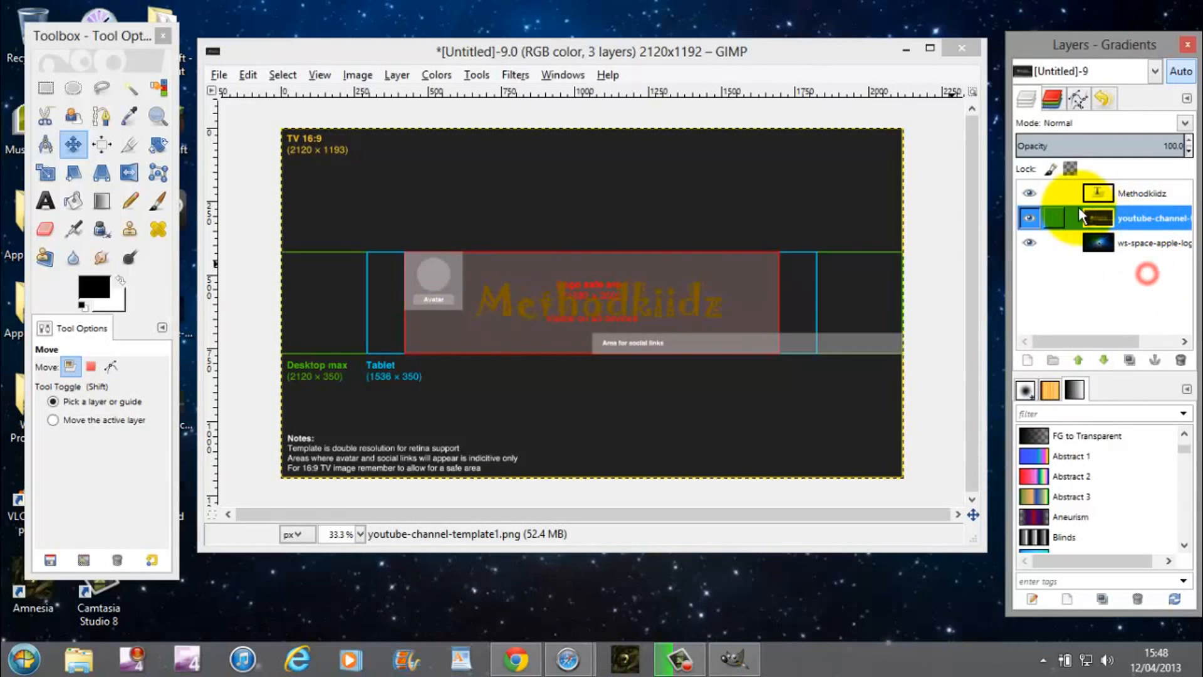
Delete the youtube-channel-template layer, leaving the gold text over the space Apple logo
{"action": "right_click", "coordinate": [1151, 218]}
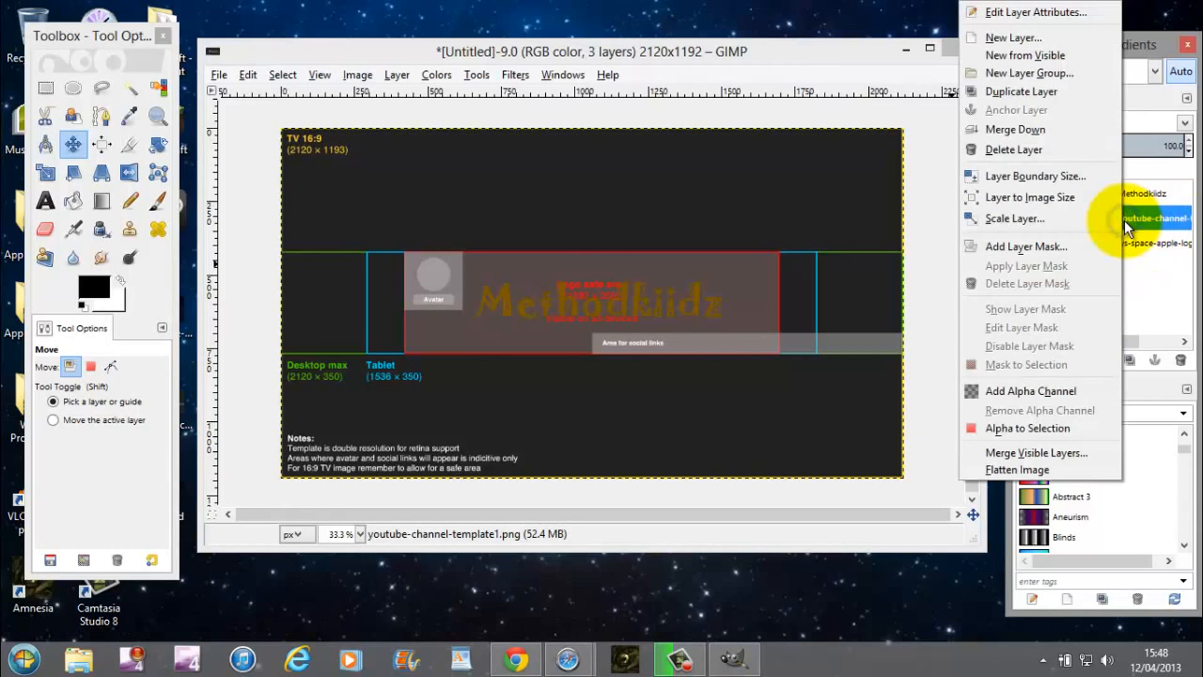
{"action": "left_click", "coordinate": [1014, 129]}
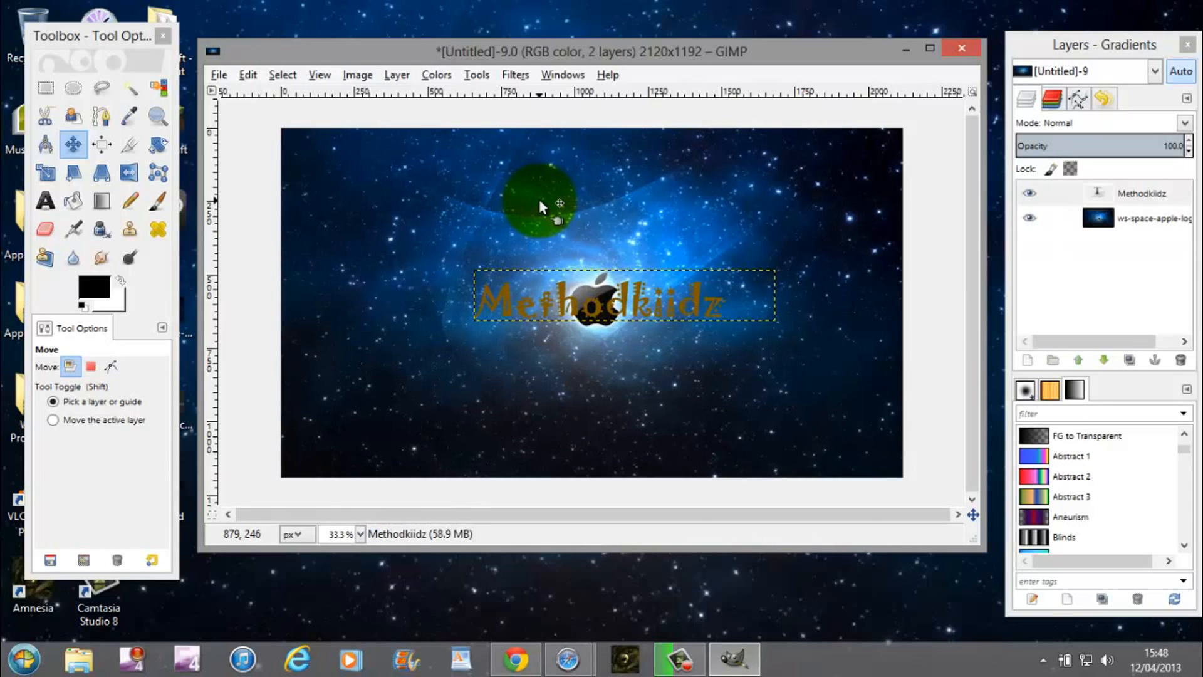
{"action": "left_click_drag", "start_coordinate": [537, 203], "coordinate": [633, 234]}
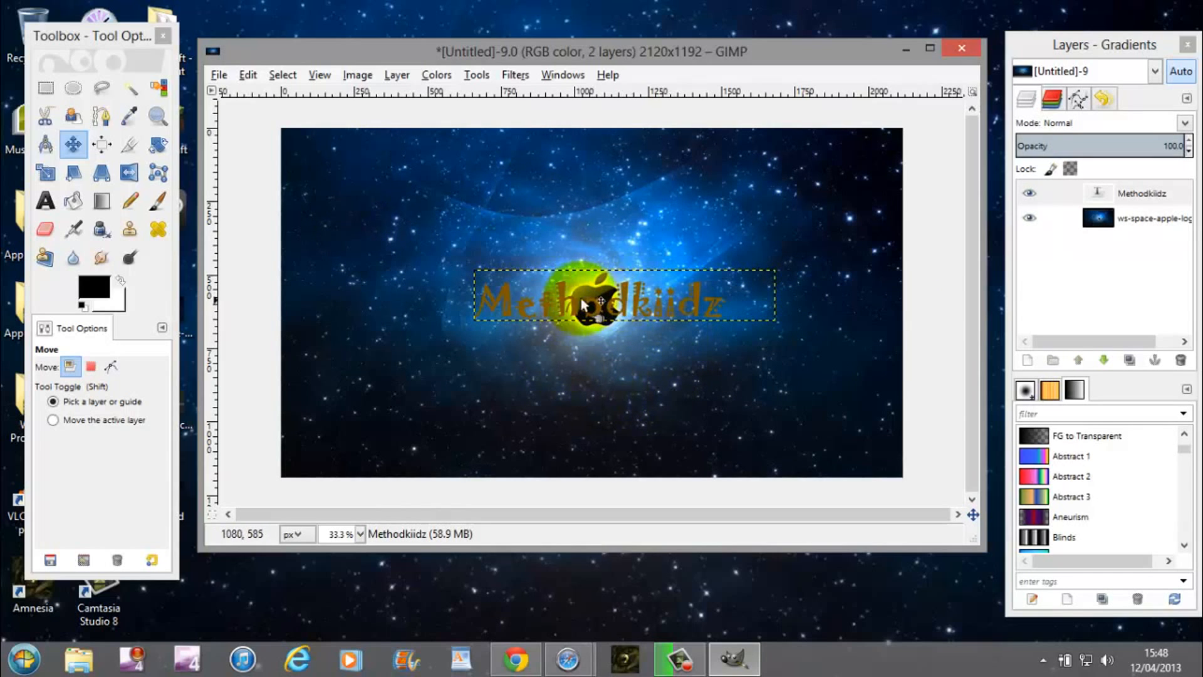
{"action": "left_click", "coordinate": [219, 74]}
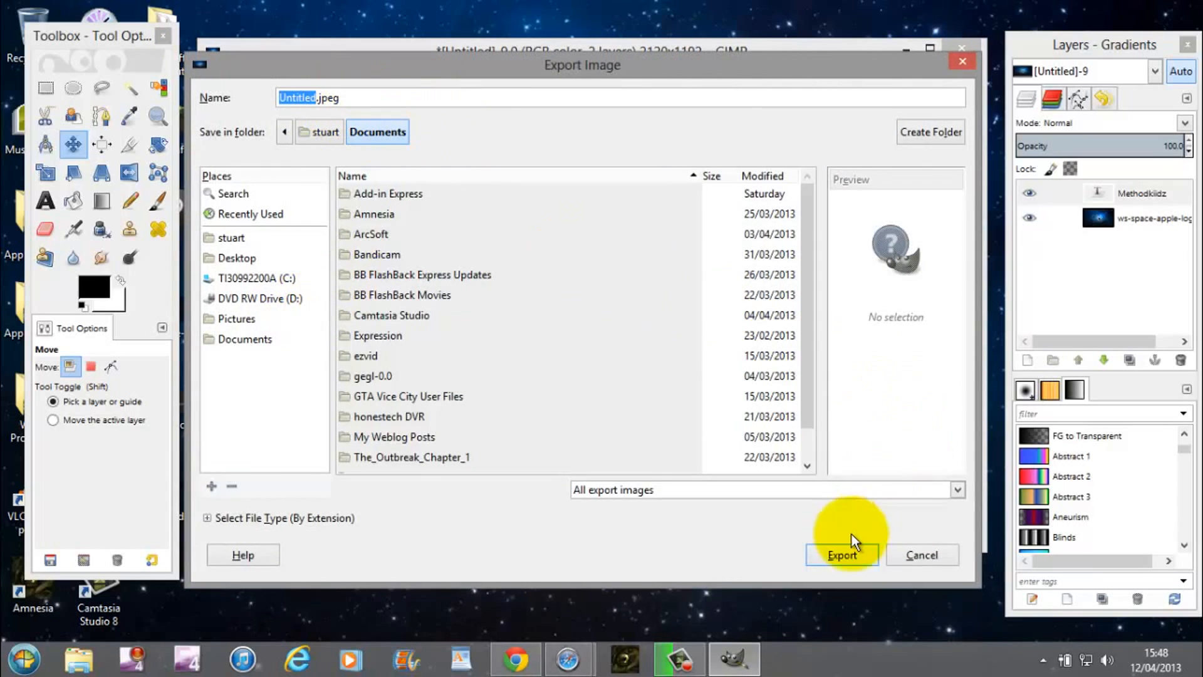
Export the banner as Untitled.jpeg in Documents at quality 100, overwriting the old file
{"action": "left_click", "coordinate": [841, 554]}
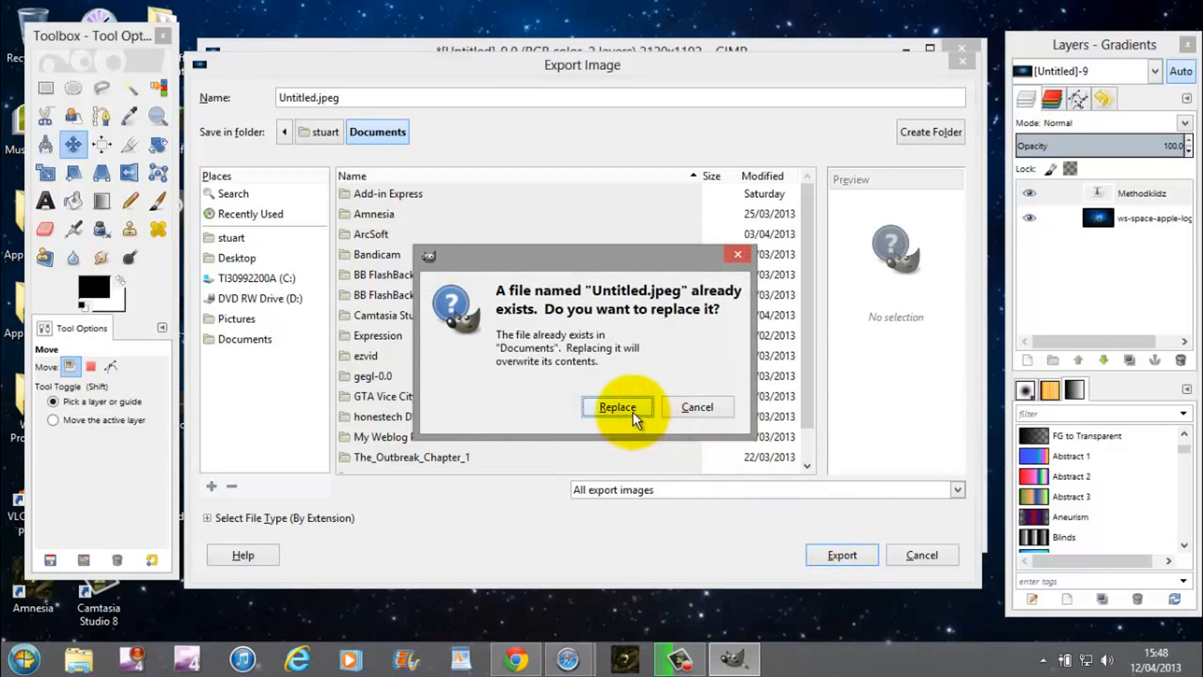
{"action": "left_click", "coordinate": [618, 407]}
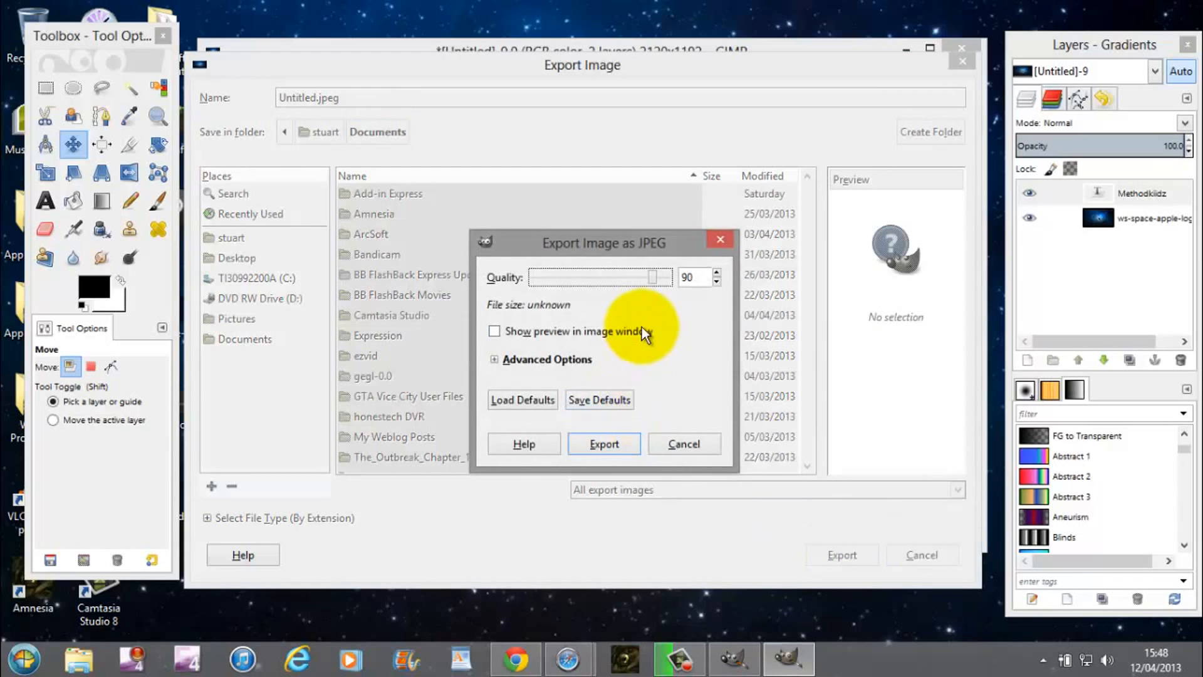
{"action": "left_click_drag", "start_coordinate": [649, 277], "coordinate": [675, 277]}
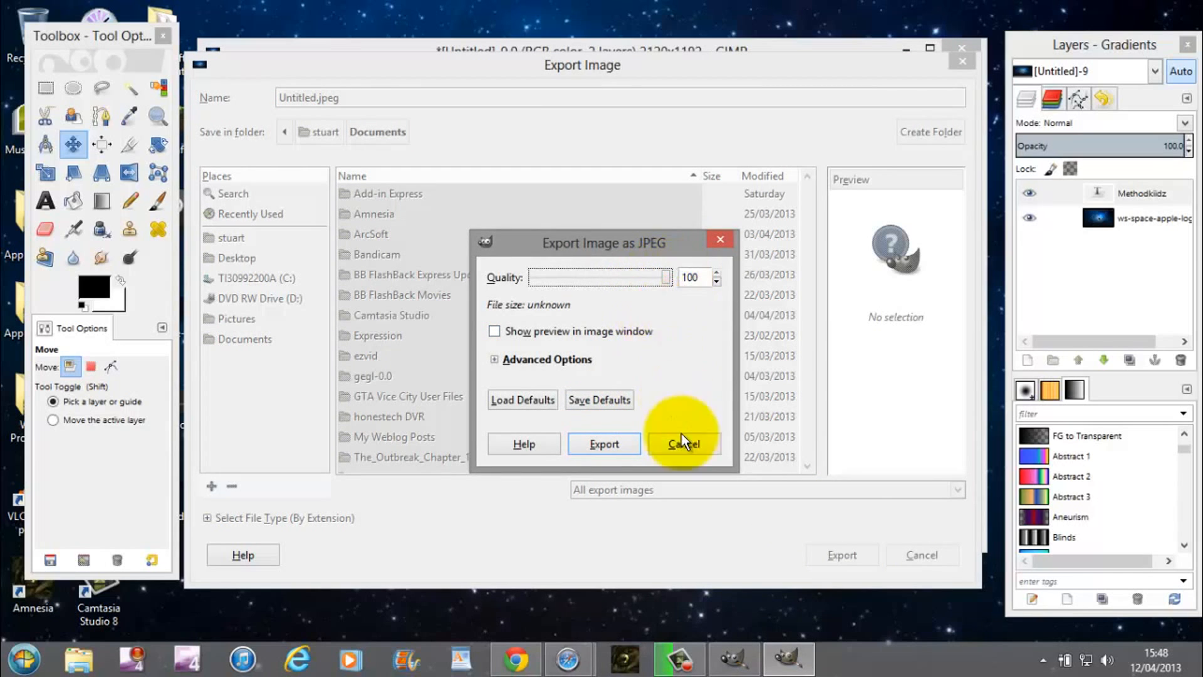
{"action": "left_click", "coordinate": [603, 444]}
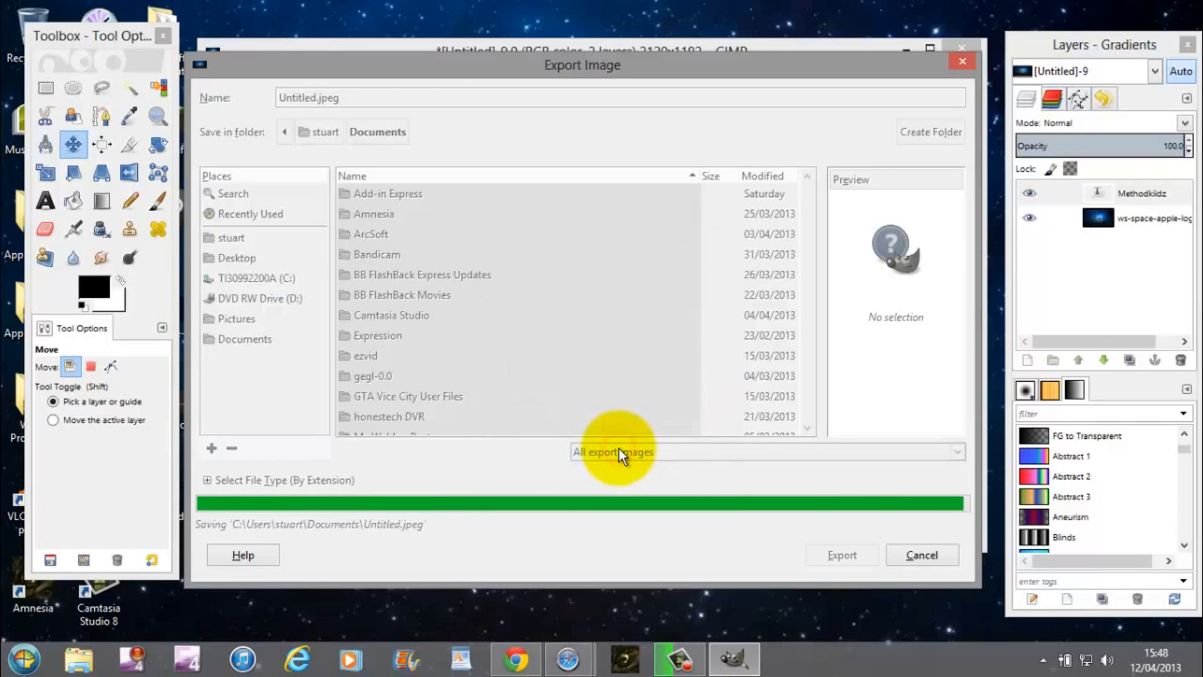
{"action": "left_click", "coordinate": [841, 554]}
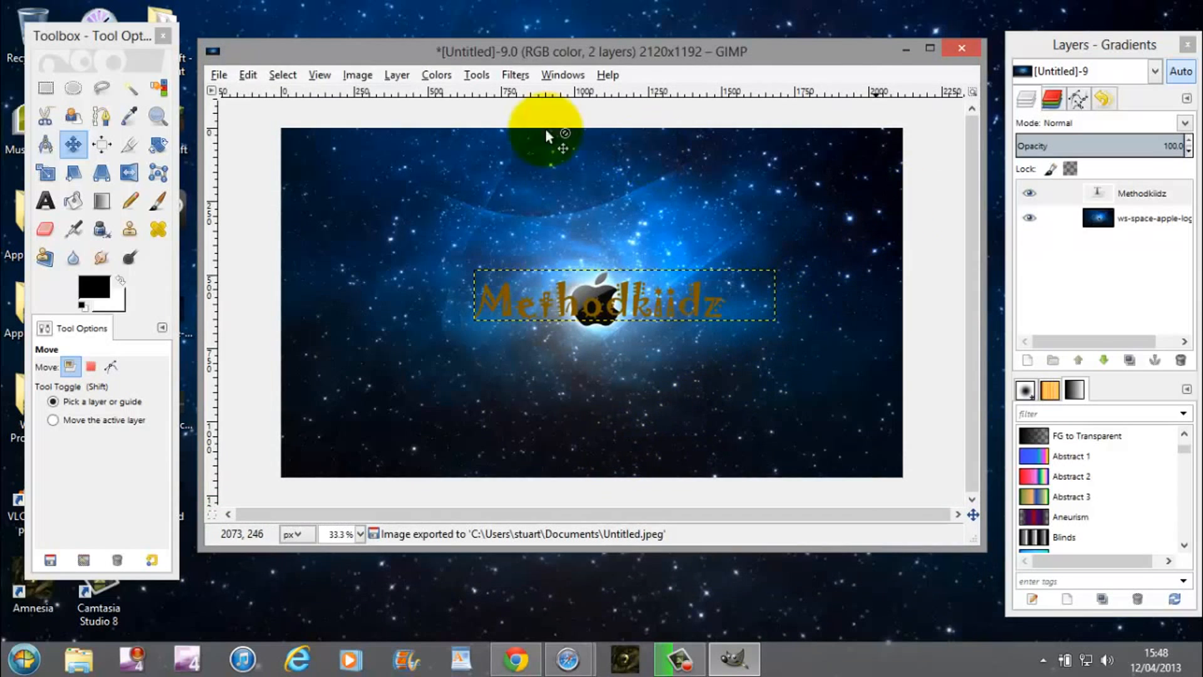
Choose Save from the File menu to bring up the Save Image dialog
{"action": "left_click", "coordinate": [219, 75]}
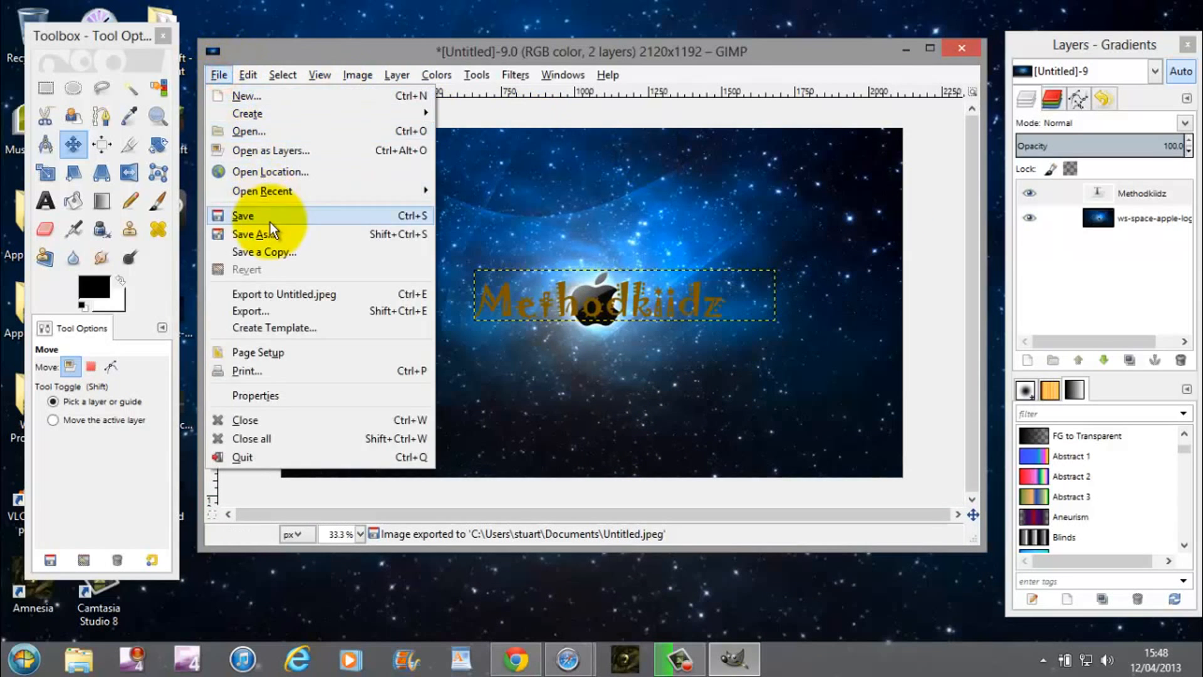
{"action": "left_click", "coordinate": [242, 216]}
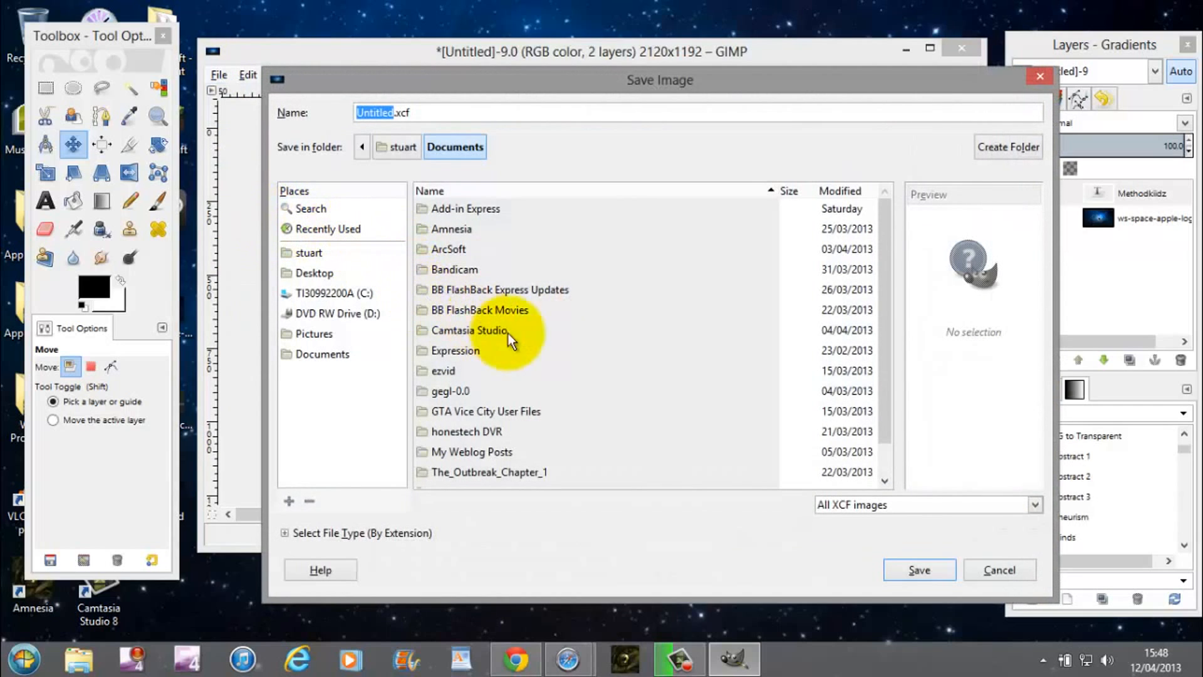
{"action": "mouse_move", "coordinate": [624, 459]}
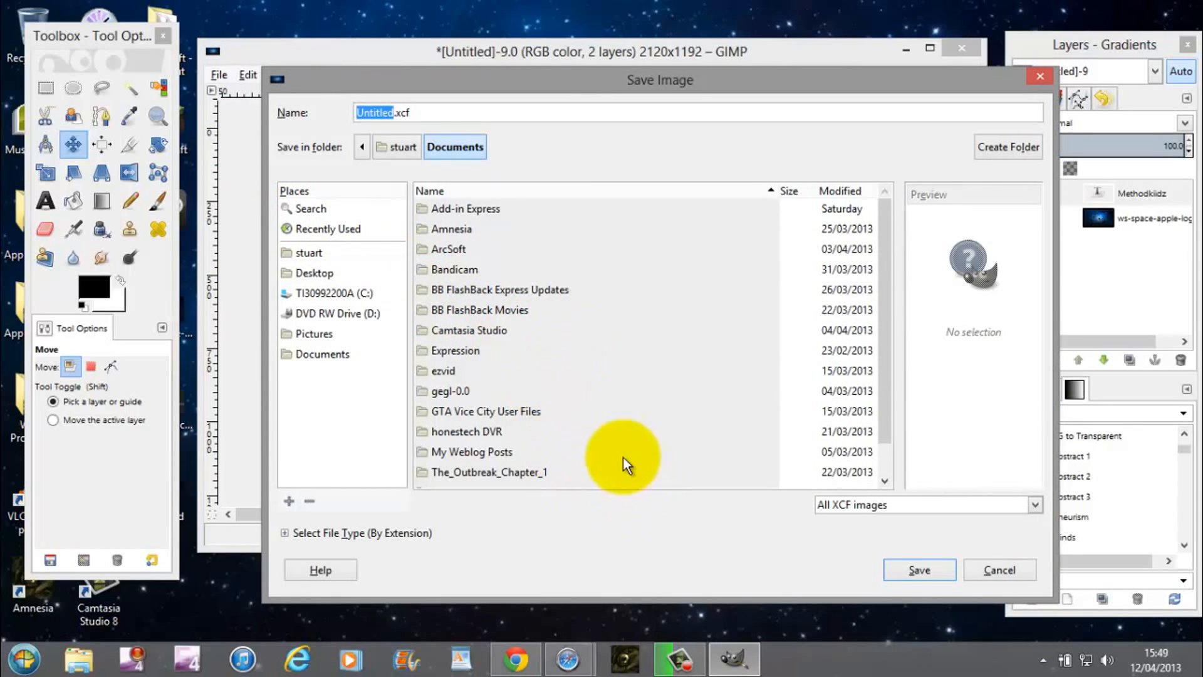
{"action": "scroll", "scroll_direction": "down", "scroll_amount": 3}
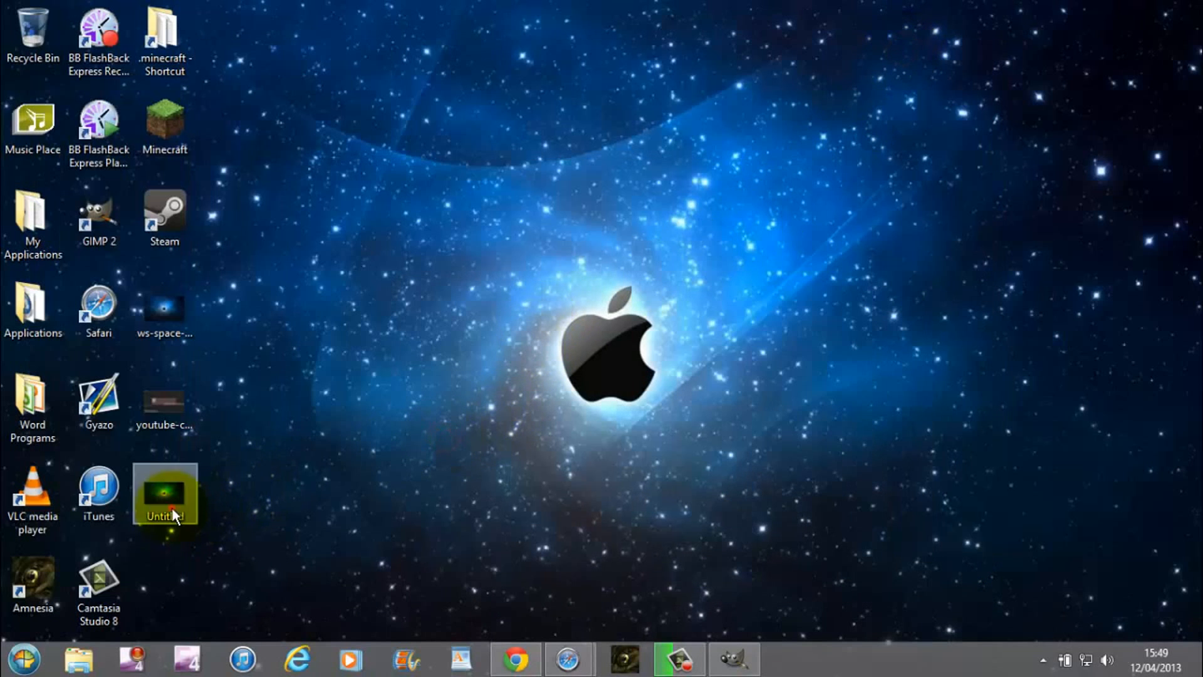
Drag the Untitled image icon to the upper middle of the desktop and open it
{"action": "left_click_drag", "start_coordinate": [165, 495], "coordinate": [628, 127]}
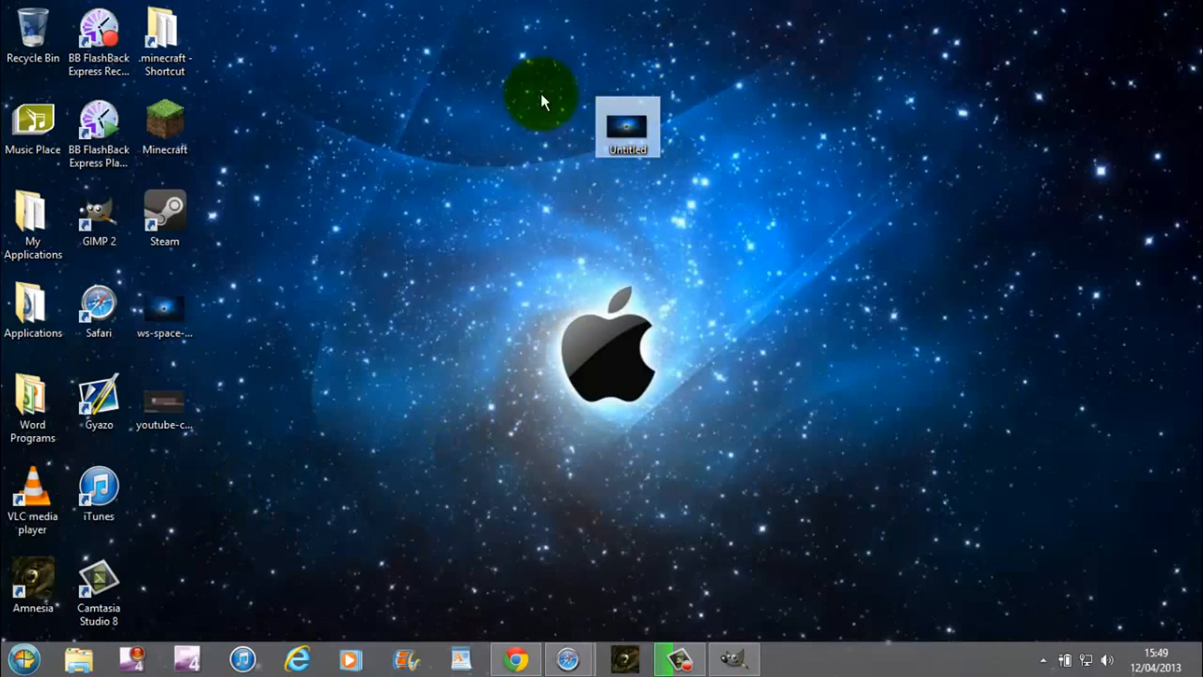
{"action": "right_click", "coordinate": [628, 126]}
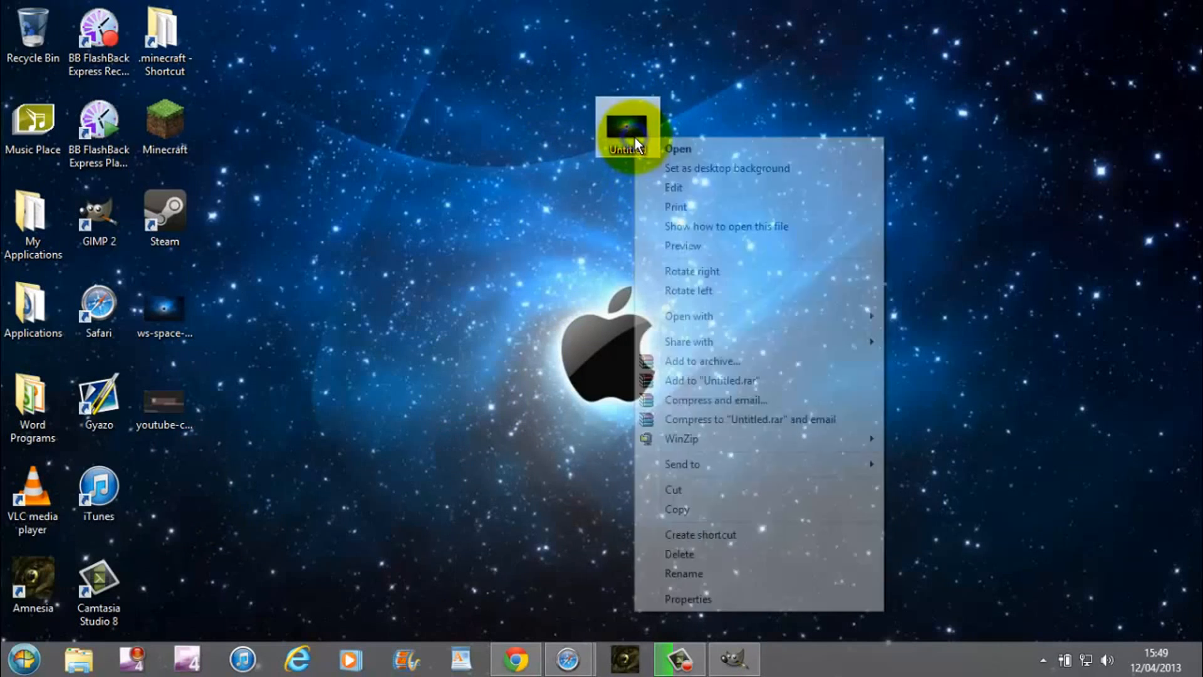
{"action": "mouse_move", "coordinate": [775, 321]}
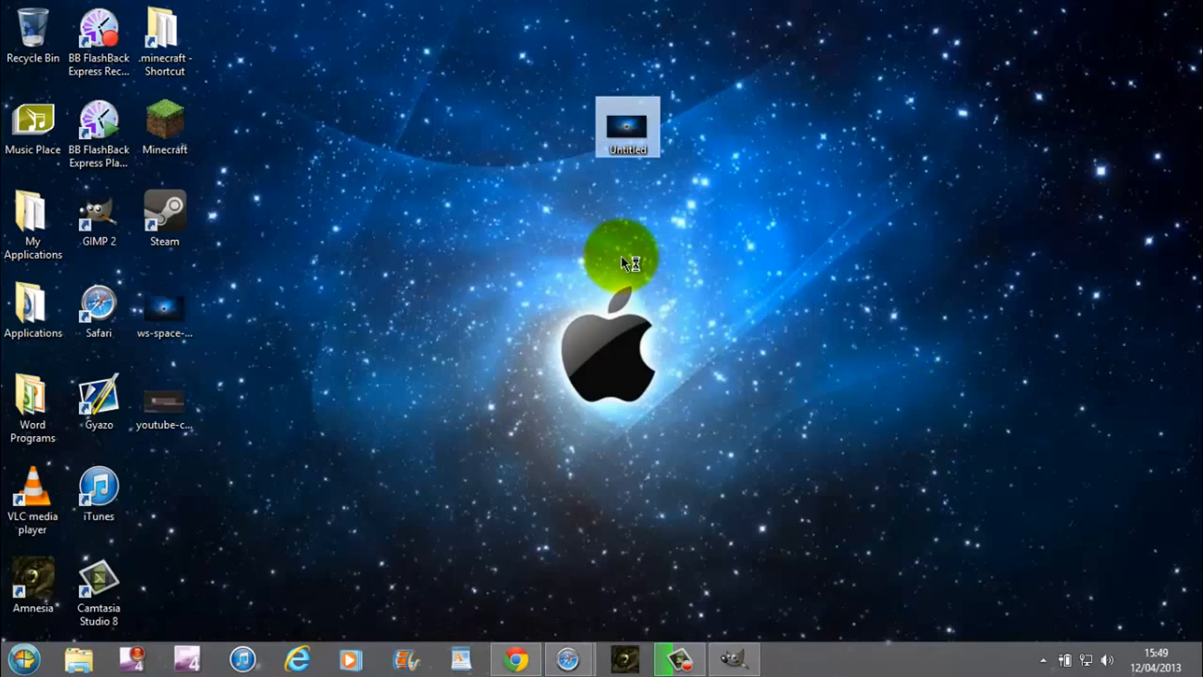
{"action": "double_click", "coordinate": [628, 126]}
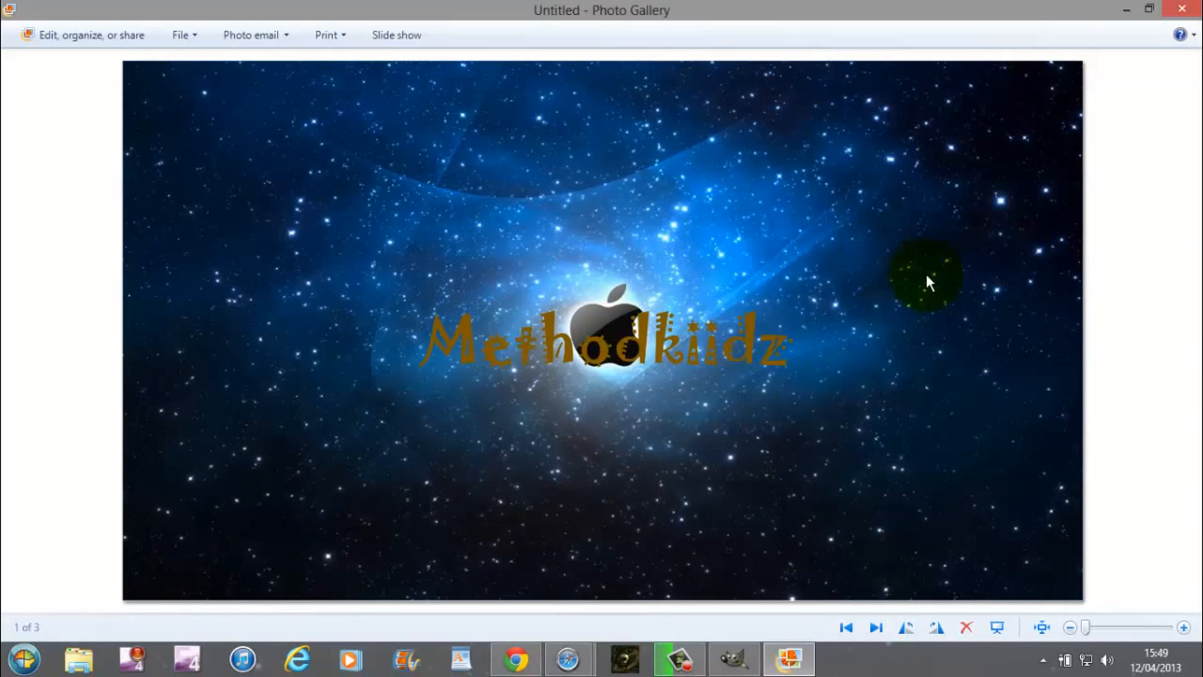
{"action": "mouse_move", "coordinate": [1180, 13]}
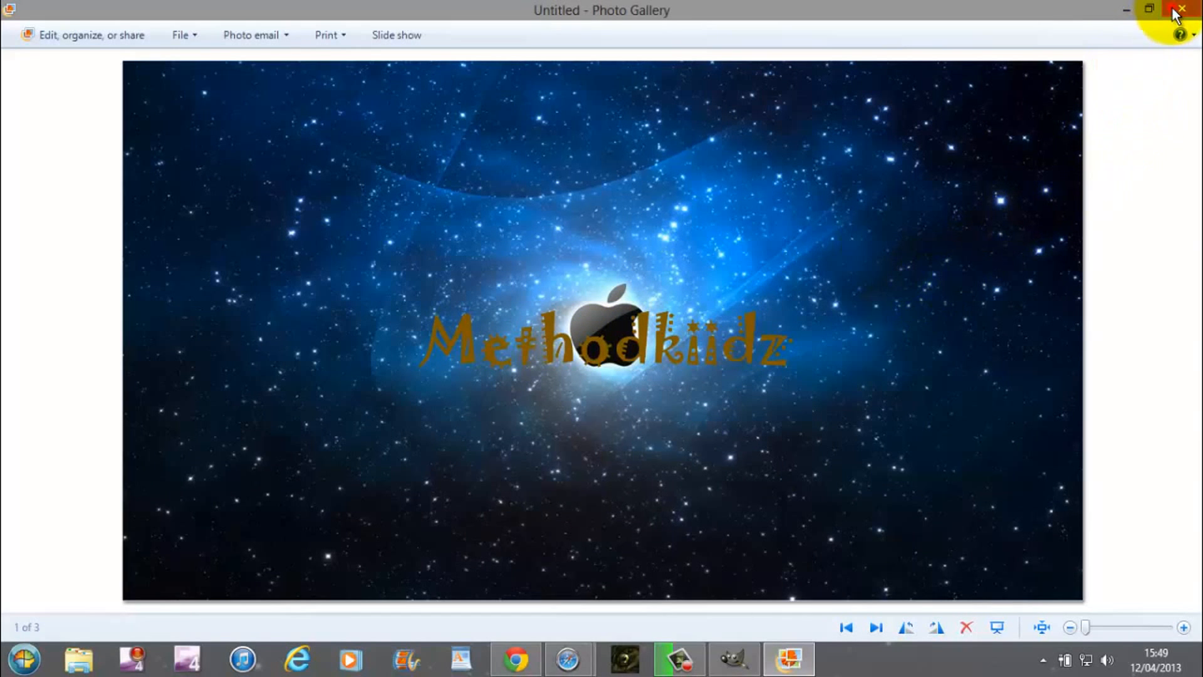
Close Windows Photo Gallery after previewing the Methodkiidz banner
{"action": "left_click", "coordinate": [1180, 9]}
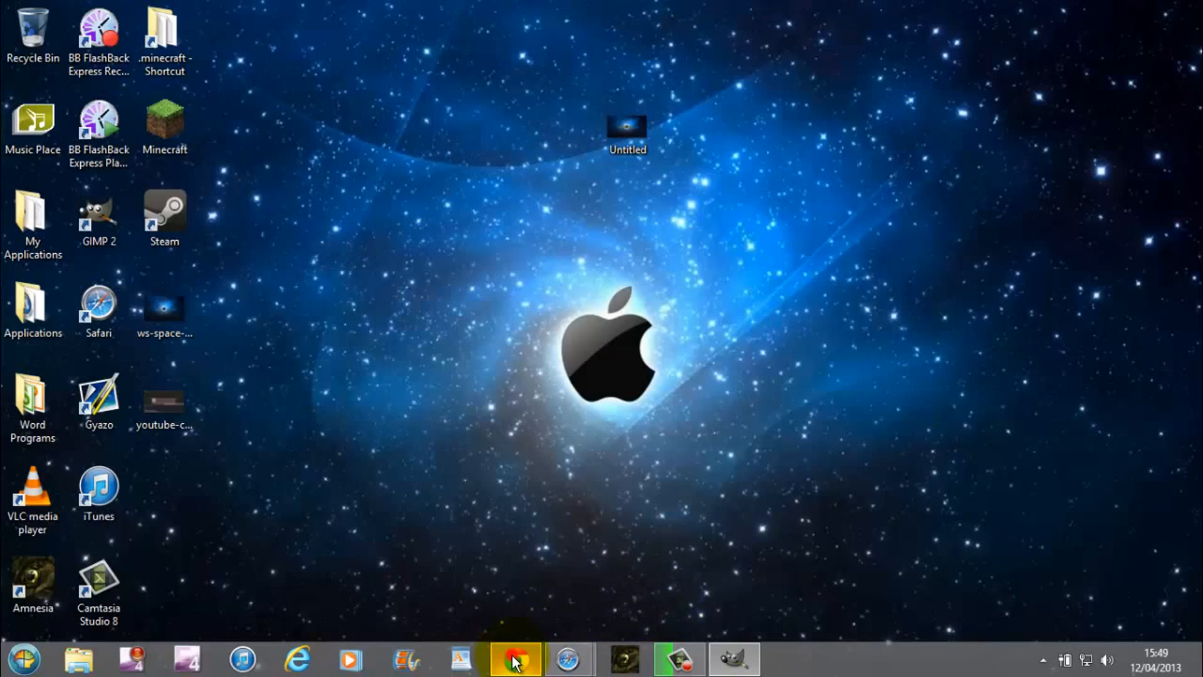
In Chrome, start editing the YouTube channel art from the banner's pencil icon
{"action": "left_click", "coordinate": [515, 658]}
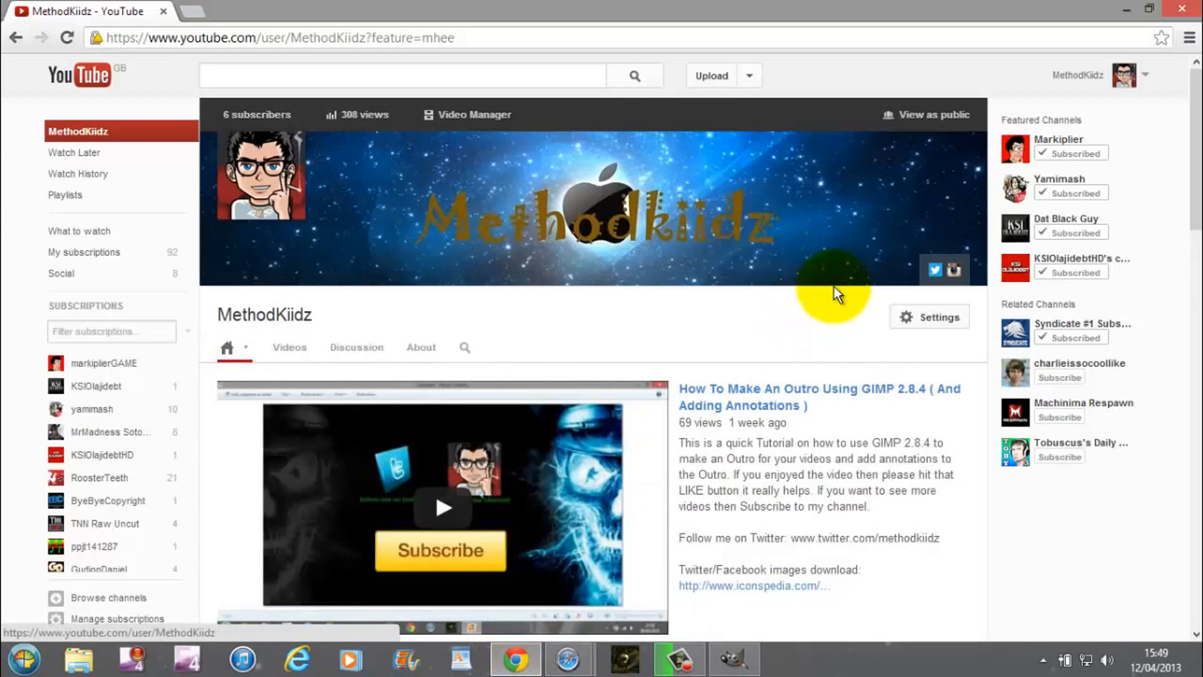
{"action": "left_click", "coordinate": [961, 161]}
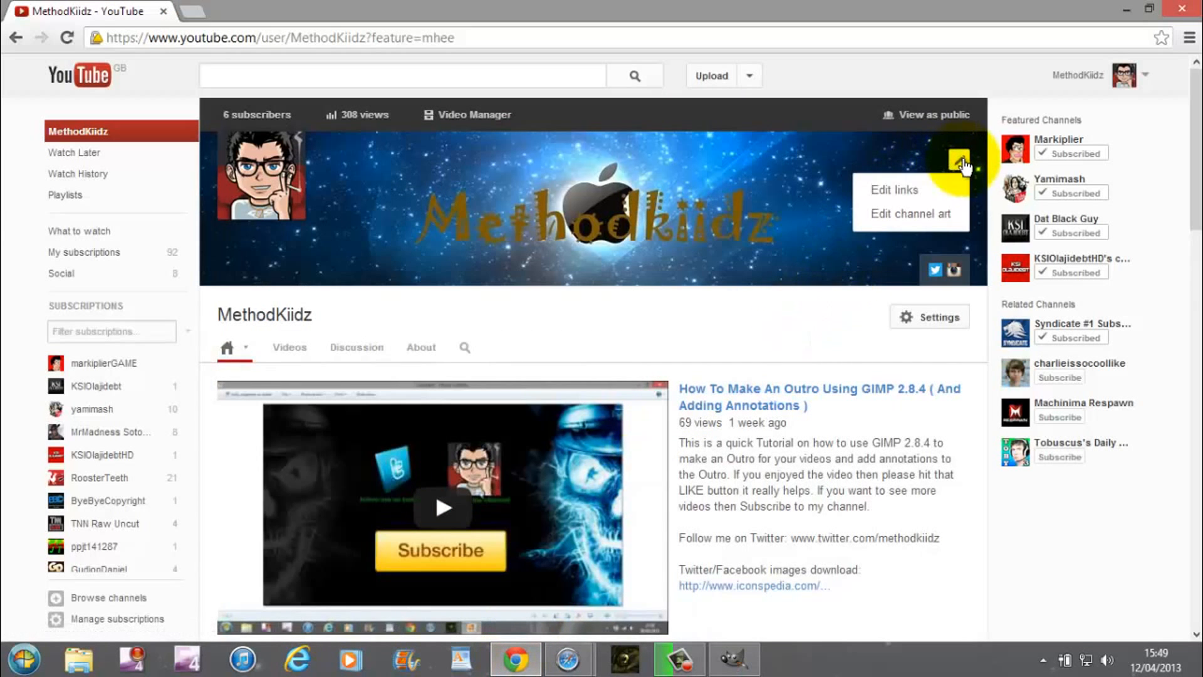
{"action": "mouse_move", "coordinate": [917, 223]}
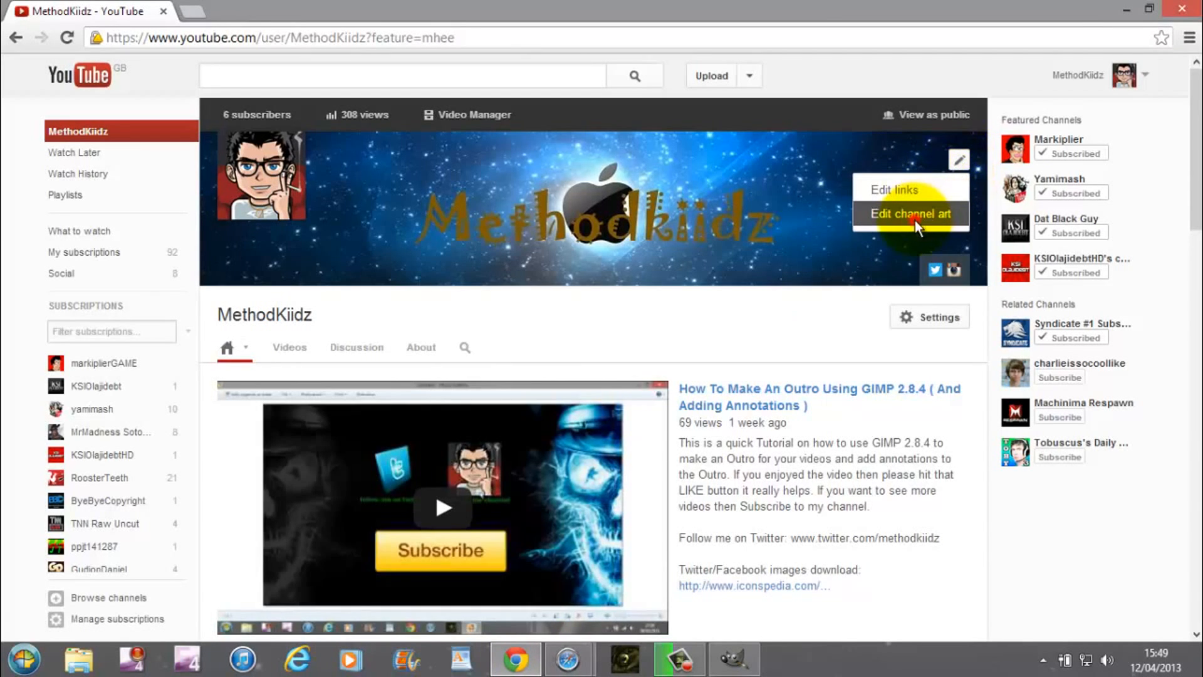
{"action": "left_click", "coordinate": [910, 214]}
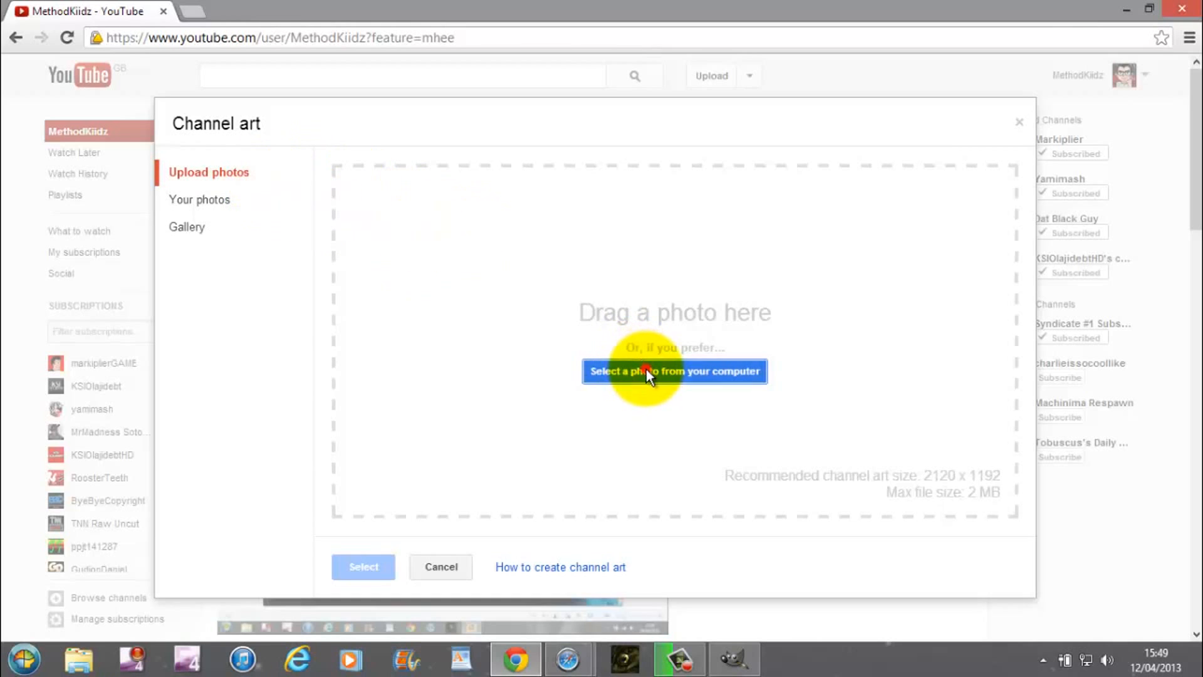
{"action": "mouse_move", "coordinate": [759, 422]}
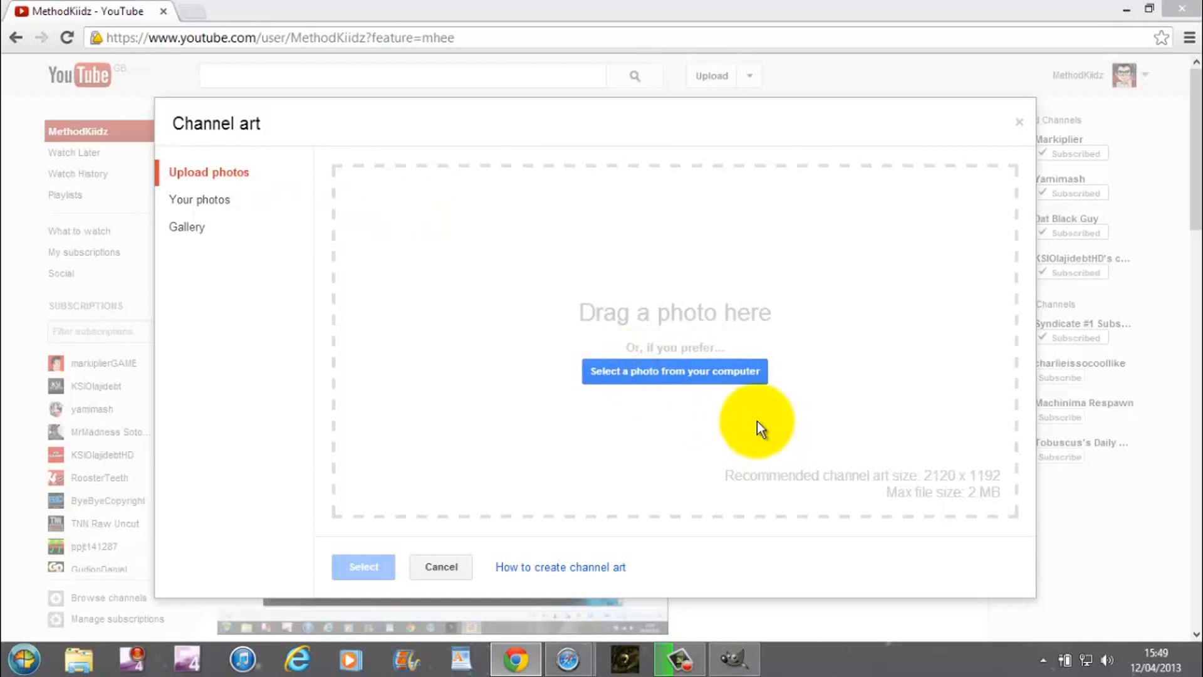
Select the Untitled JPEG from the computer as the new channel art
{"action": "left_click", "coordinate": [674, 370]}
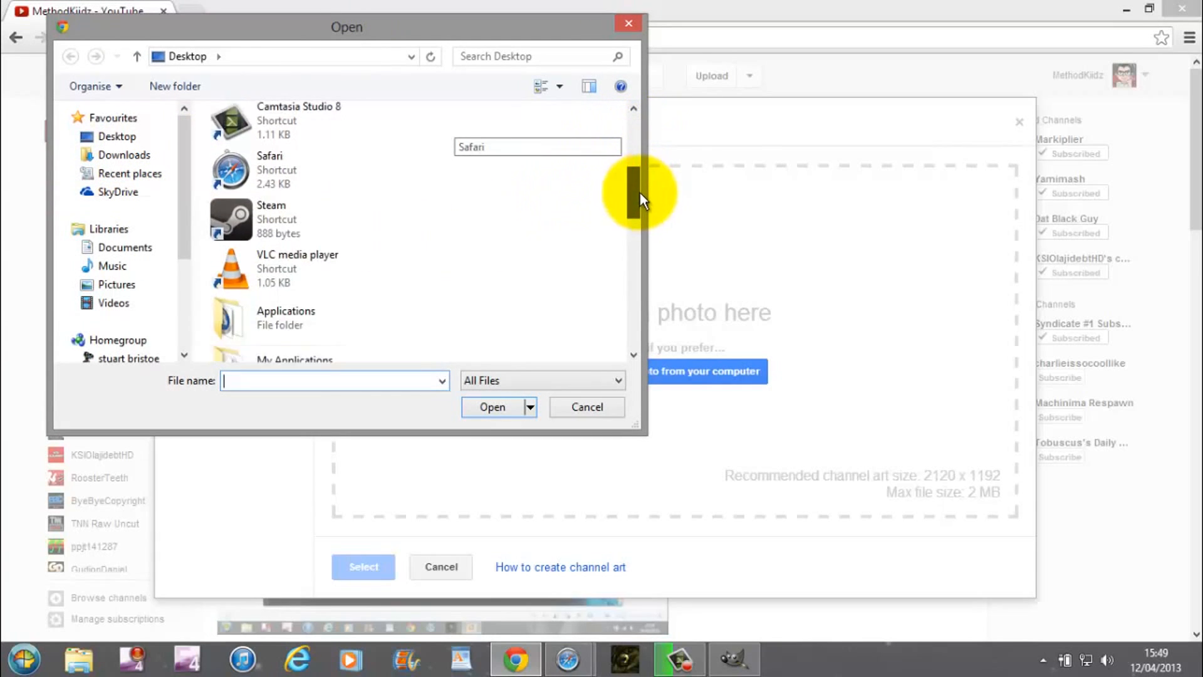
{"action": "scroll", "scroll_direction": "down", "scroll_amount": 3}
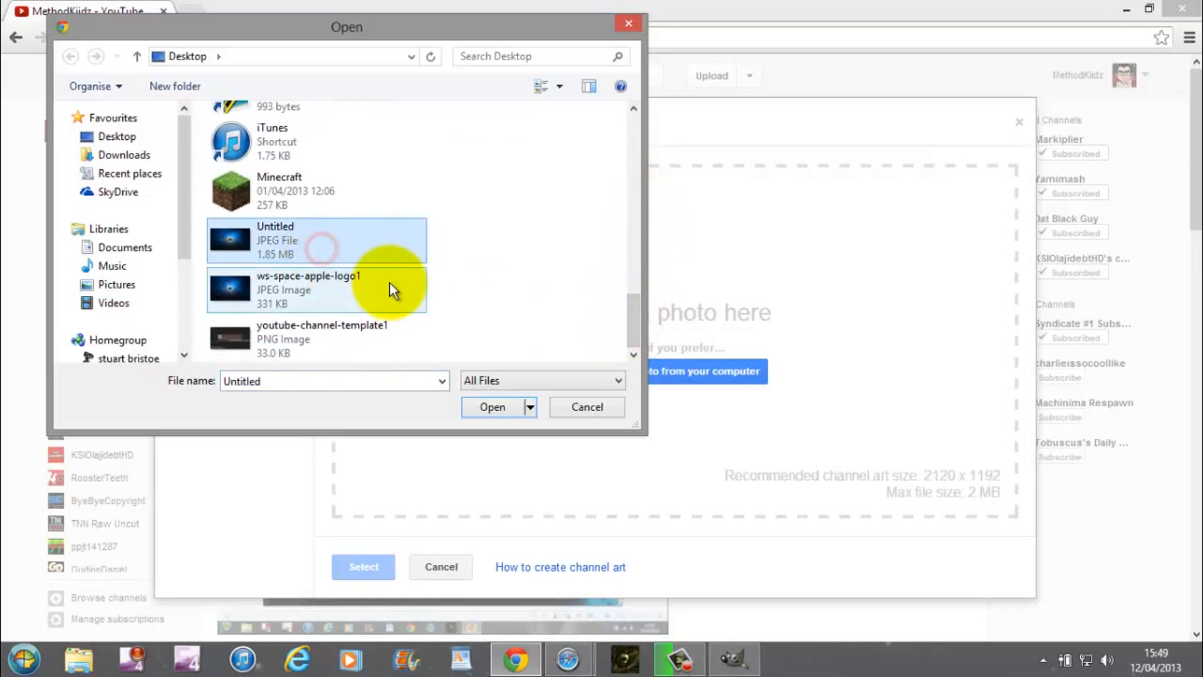
{"action": "left_click", "coordinate": [492, 407]}
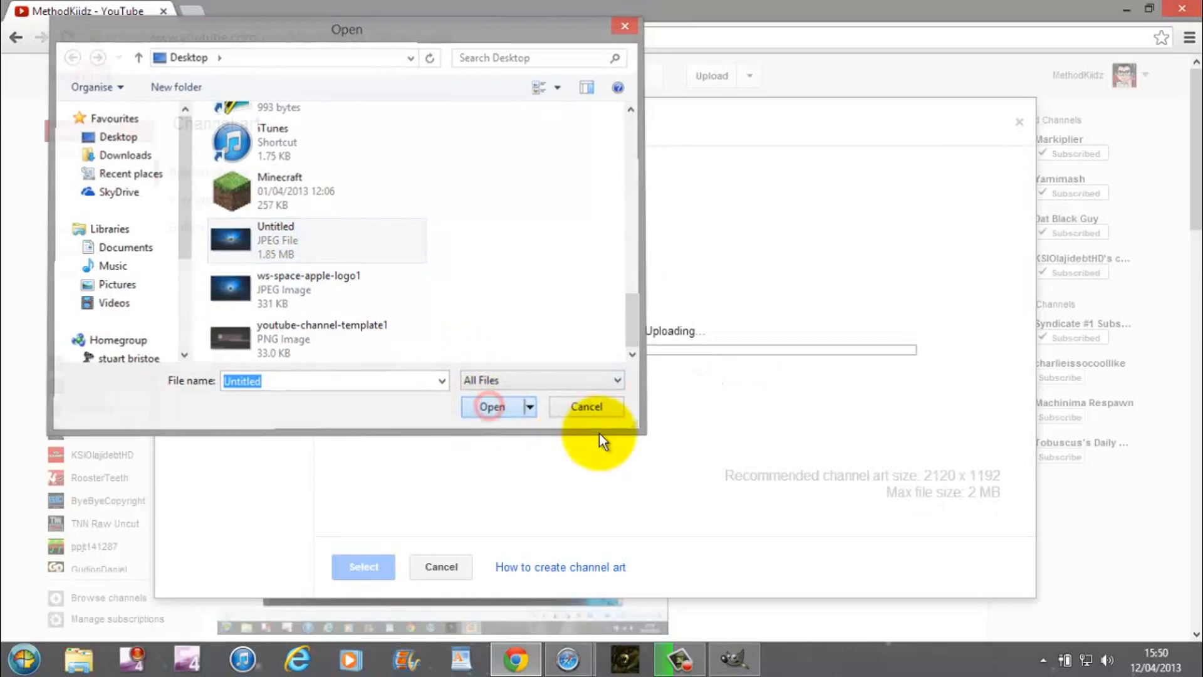
Wait for the Untitled banner upload in the Channel art dialog to finish
{"action": "left_click", "coordinate": [492, 407]}
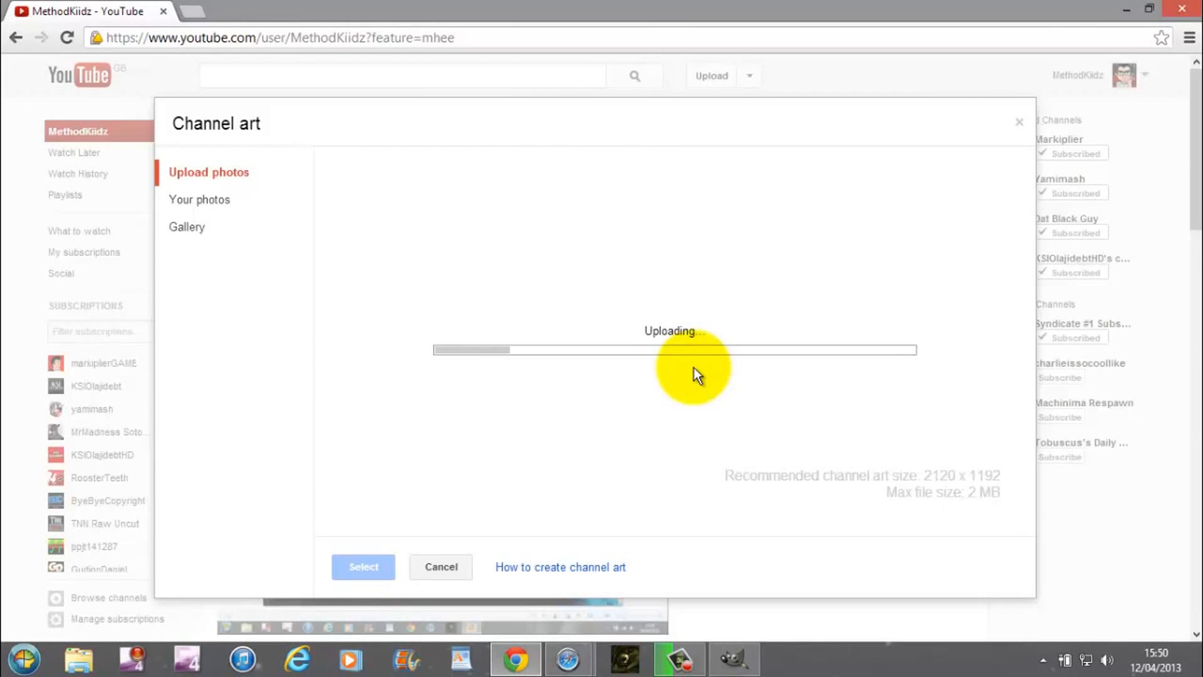
{"action": "mouse_move", "coordinate": [810, 510]}
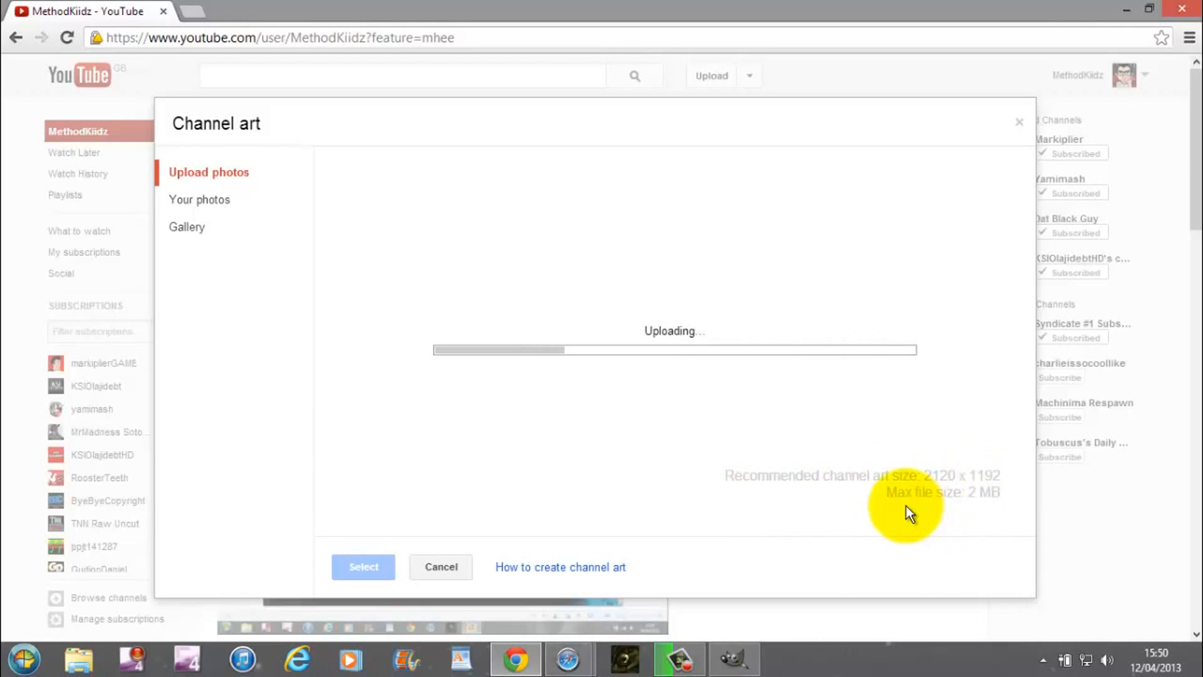
{"action": "mouse_move", "coordinate": [1004, 510]}
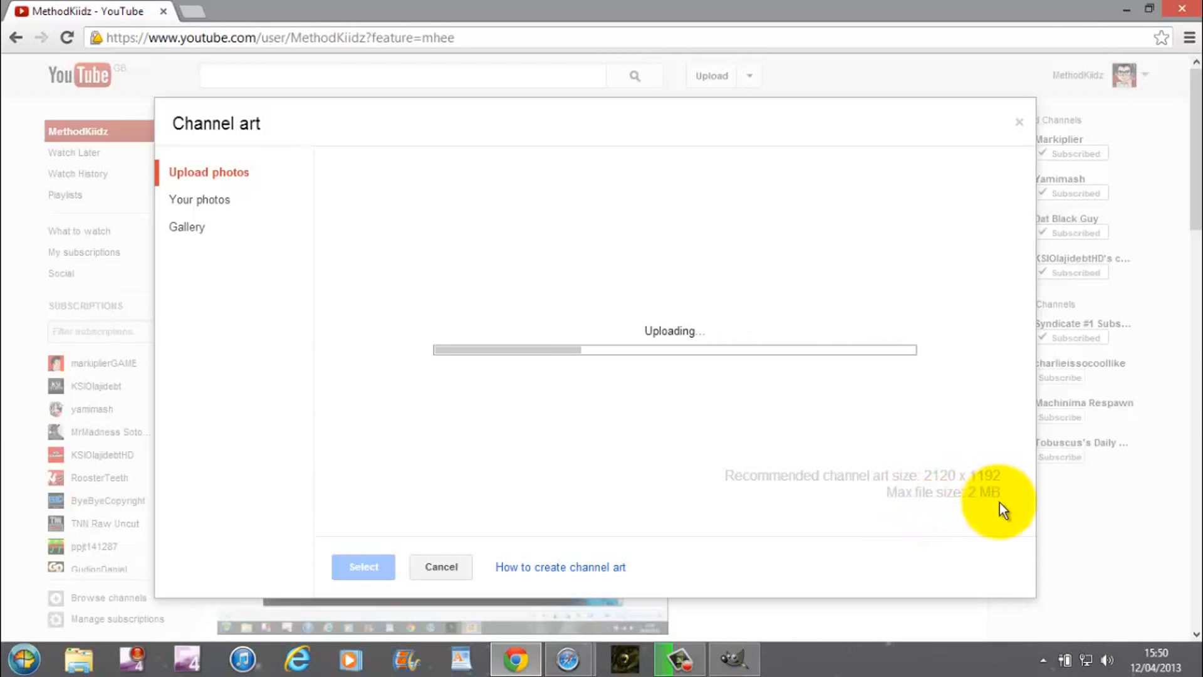
{"action": "mouse_move", "coordinate": [740, 345]}
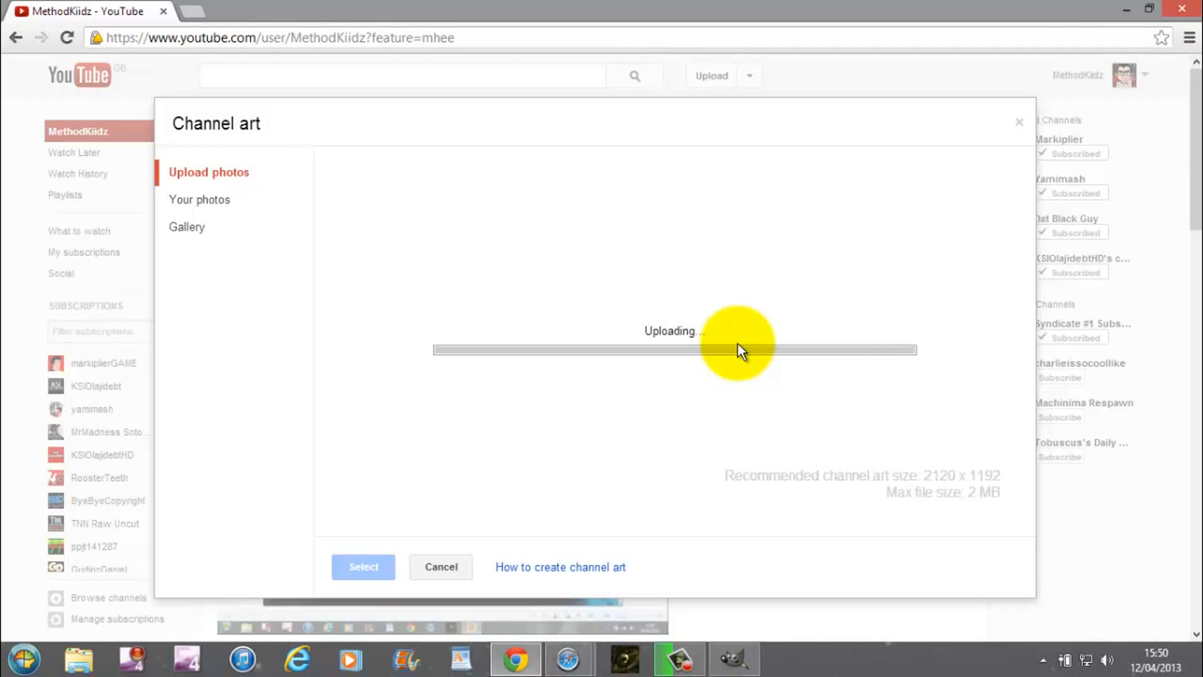
{"action": "mouse_move", "coordinate": [664, 426]}
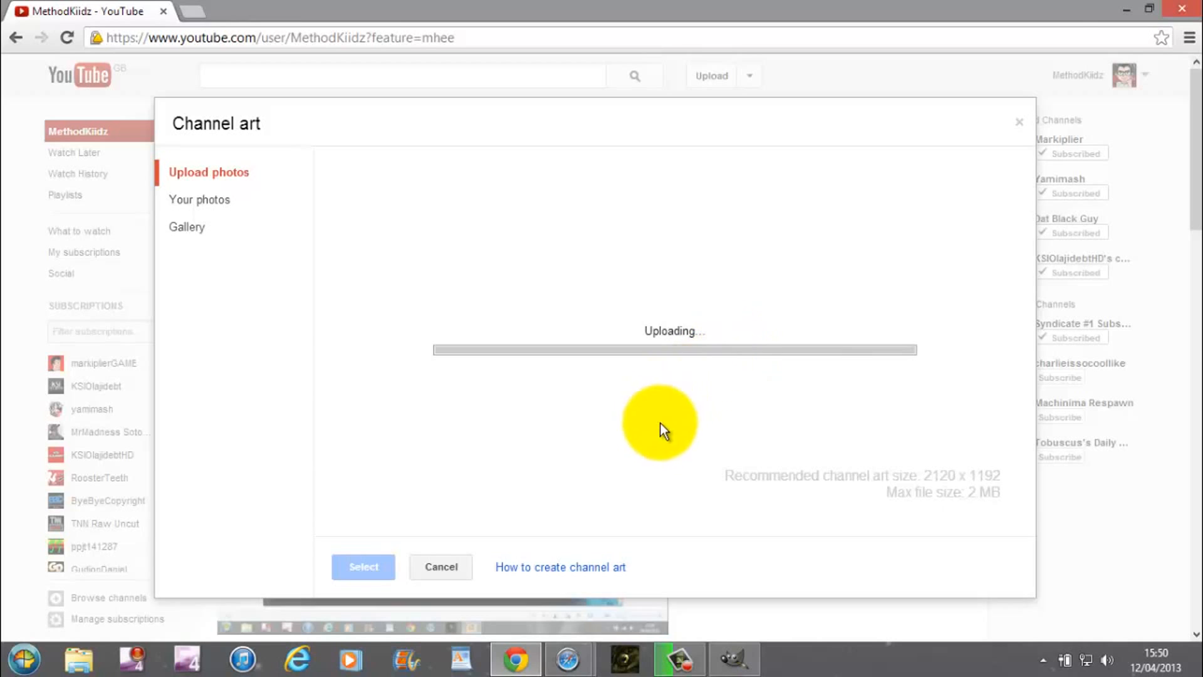
{"action": "mouse_move", "coordinate": [671, 405]}
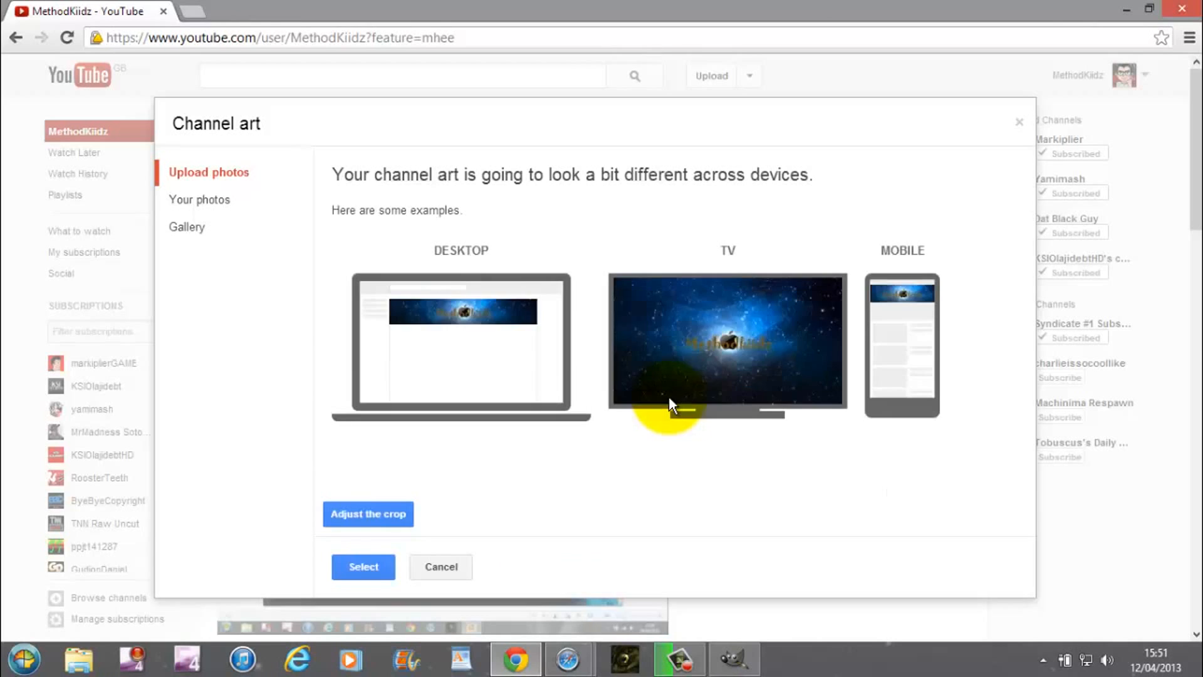
{"action": "mouse_move", "coordinate": [583, 331]}
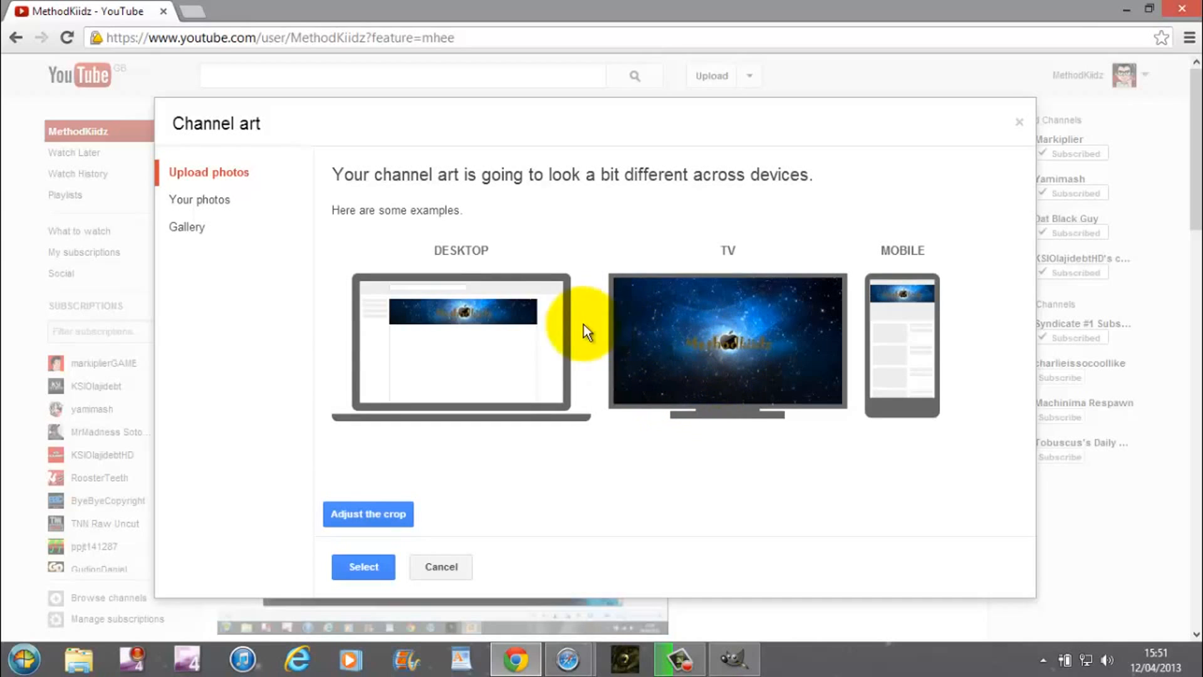
{"action": "mouse_move", "coordinate": [679, 353]}
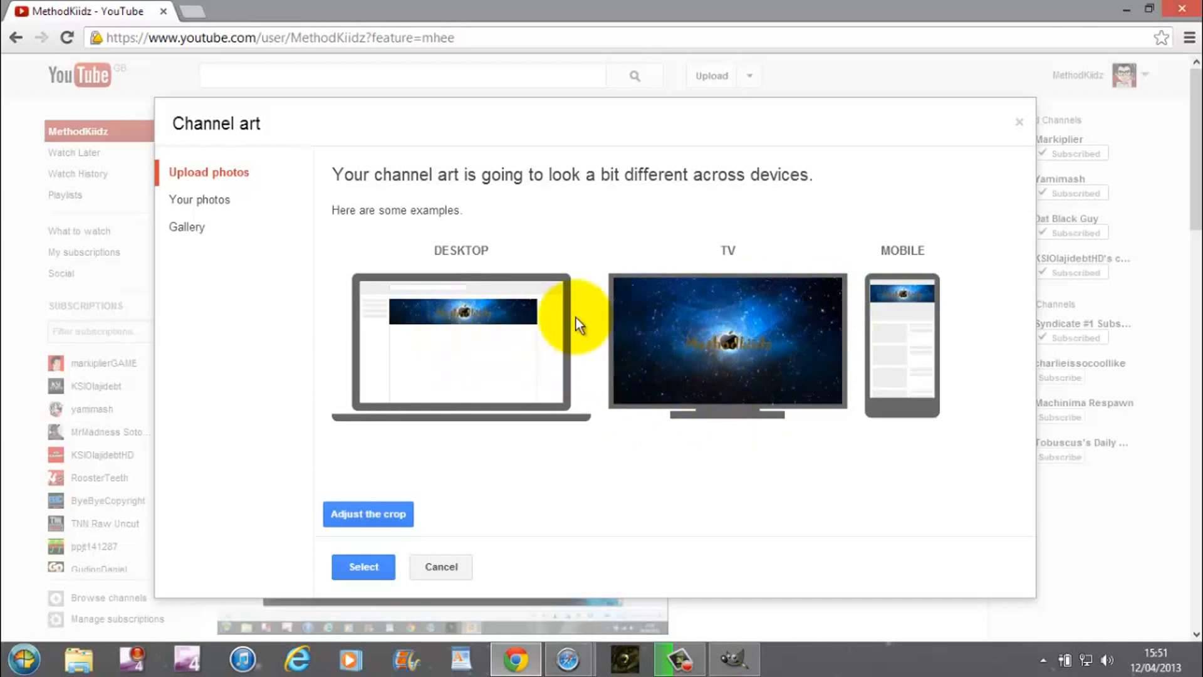
{"action": "mouse_move", "coordinate": [927, 338]}
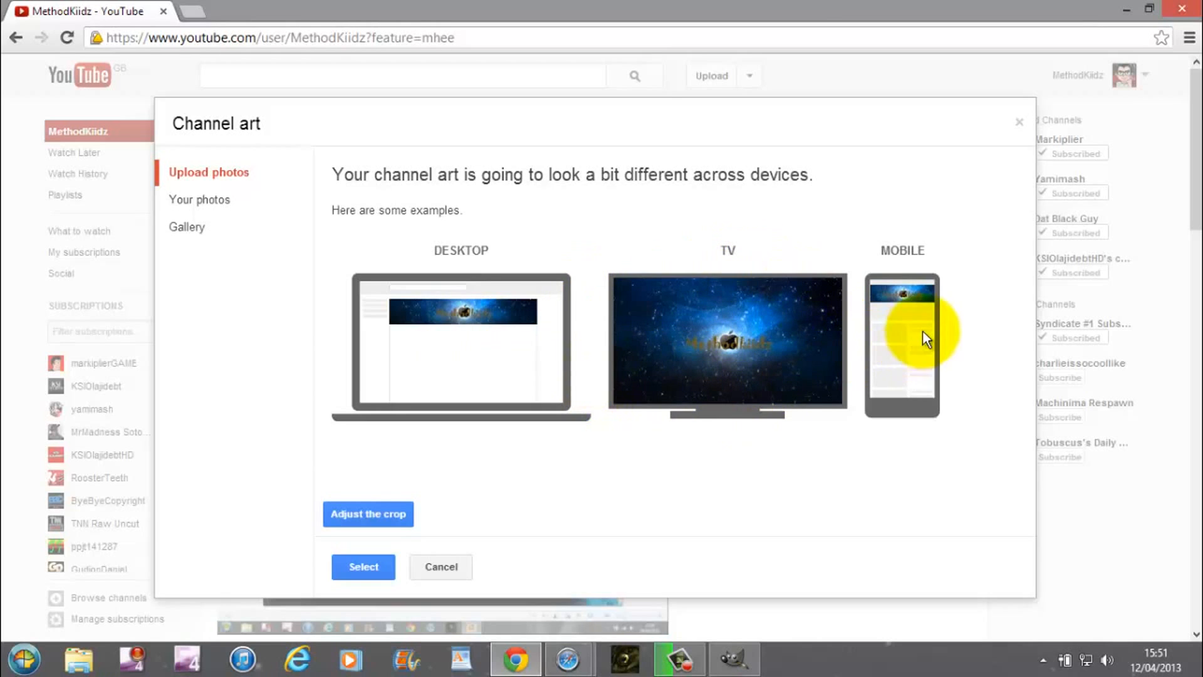
{"action": "mouse_move", "coordinate": [883, 298]}
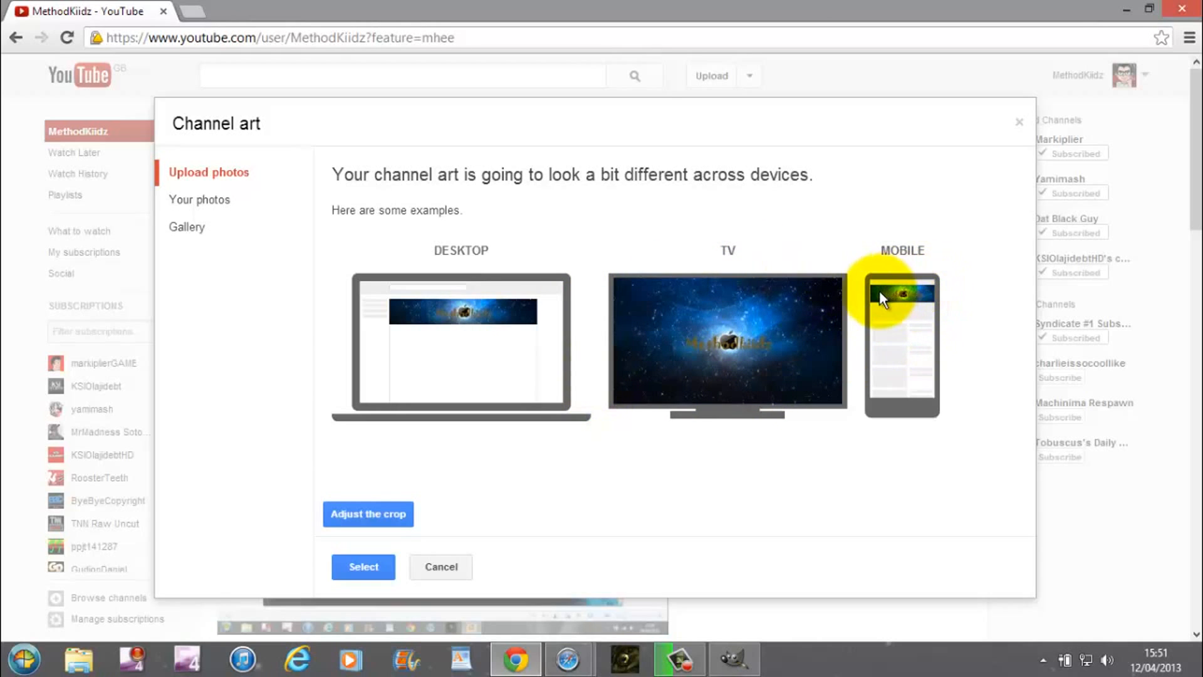
{"action": "mouse_move", "coordinate": [533, 311]}
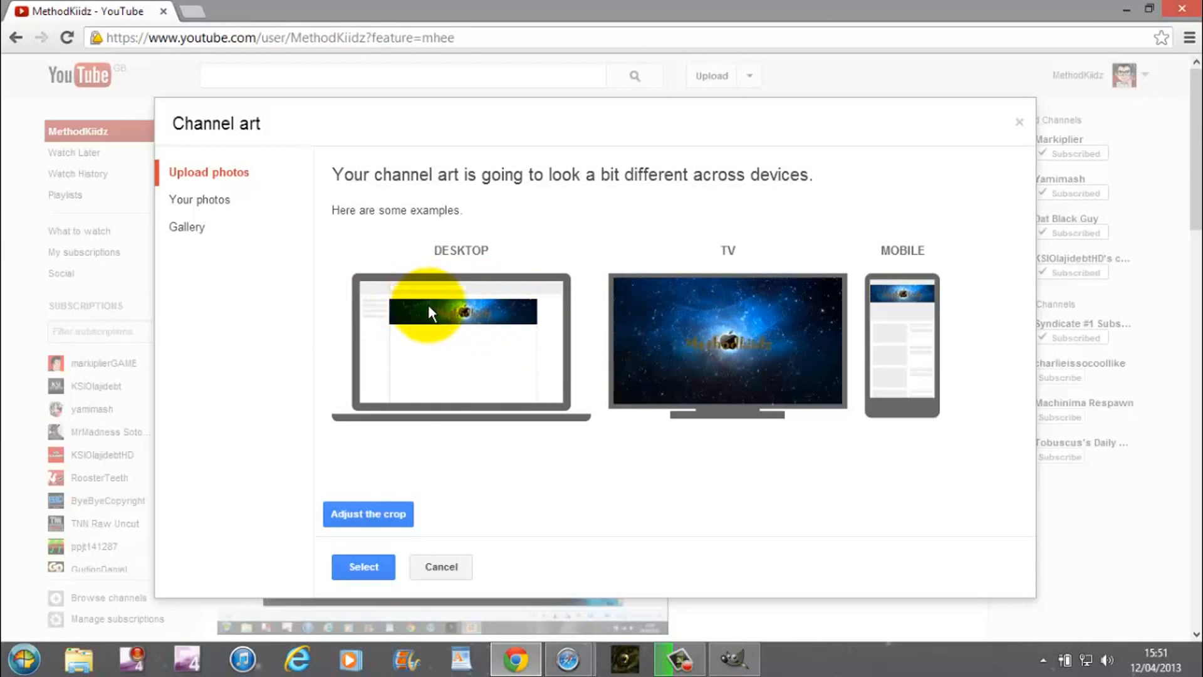
{"action": "mouse_move", "coordinate": [427, 326]}
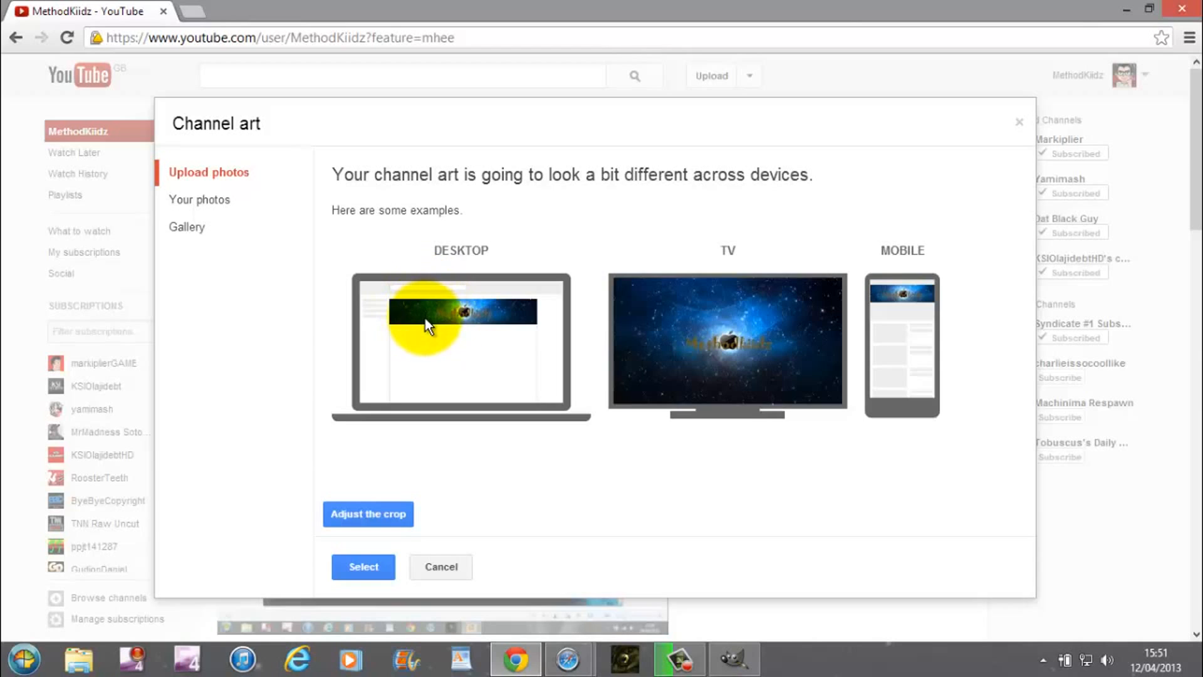
{"action": "mouse_move", "coordinate": [500, 339]}
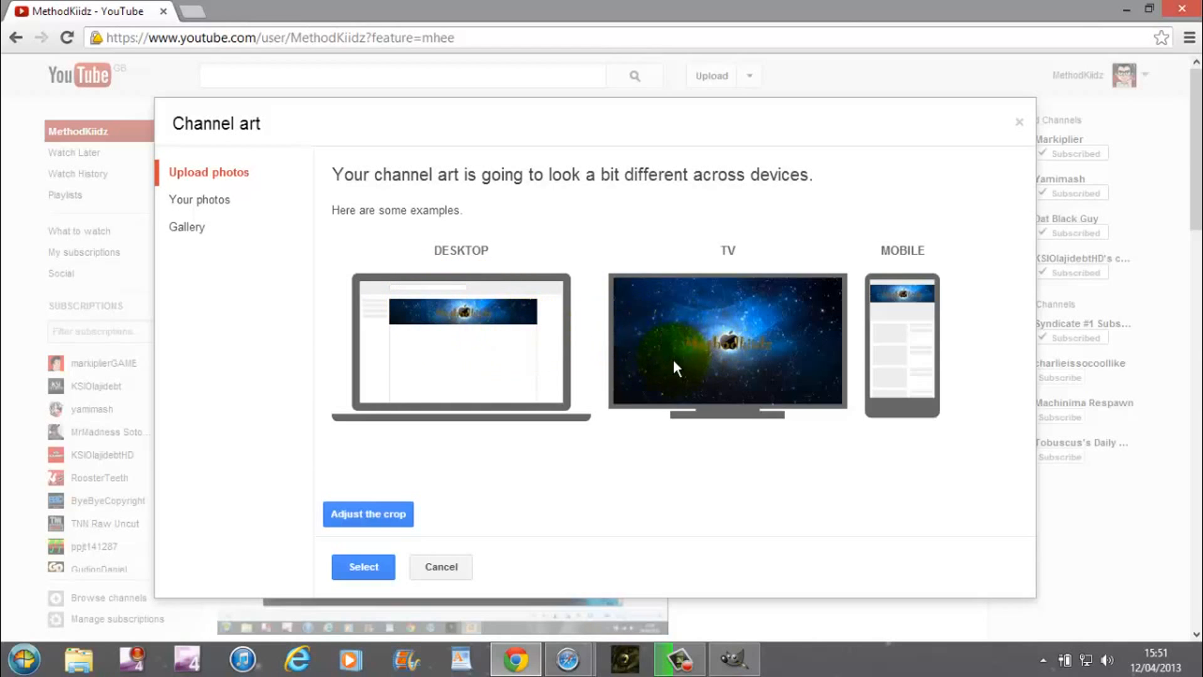
{"action": "mouse_move", "coordinate": [660, 337]}
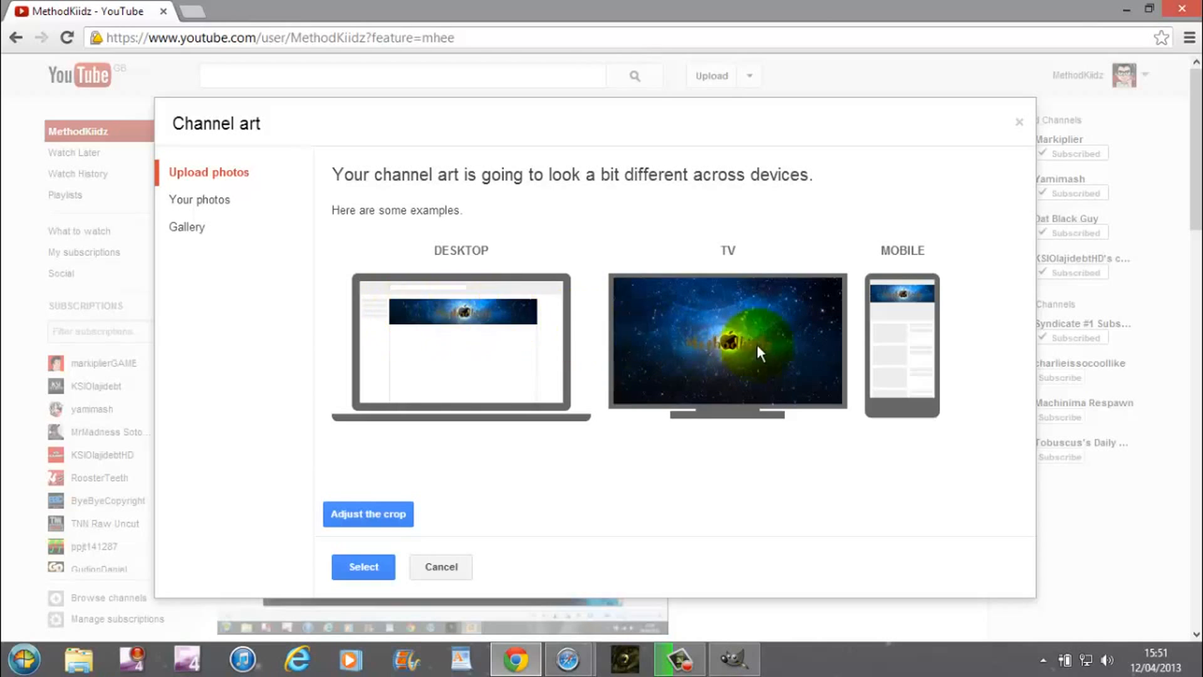
{"action": "mouse_move", "coordinate": [427, 328]}
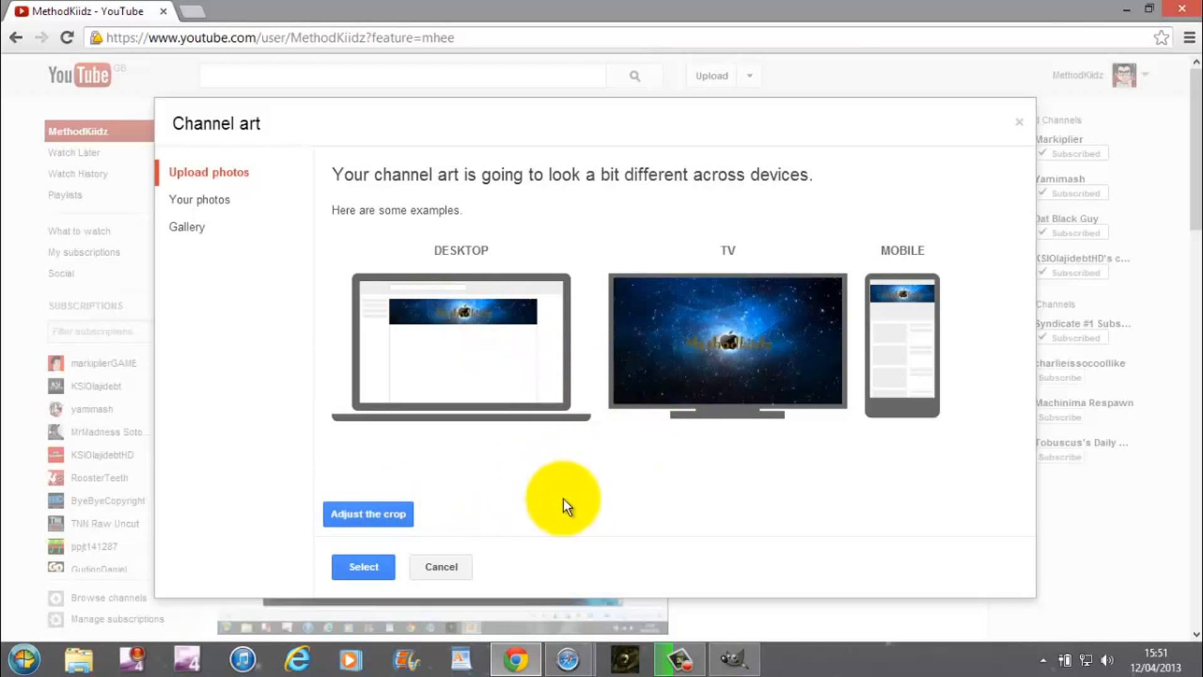
Check the crop and device previews, then apply the Methodkiidz banner as channel art
{"action": "left_click", "coordinate": [368, 514]}
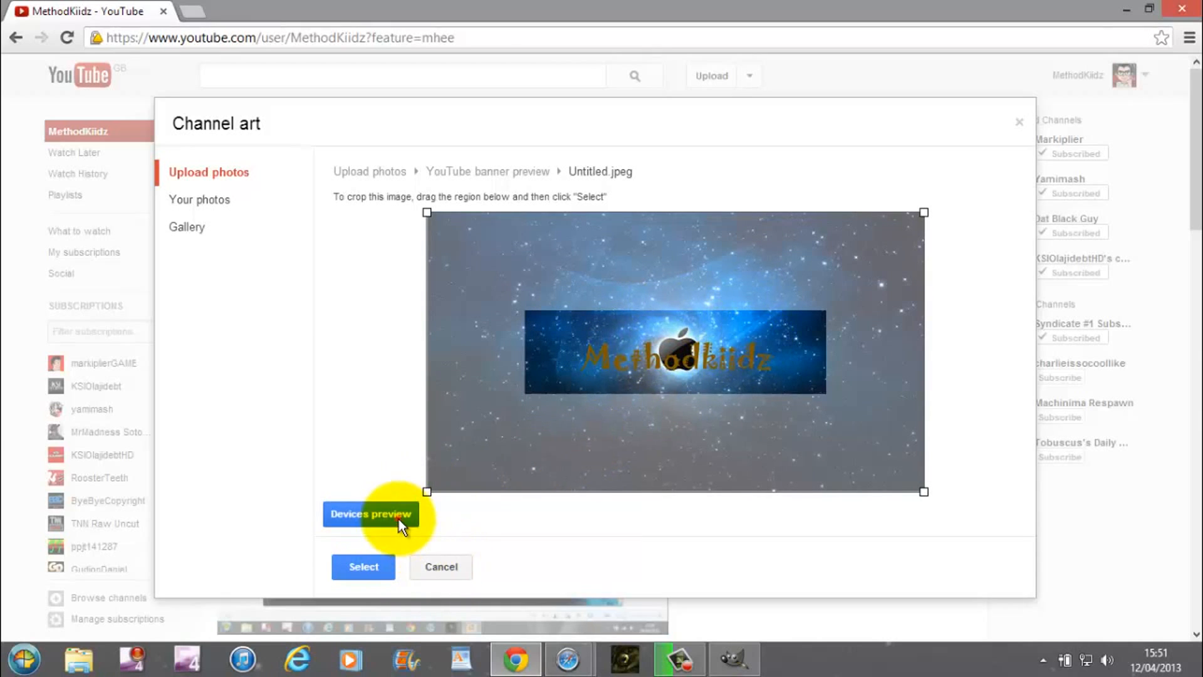
{"action": "left_click", "coordinate": [370, 513]}
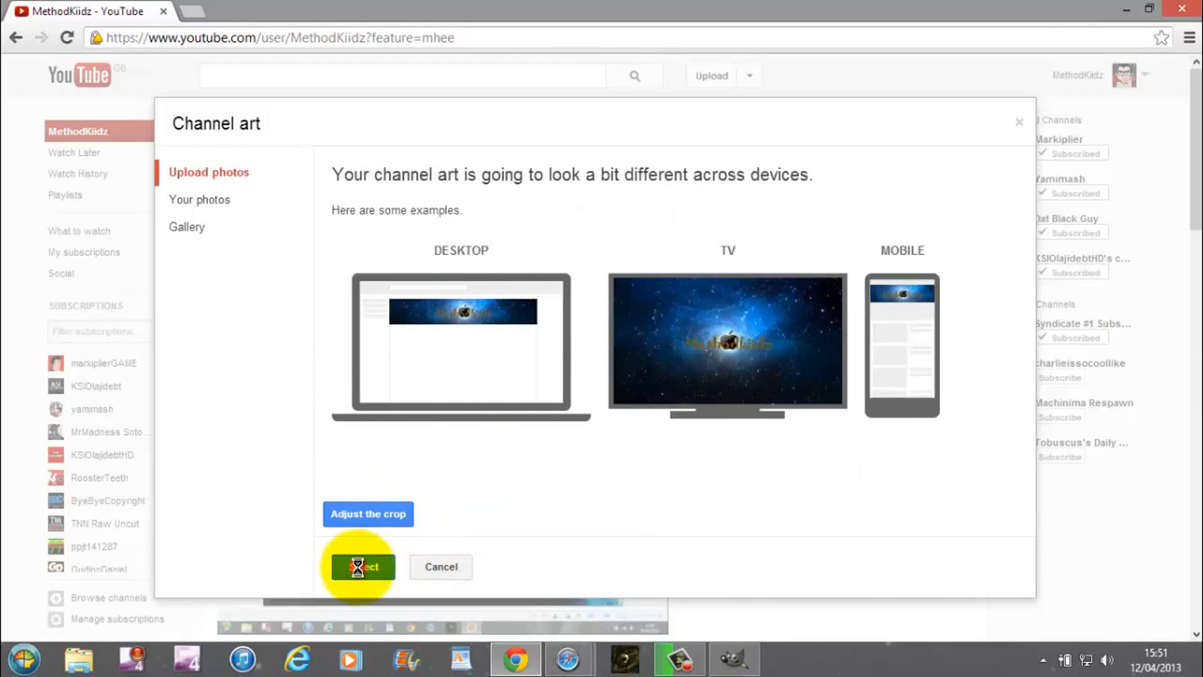
{"action": "left_click", "coordinate": [362, 567]}
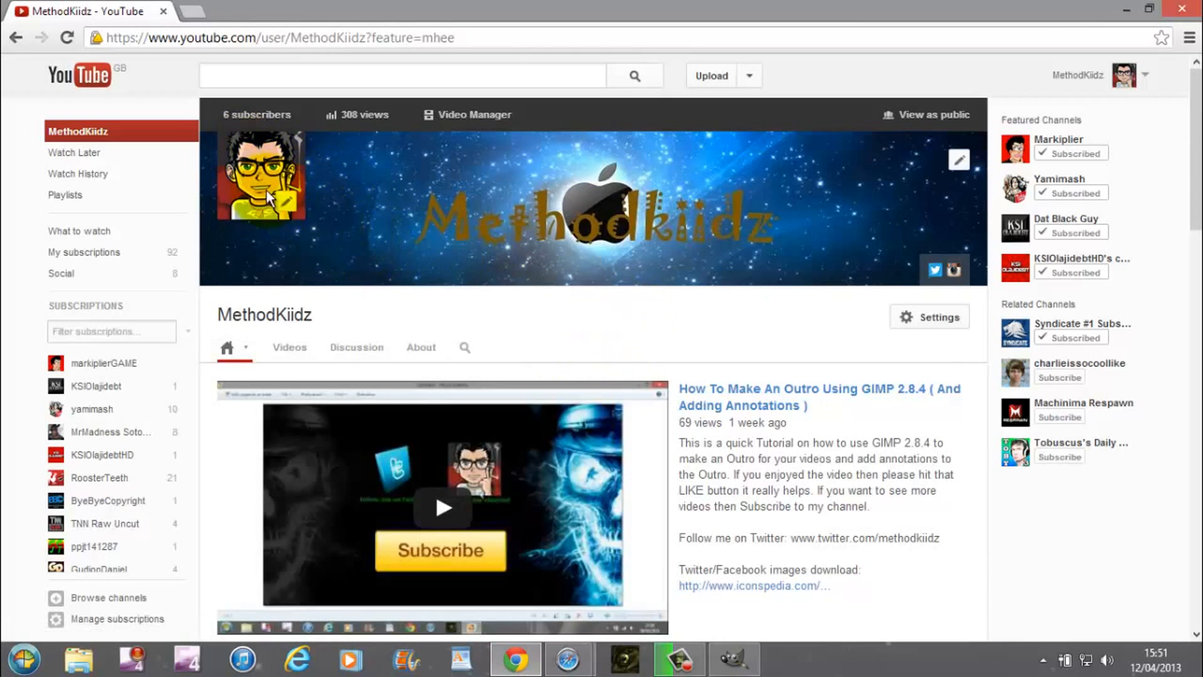
{"action": "mouse_move", "coordinate": [861, 318]}
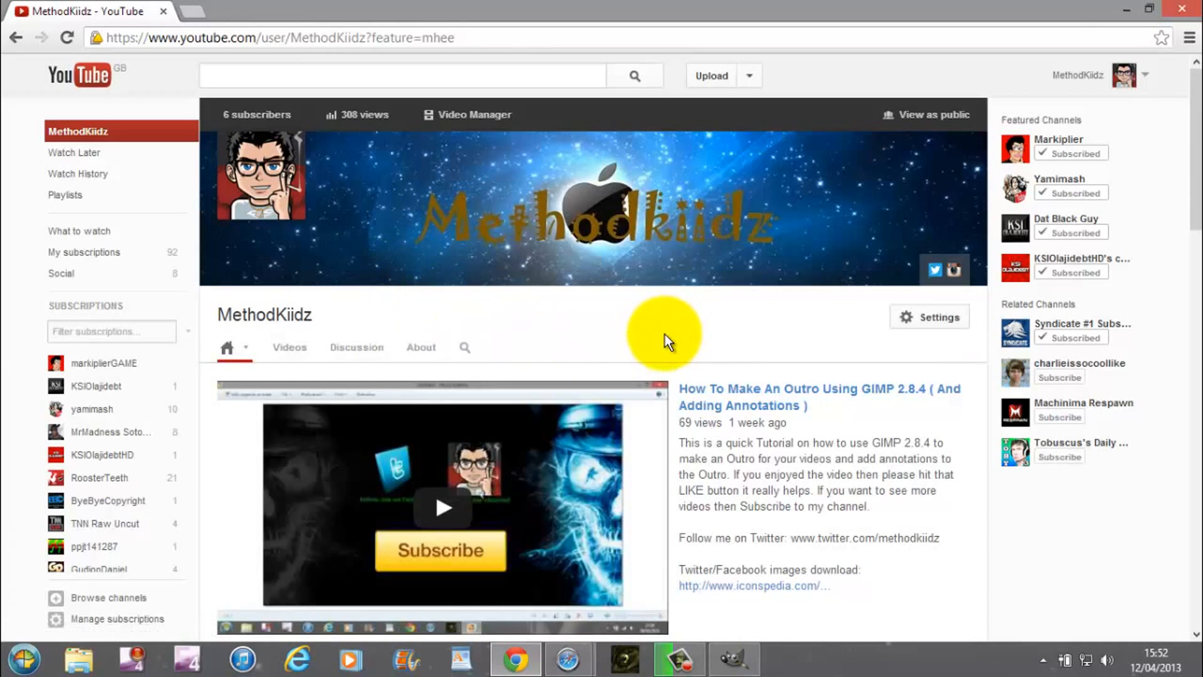
{"action": "mouse_move", "coordinate": [272, 177]}
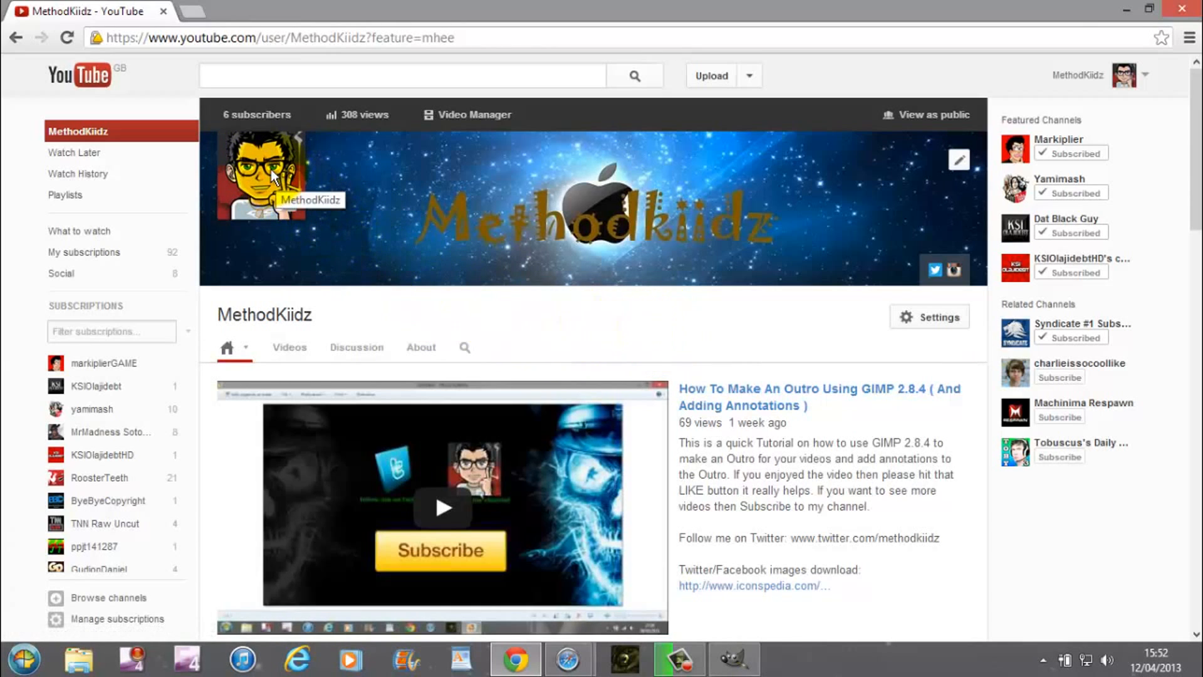
{"action": "mouse_move", "coordinate": [690, 342]}
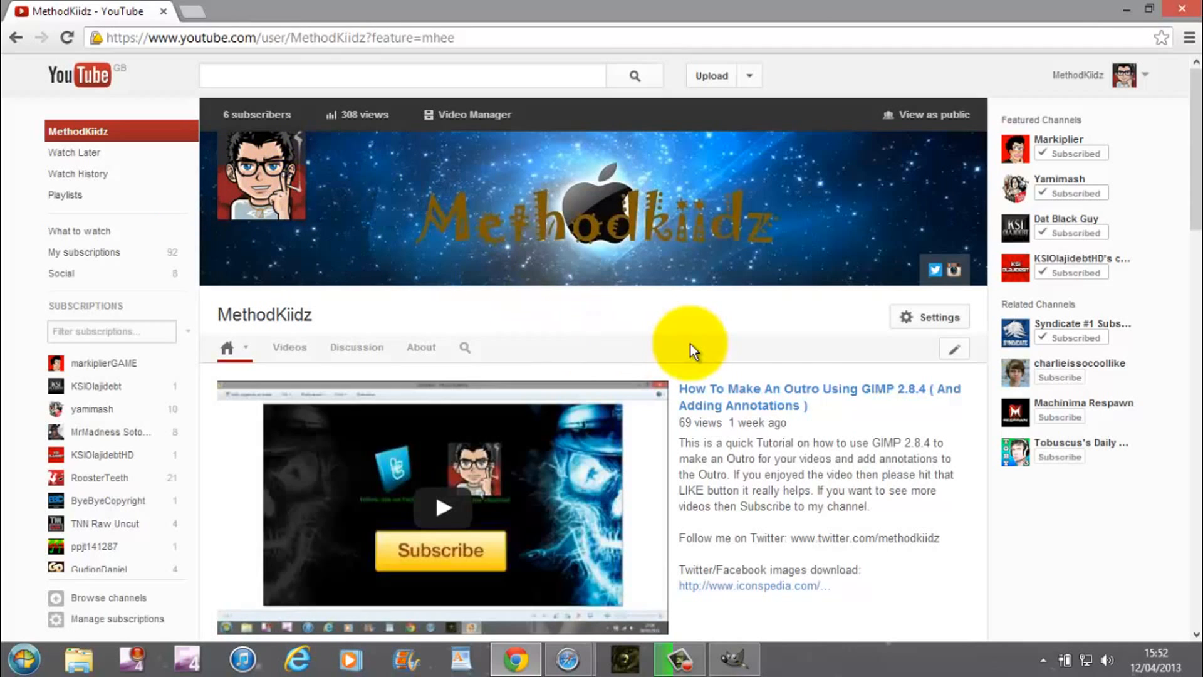
{"action": "mouse_move", "coordinate": [803, 342]}
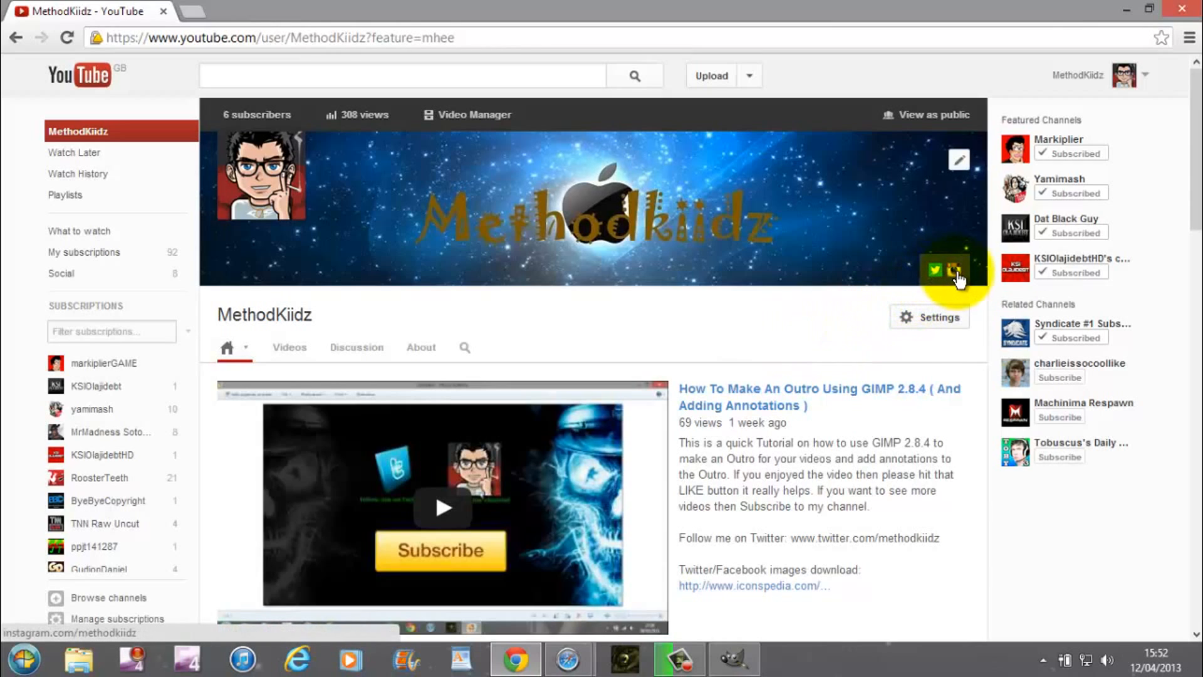
{"action": "mouse_move", "coordinate": [936, 276]}
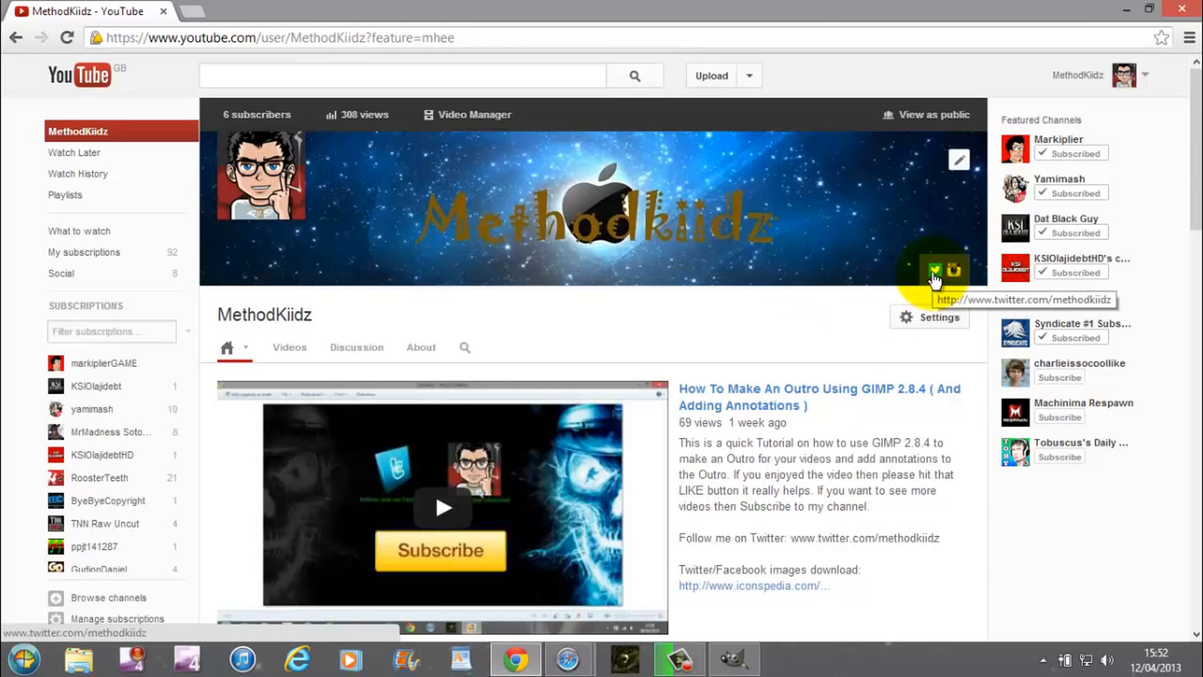
{"action": "mouse_move", "coordinate": [833, 322]}
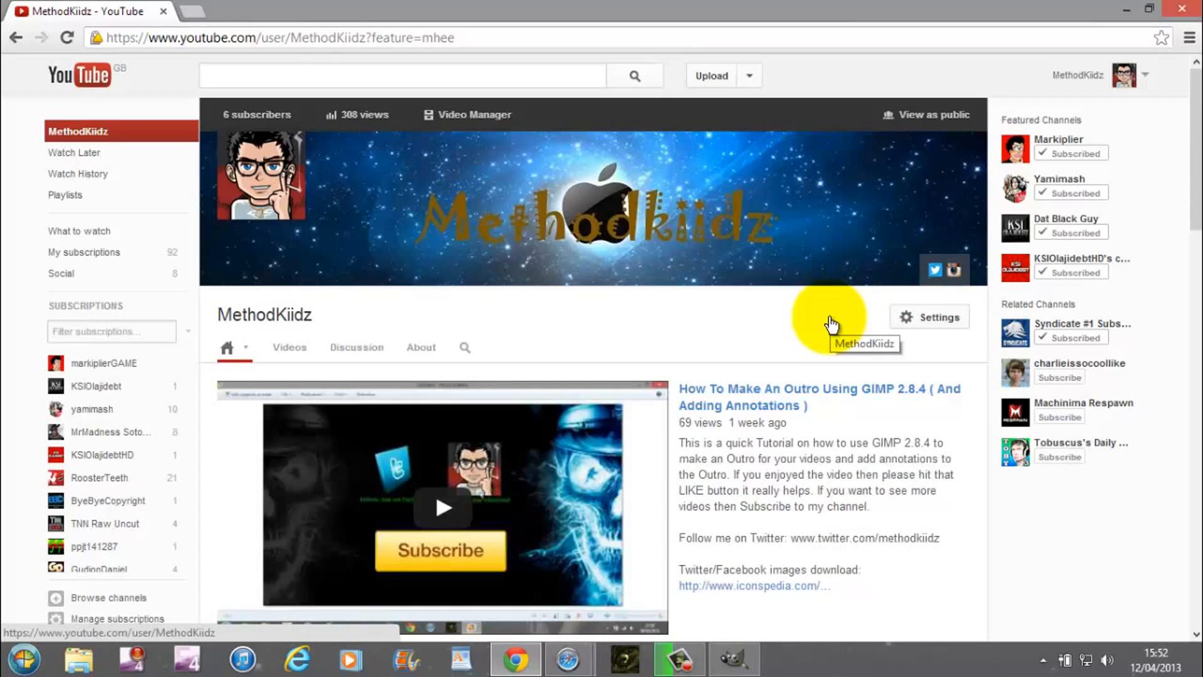
{"action": "mouse_move", "coordinate": [732, 332]}
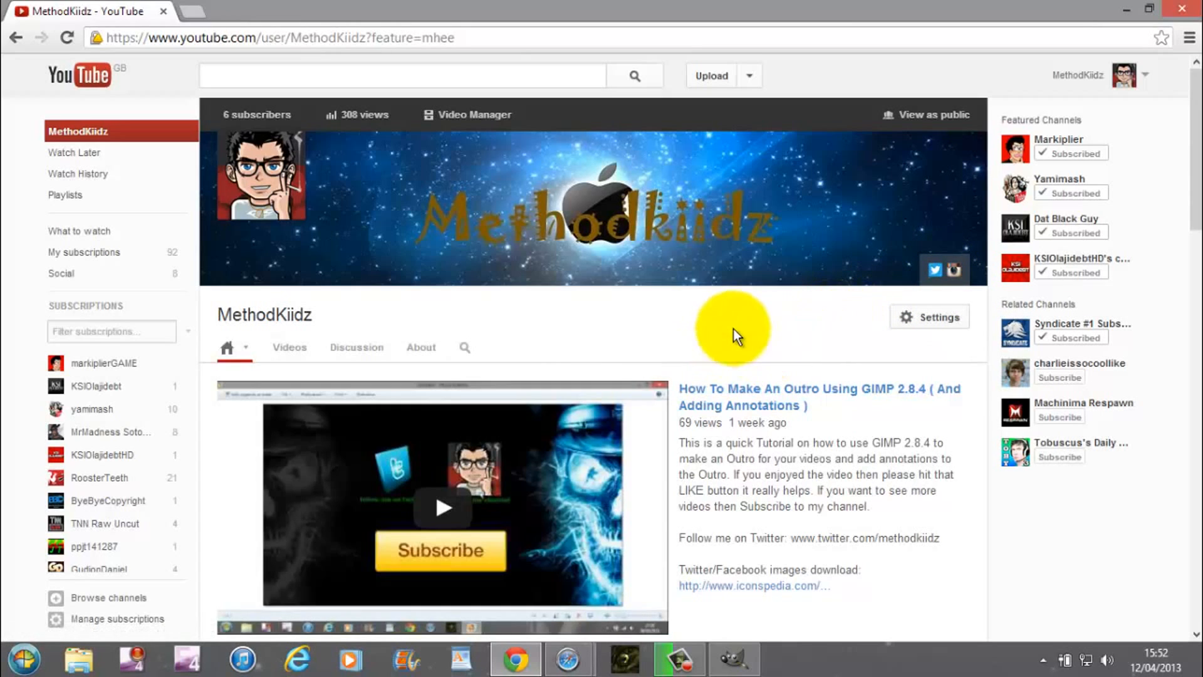
{"action": "scroll", "scroll_direction": "down", "scroll_amount": 3}
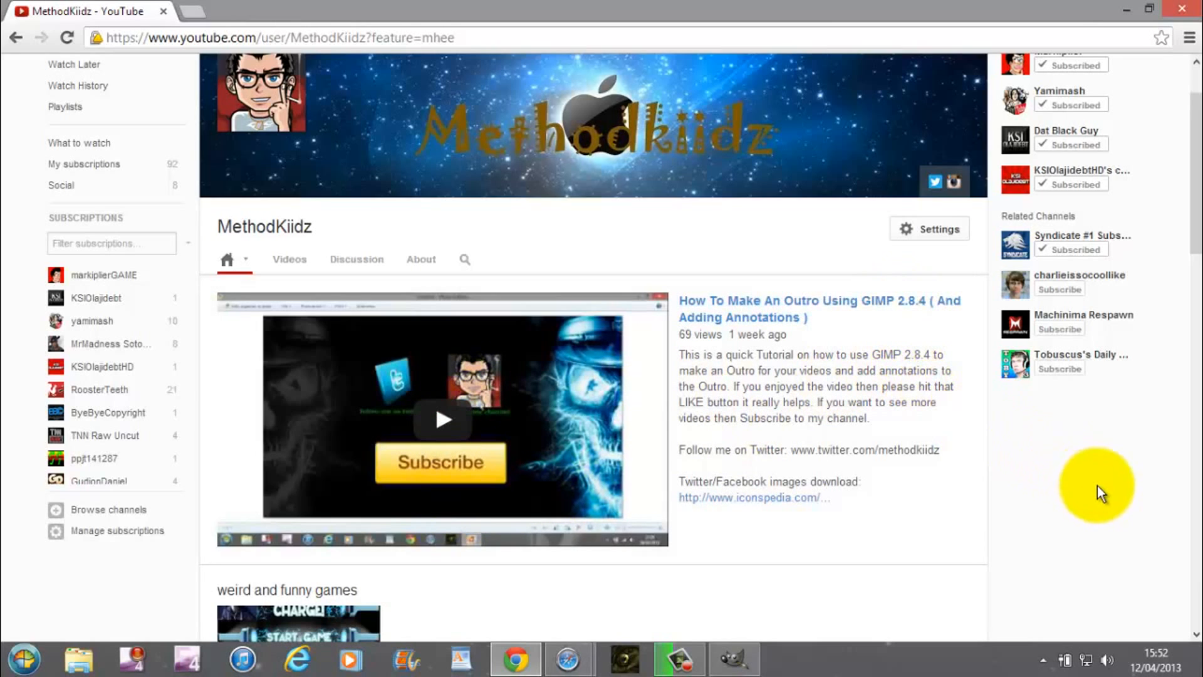
{"action": "mouse_move", "coordinate": [1051, 461]}
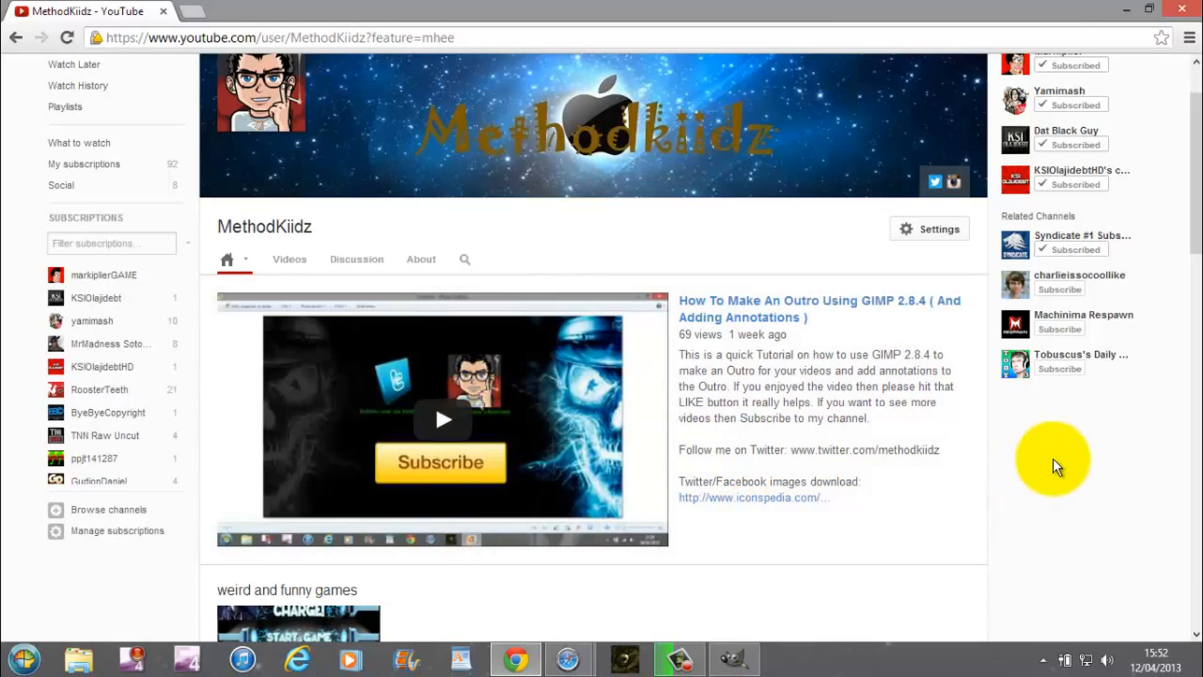
{"action": "mouse_move", "coordinate": [1060, 458]}
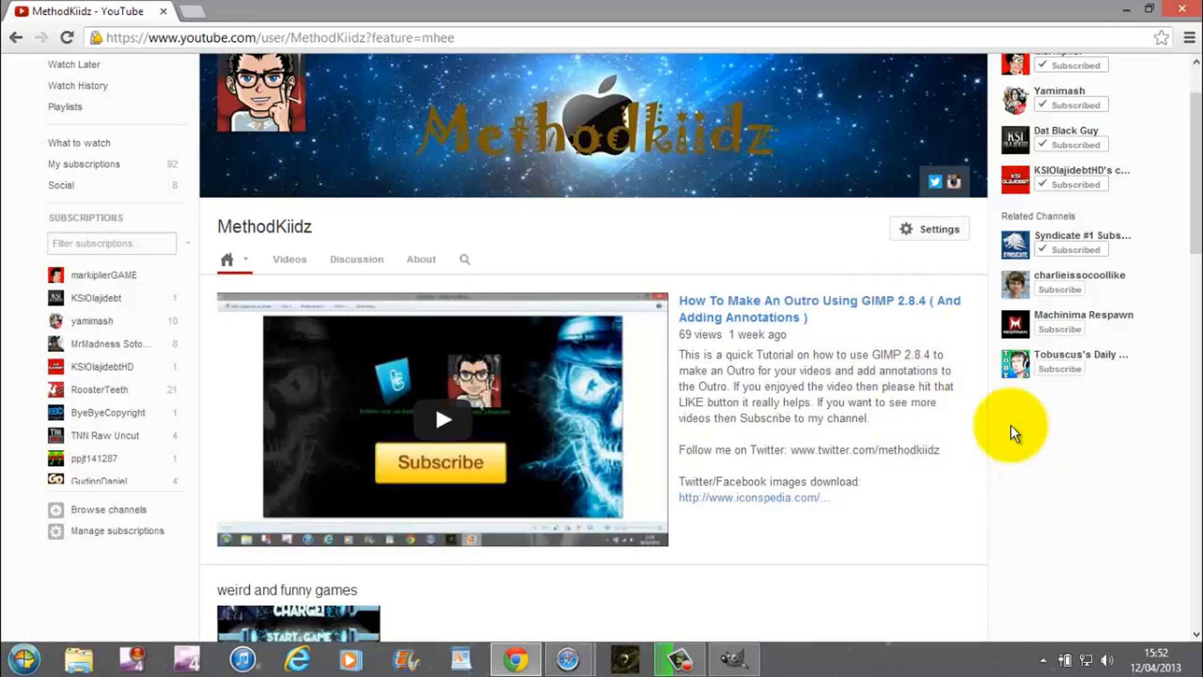
{"action": "mouse_move", "coordinate": [1074, 469]}
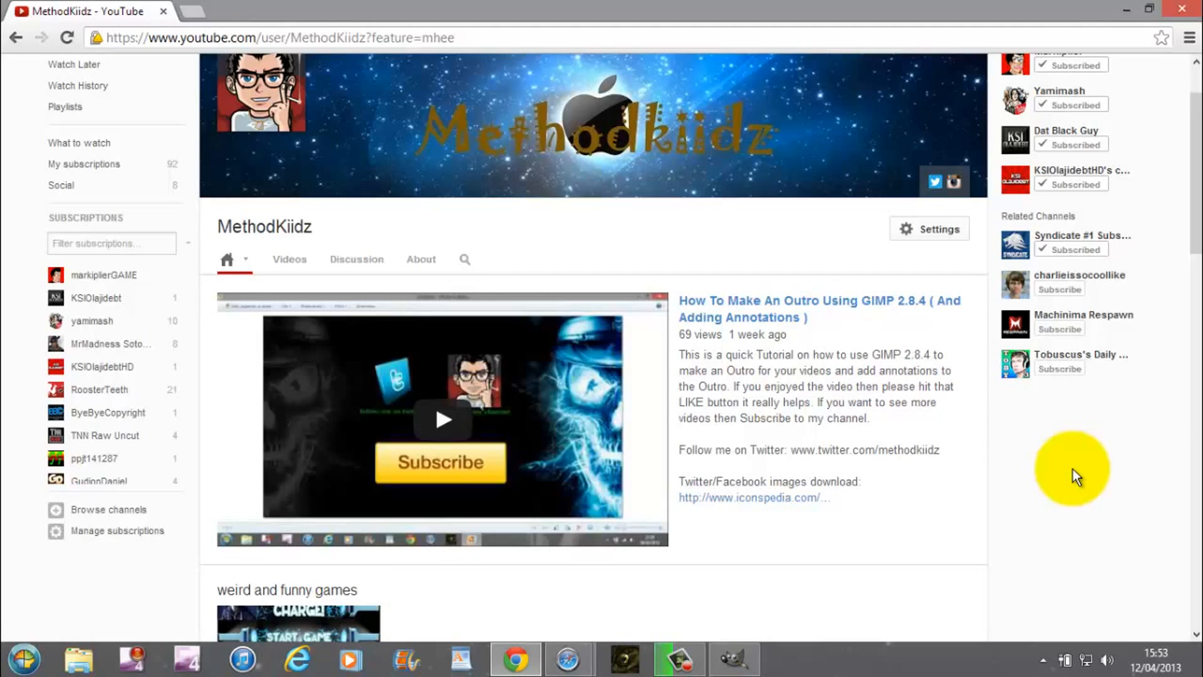
{"action": "scroll", "scroll_direction": "down", "scroll_amount": 3}
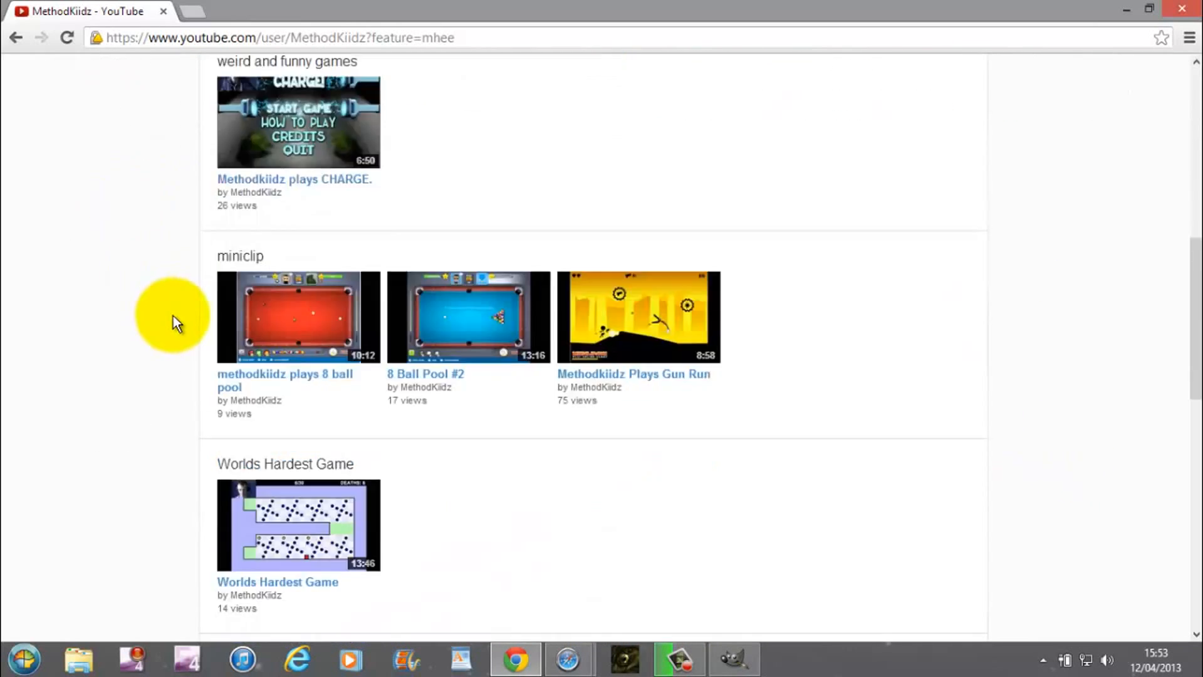
{"action": "scroll", "scroll_direction": "down", "scroll_amount": 3}
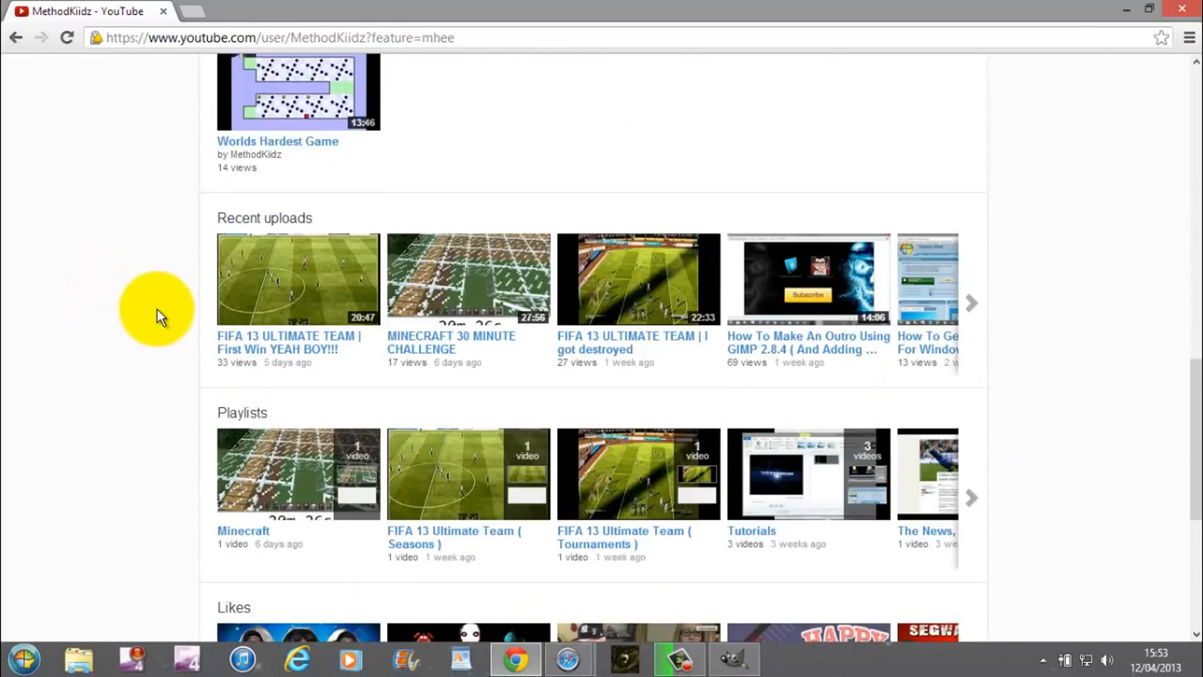
{"action": "scroll", "scroll_direction": "down", "scroll_amount": 3}
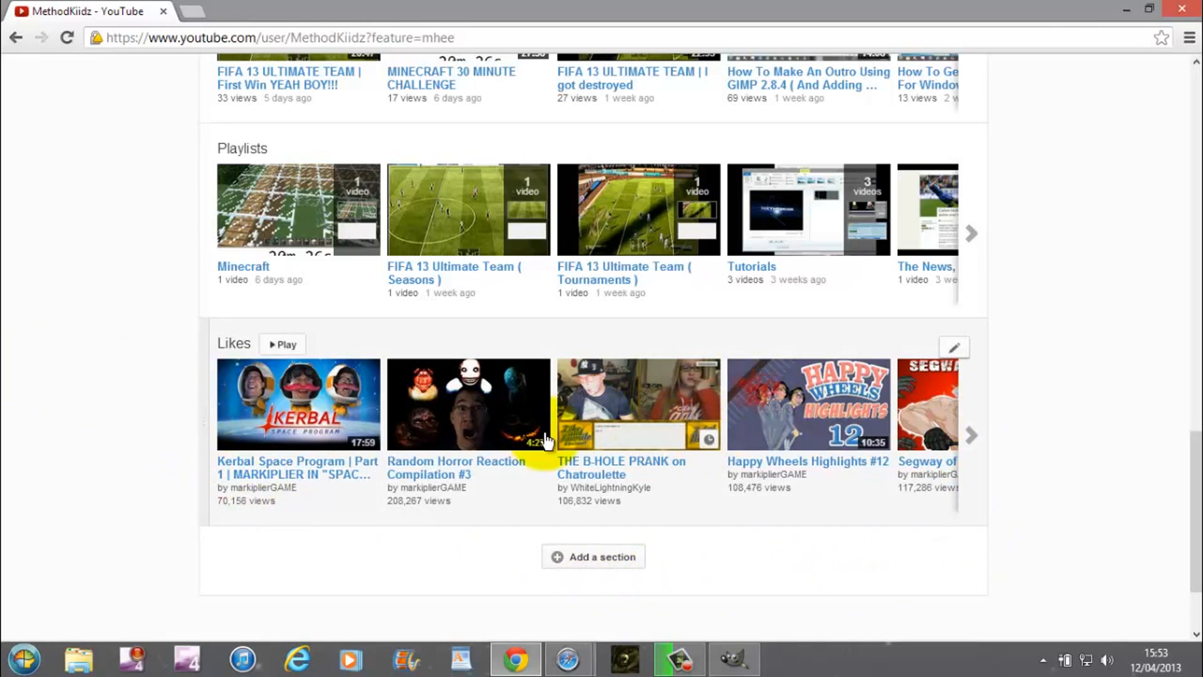
{"action": "mouse_move", "coordinate": [151, 427]}
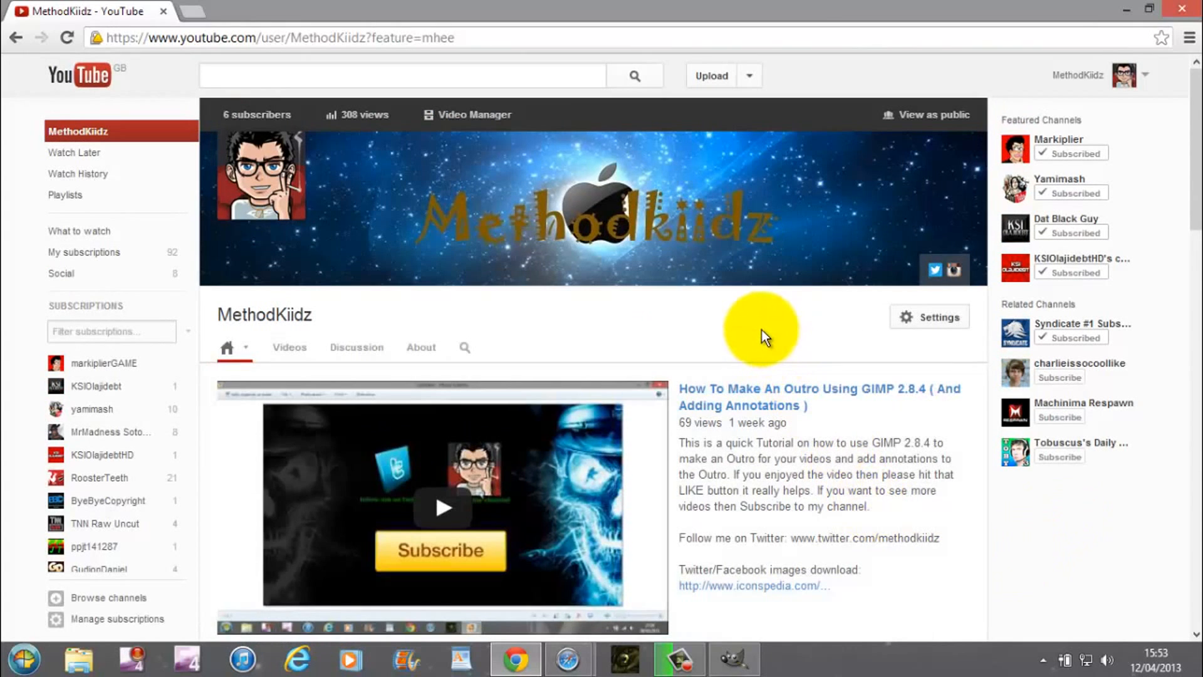
{"action": "mouse_move", "coordinate": [652, 330]}
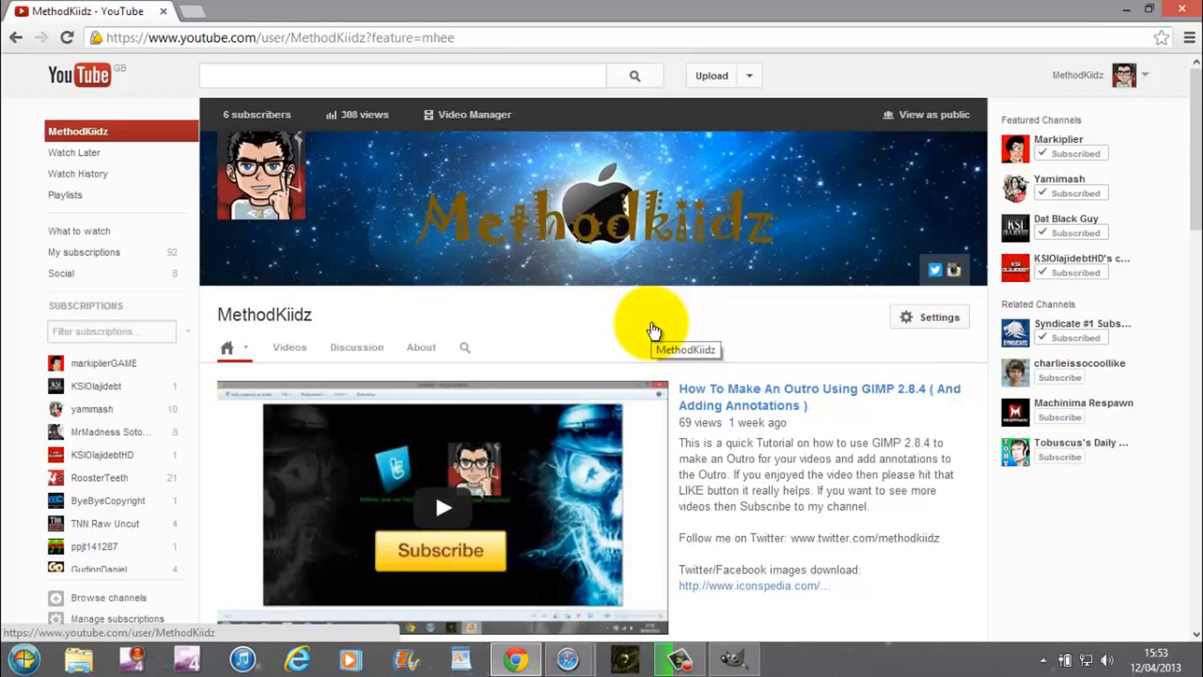
{"action": "mouse_move", "coordinate": [671, 334]}
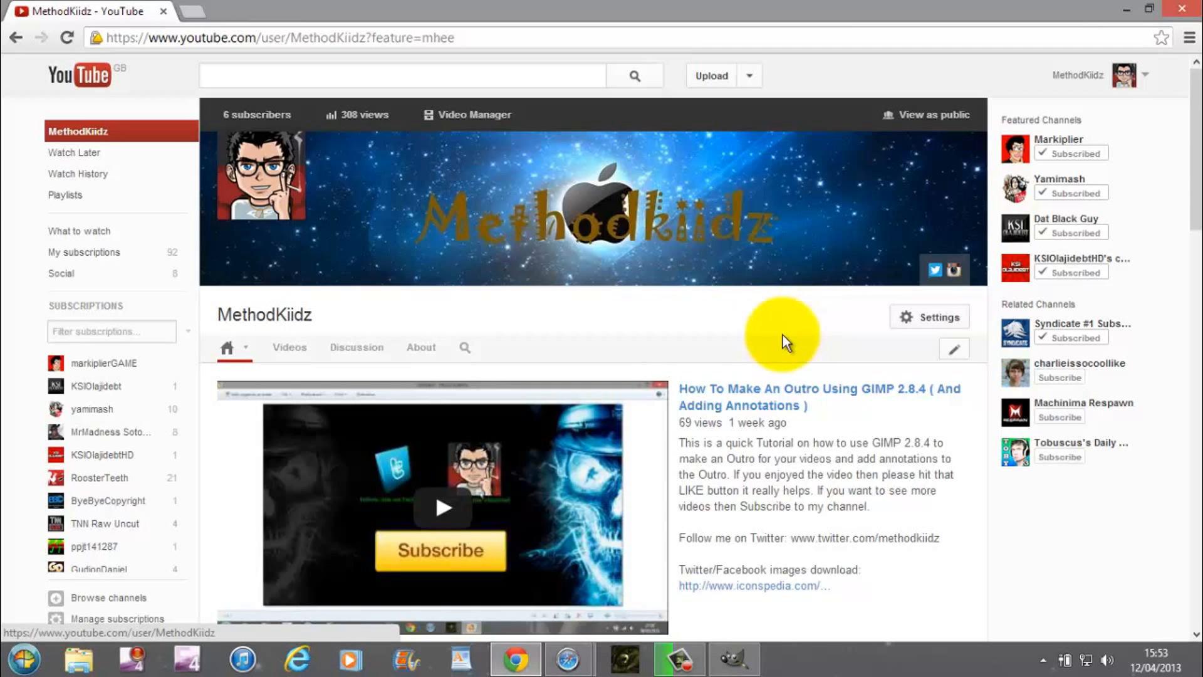
{"action": "mouse_move", "coordinate": [921, 72]}
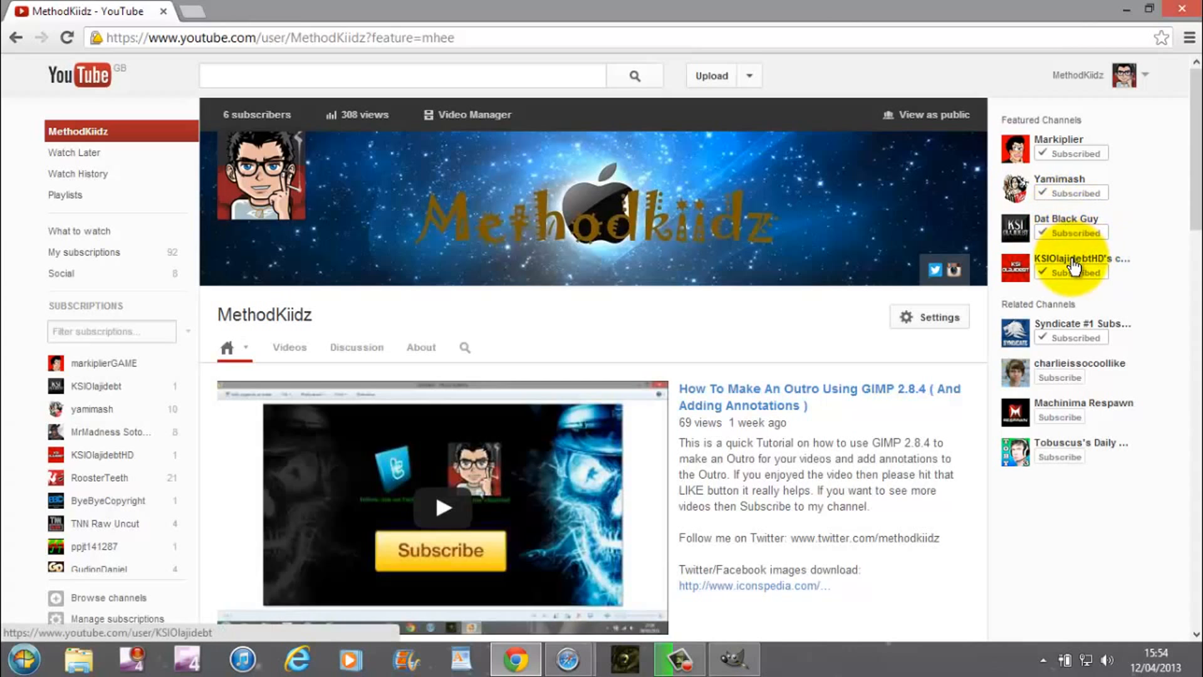
Visit KSIOlajidebtHD's channel from Featured Channels and scroll down its page
{"action": "left_click", "coordinate": [1083, 259]}
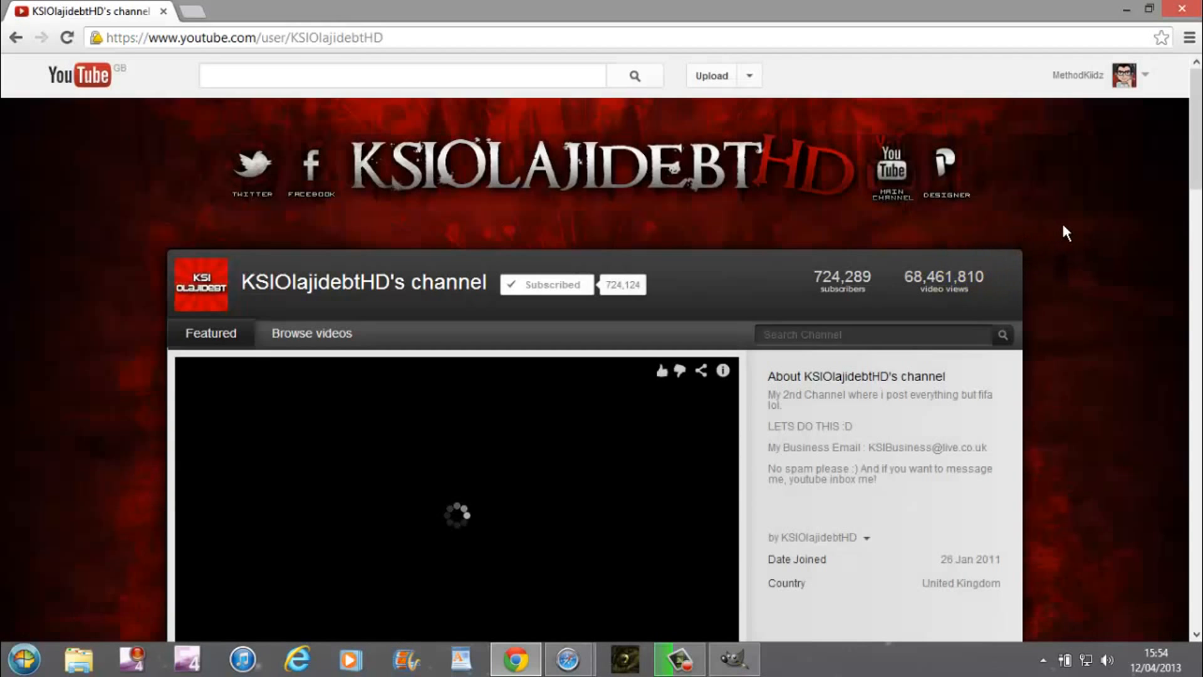
{"action": "scroll", "scroll_direction": "down", "scroll_amount": 3}
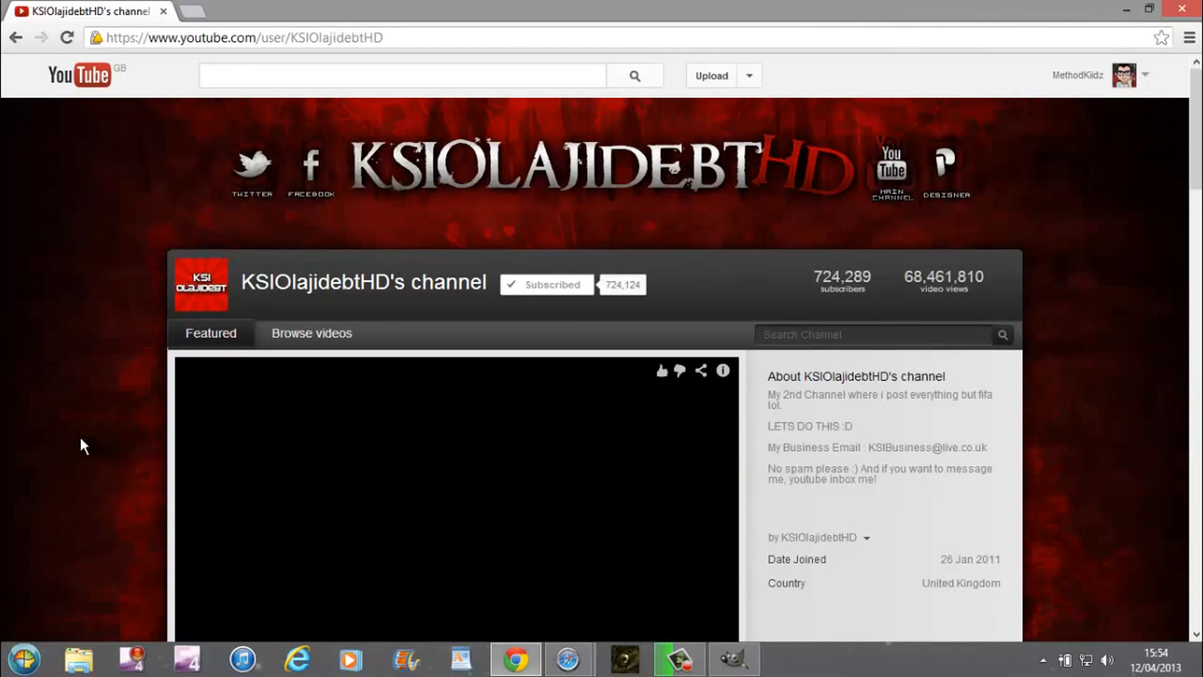
{"action": "scroll", "scroll_direction": "down", "scroll_amount": 3}
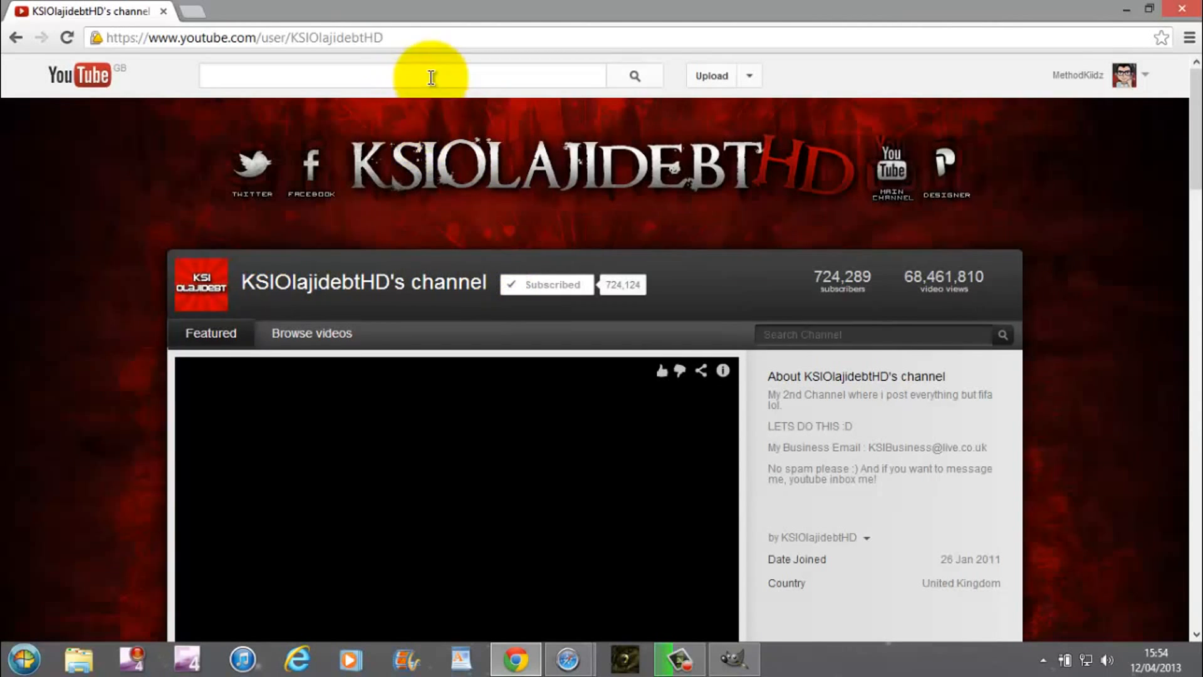
{"action": "mouse_move", "coordinate": [430, 76]}
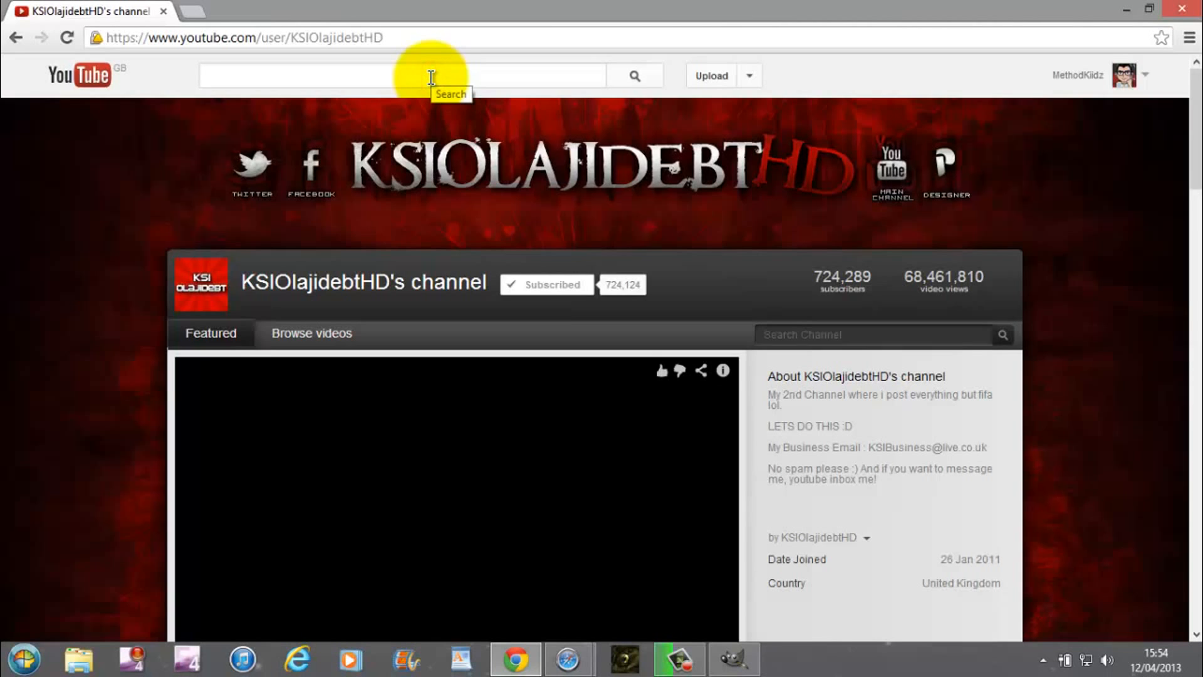
Search YouTube for pewdiepie and open PewDiePie's channel from the results
{"action": "type", "text": "pew"}
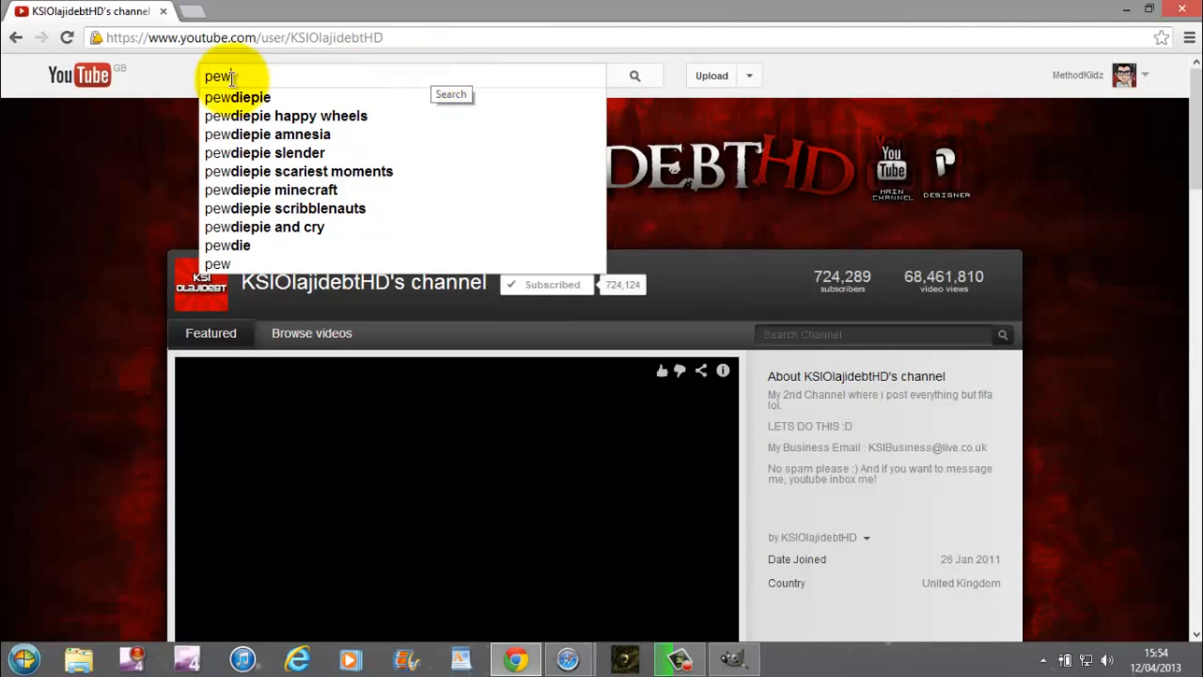
{"action": "left_click", "coordinate": [236, 98]}
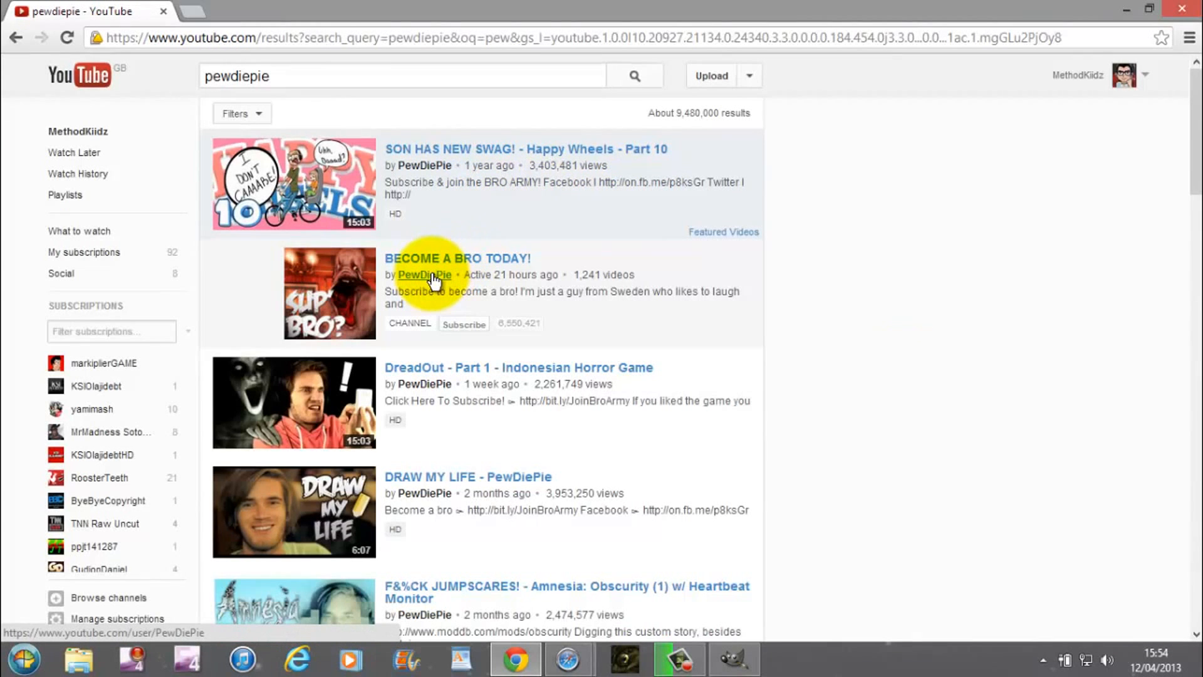
{"action": "left_click", "coordinate": [423, 276]}
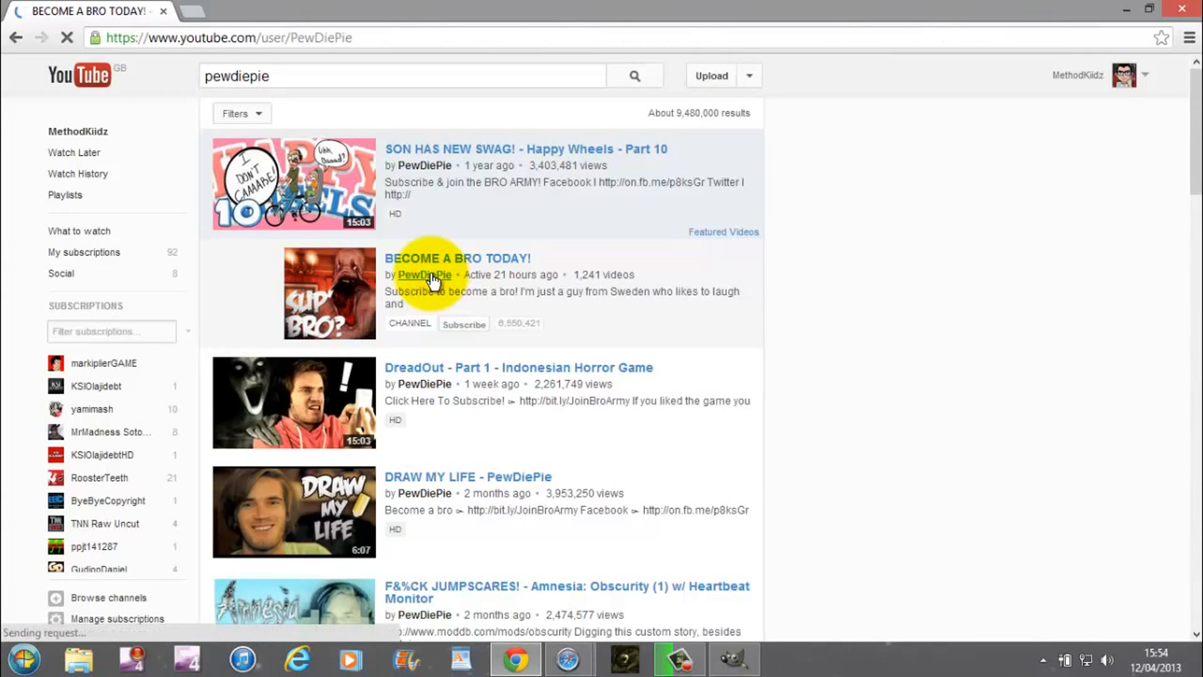
Pause PewDiePie's featured Funny Gaming Montage trailer and look over the channel banner
{"action": "left_click", "coordinate": [424, 274]}
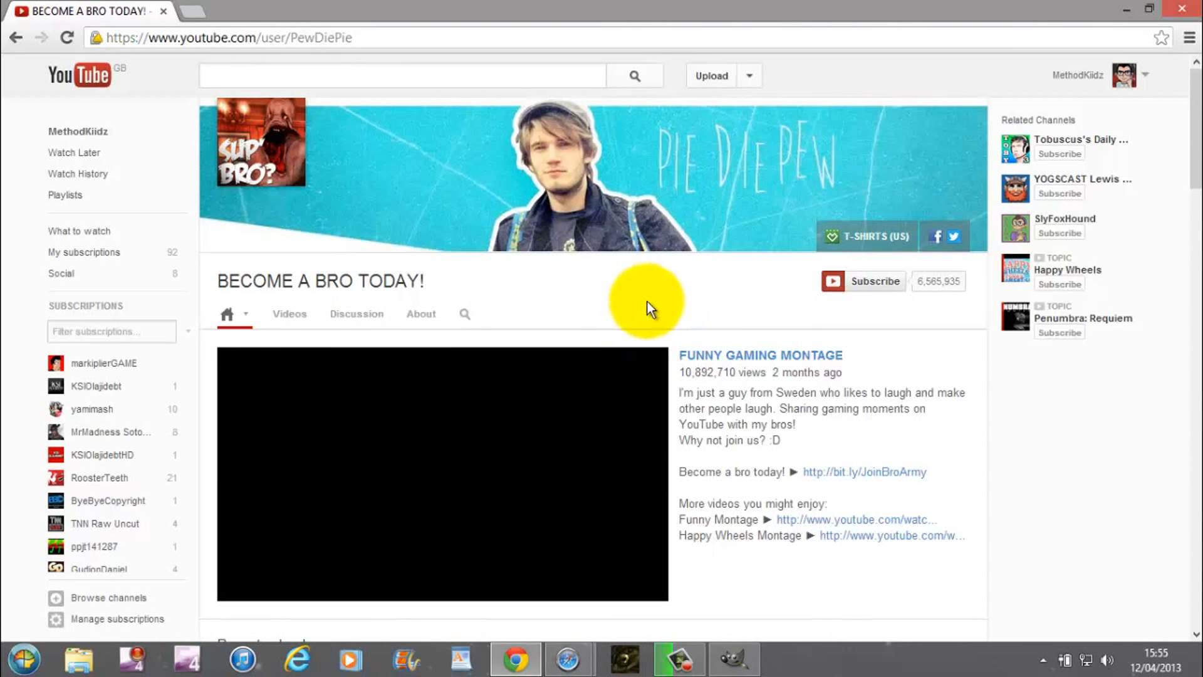
{"action": "left_click", "coordinate": [441, 473]}
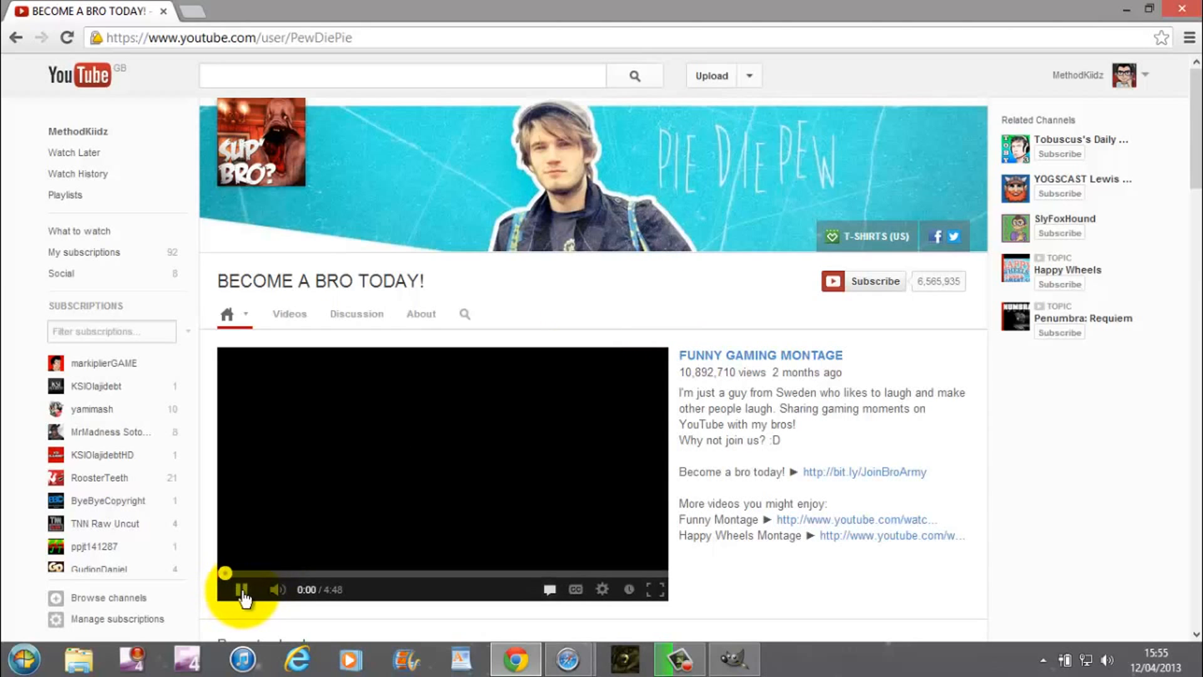
{"action": "left_click", "coordinate": [241, 589]}
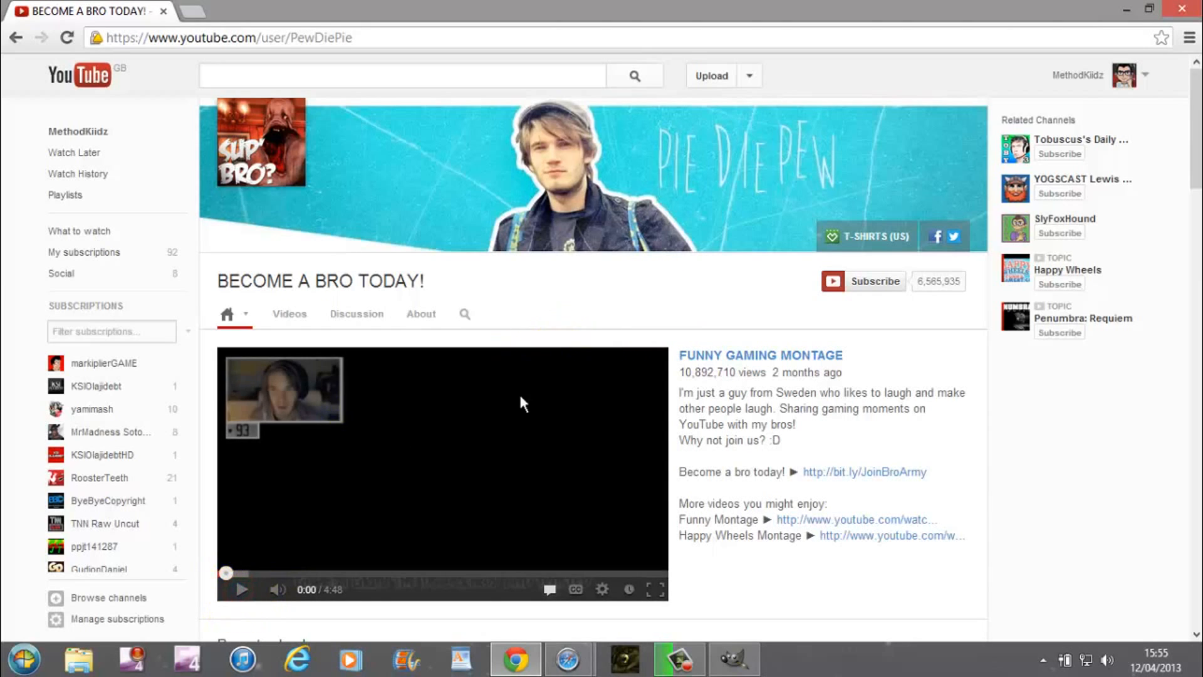
{"action": "left_click", "coordinate": [482, 163]}
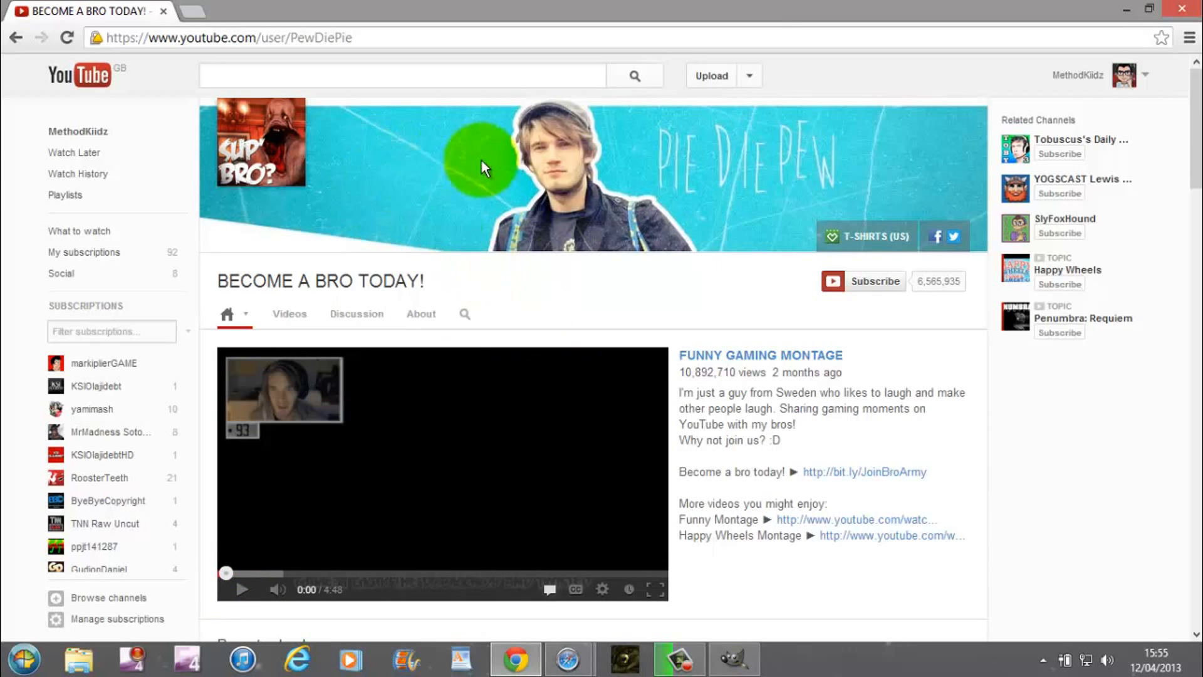
{"action": "mouse_move", "coordinate": [276, 158]}
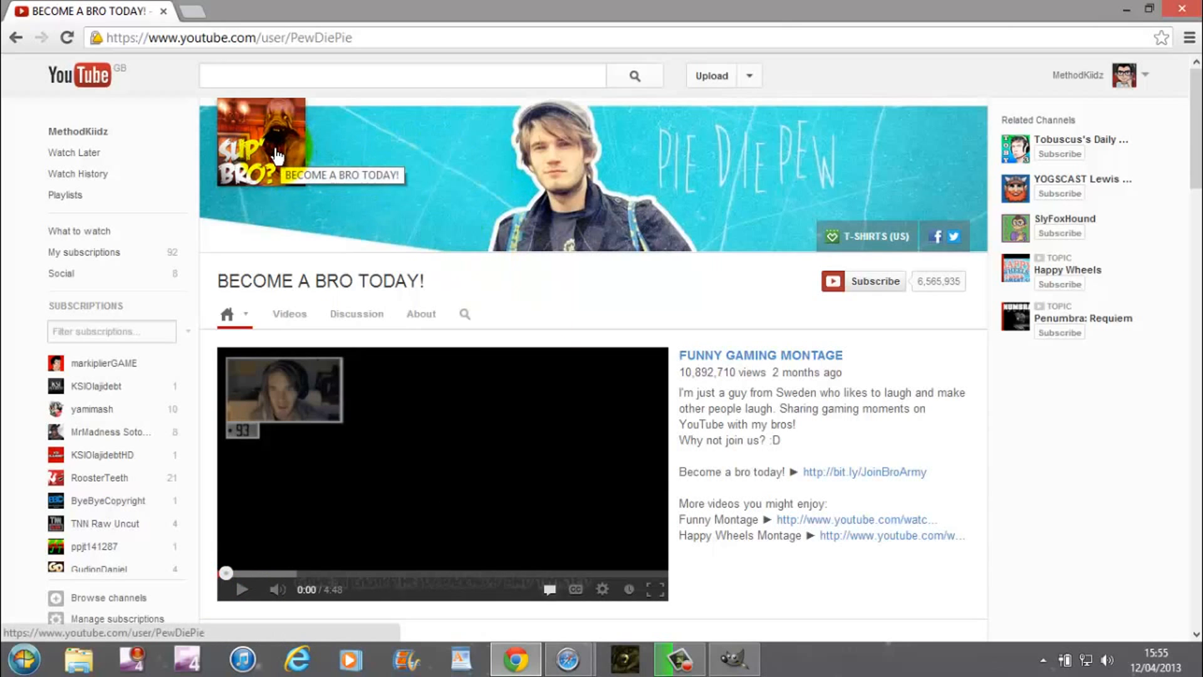
{"action": "mouse_move", "coordinate": [842, 239]}
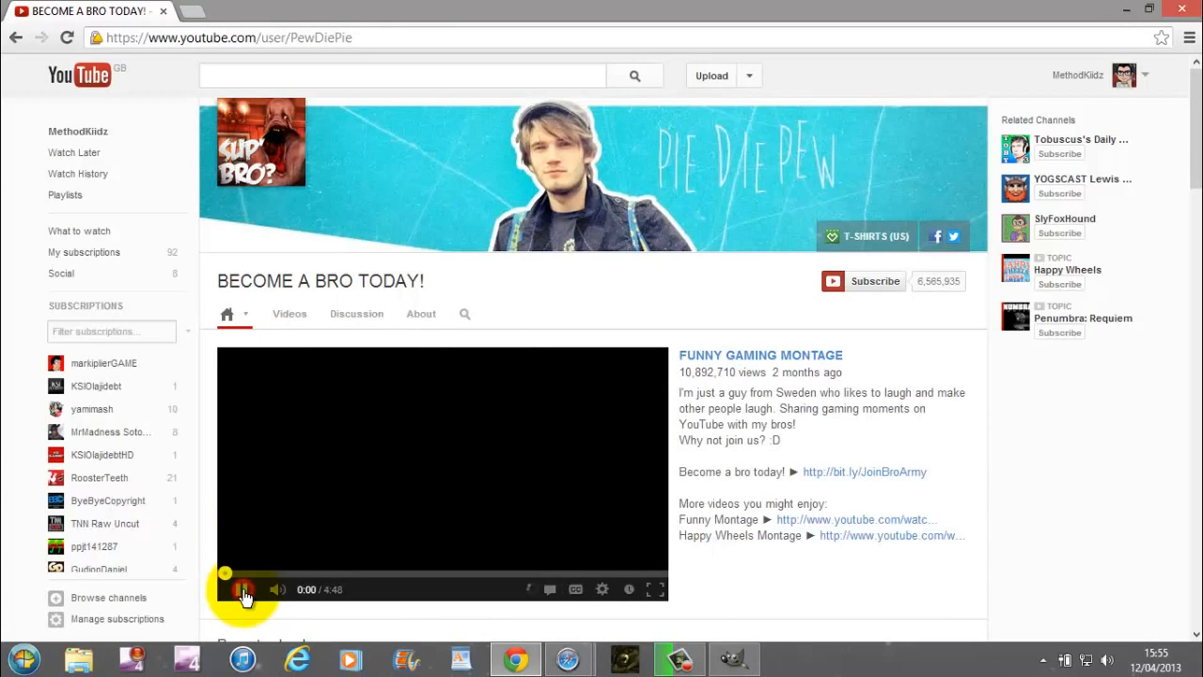
{"action": "left_click", "coordinate": [244, 590]}
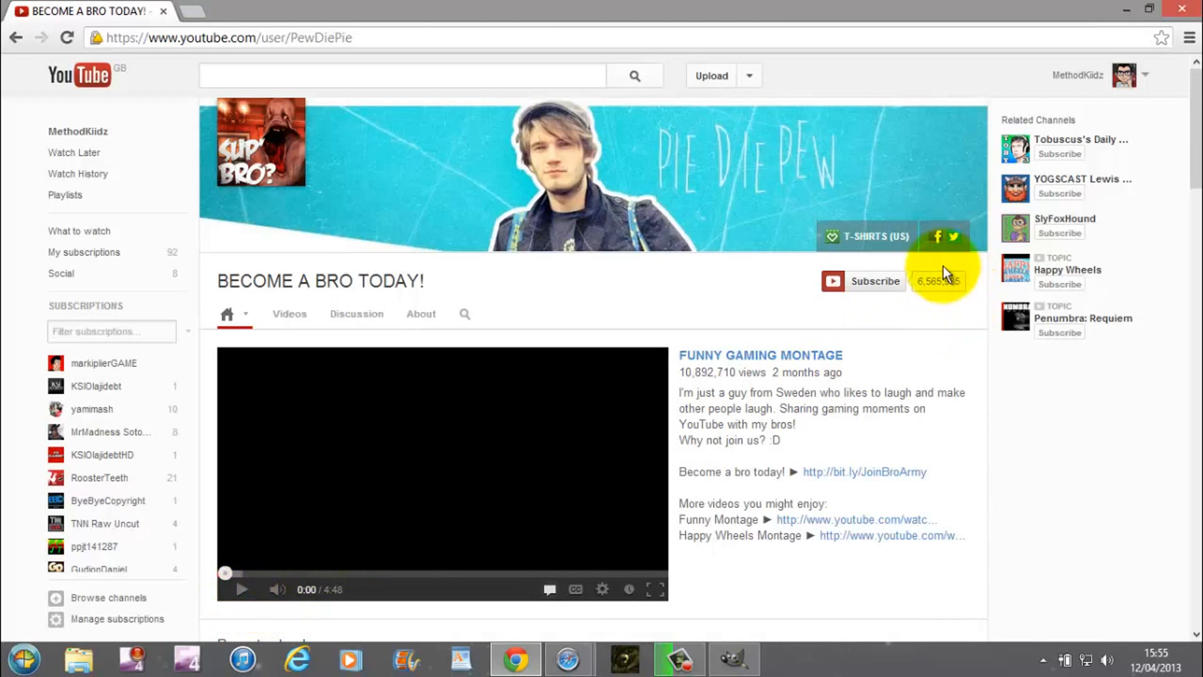
{"action": "mouse_move", "coordinate": [674, 295]}
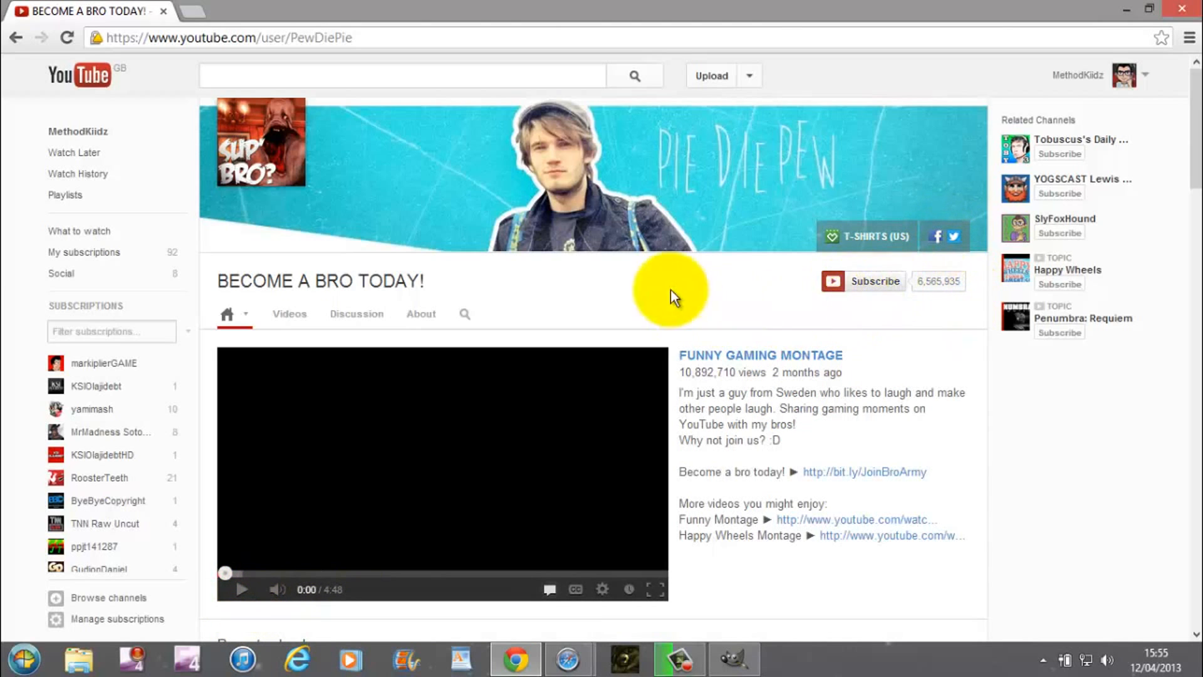
{"action": "mouse_move", "coordinate": [514, 246]}
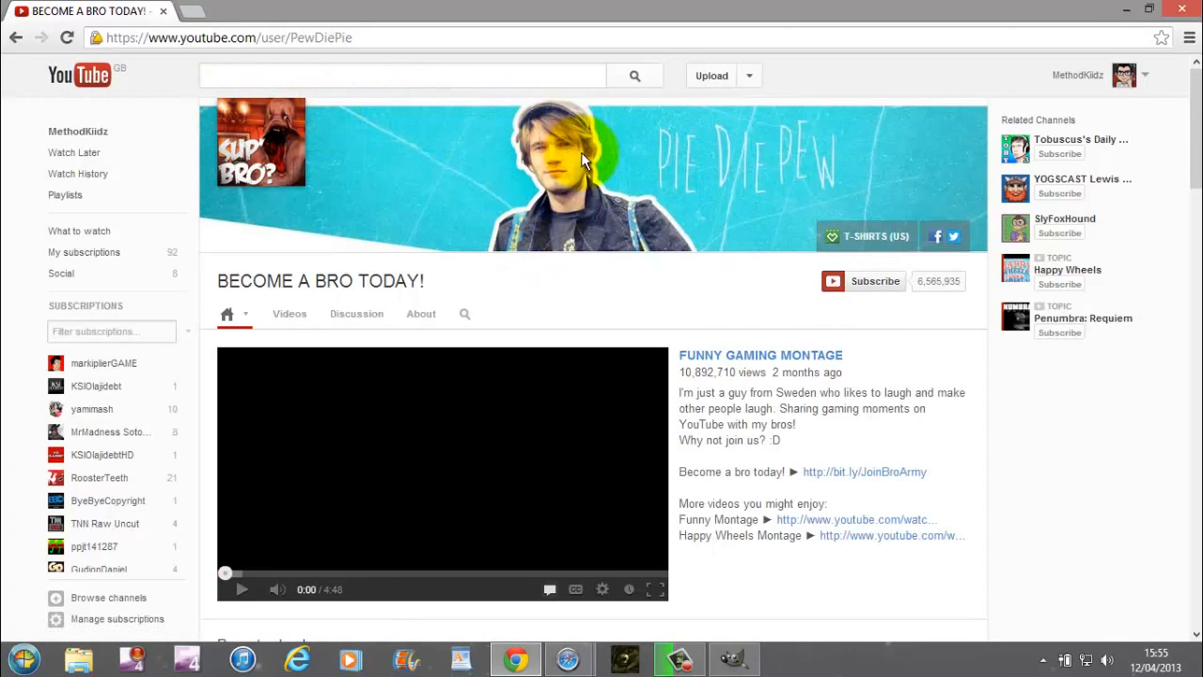
{"action": "mouse_move", "coordinate": [767, 261]}
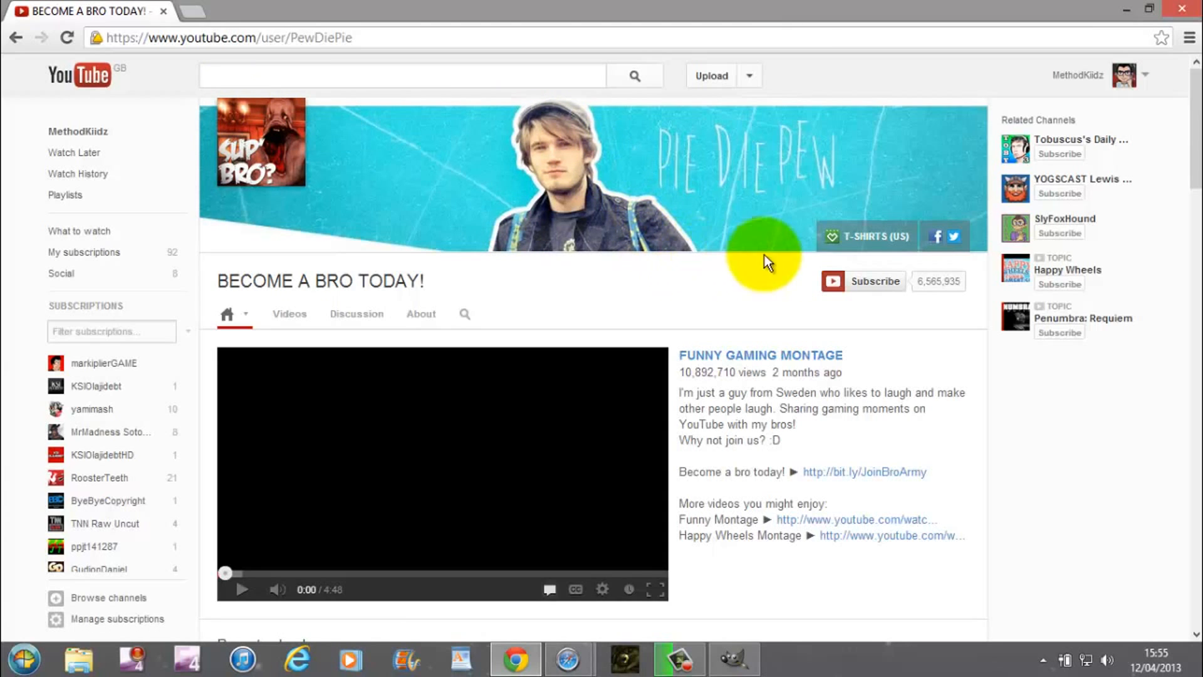
{"action": "mouse_move", "coordinate": [938, 298]}
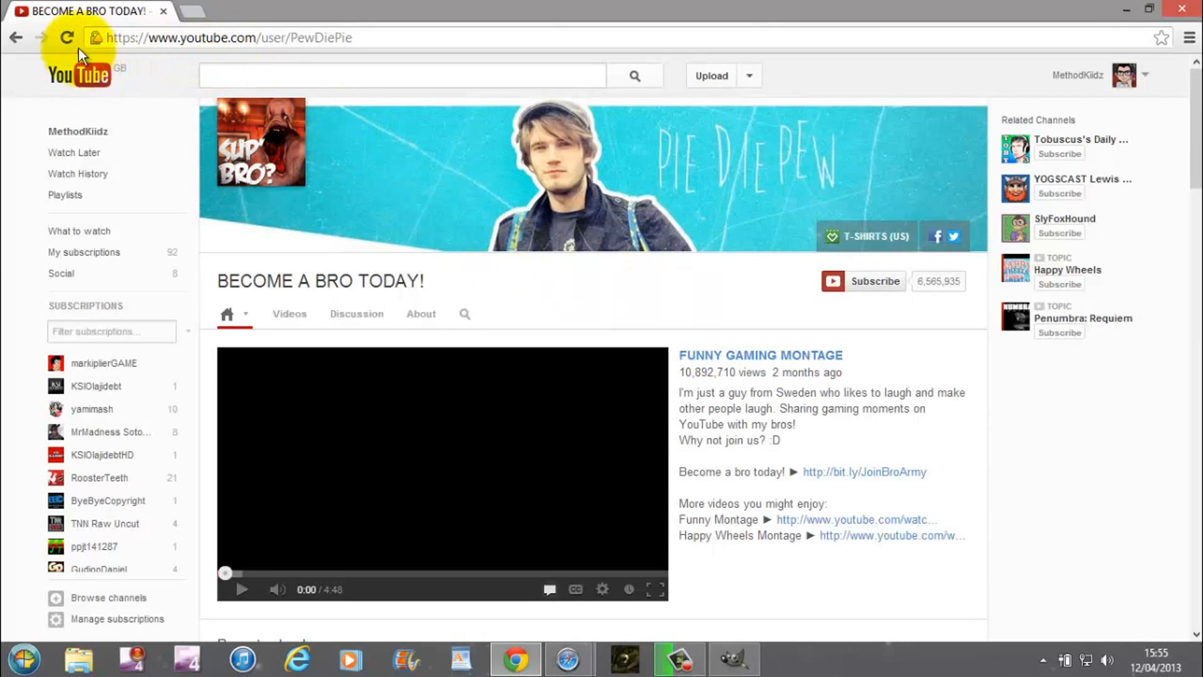
Scroll through PewDiePie's recent uploads, popular uploads and series playlists
{"action": "scroll", "scroll_direction": "down", "scroll_amount": 3}
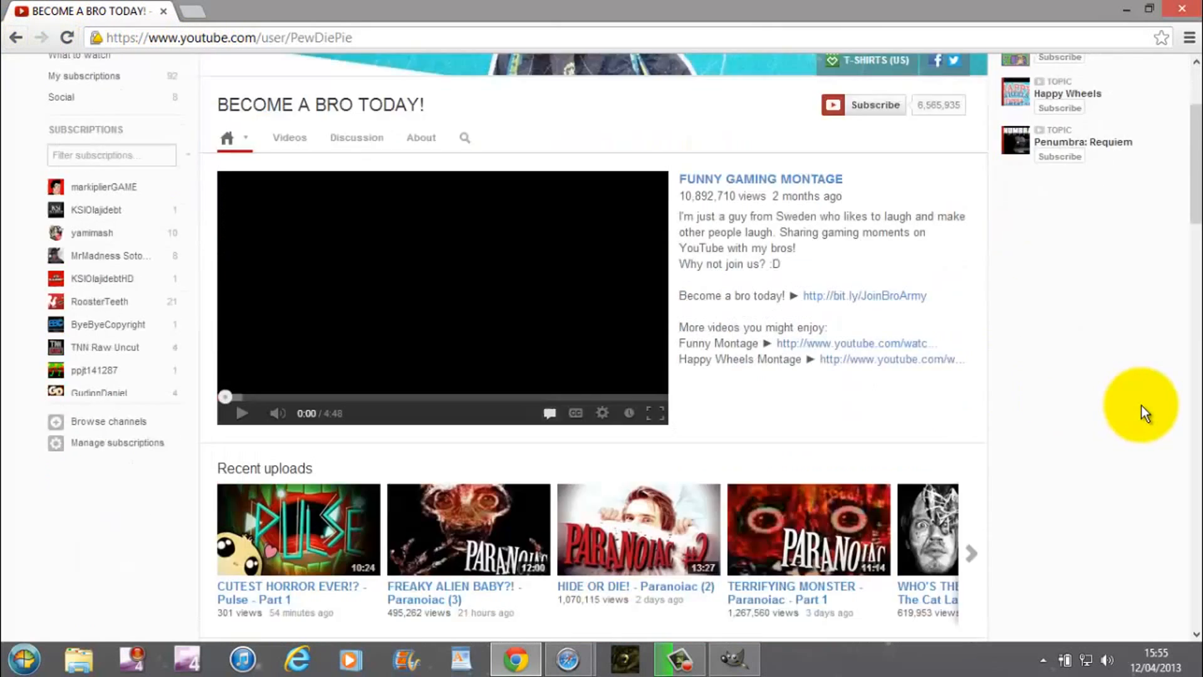
{"action": "scroll", "scroll_direction": "down", "scroll_amount": 3}
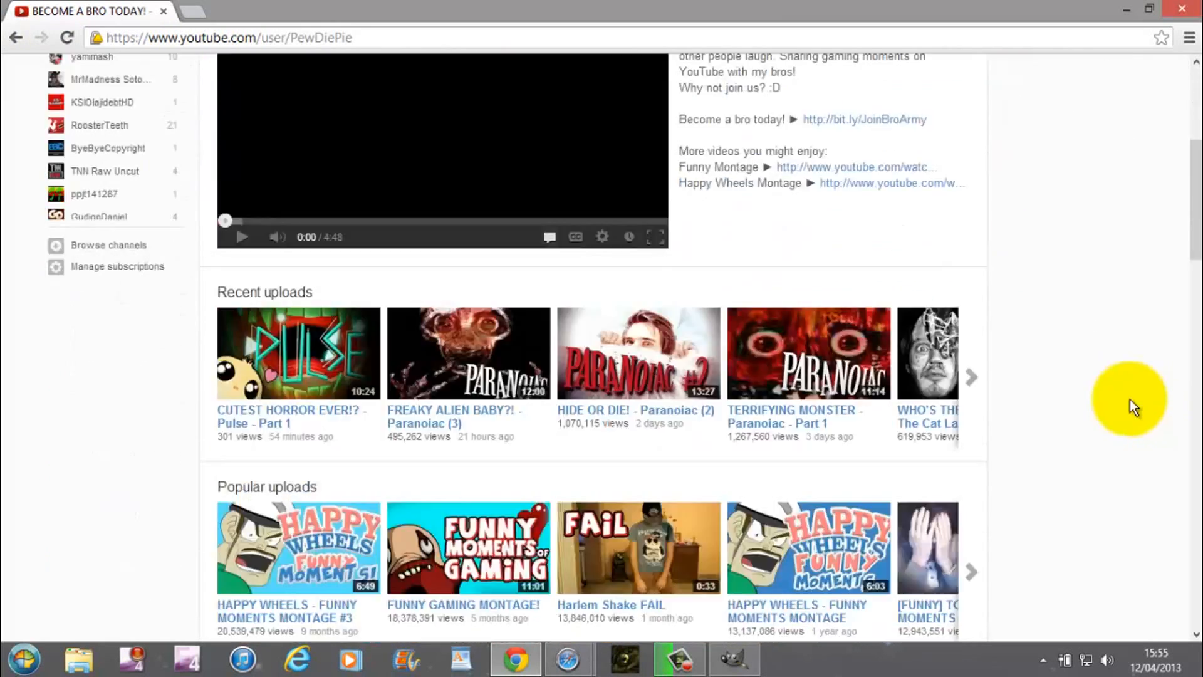
{"action": "scroll", "scroll_direction": "down", "scroll_amount": 3}
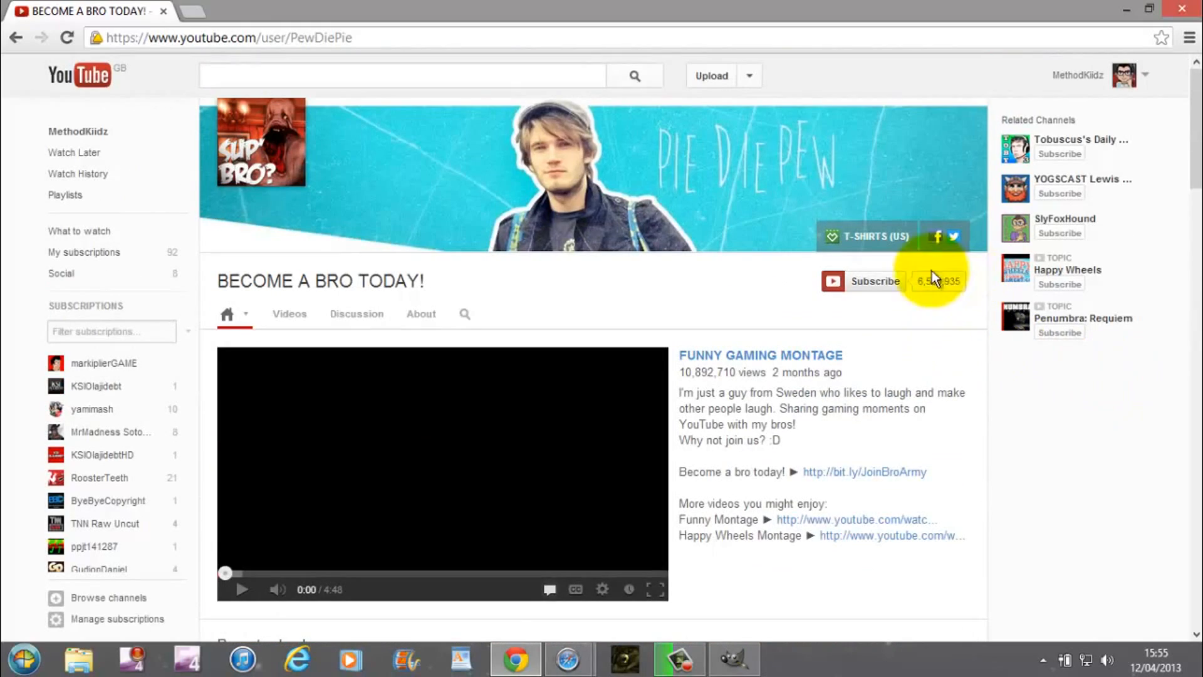
{"action": "scroll", "scroll_direction": "down", "scroll_amount": 3}
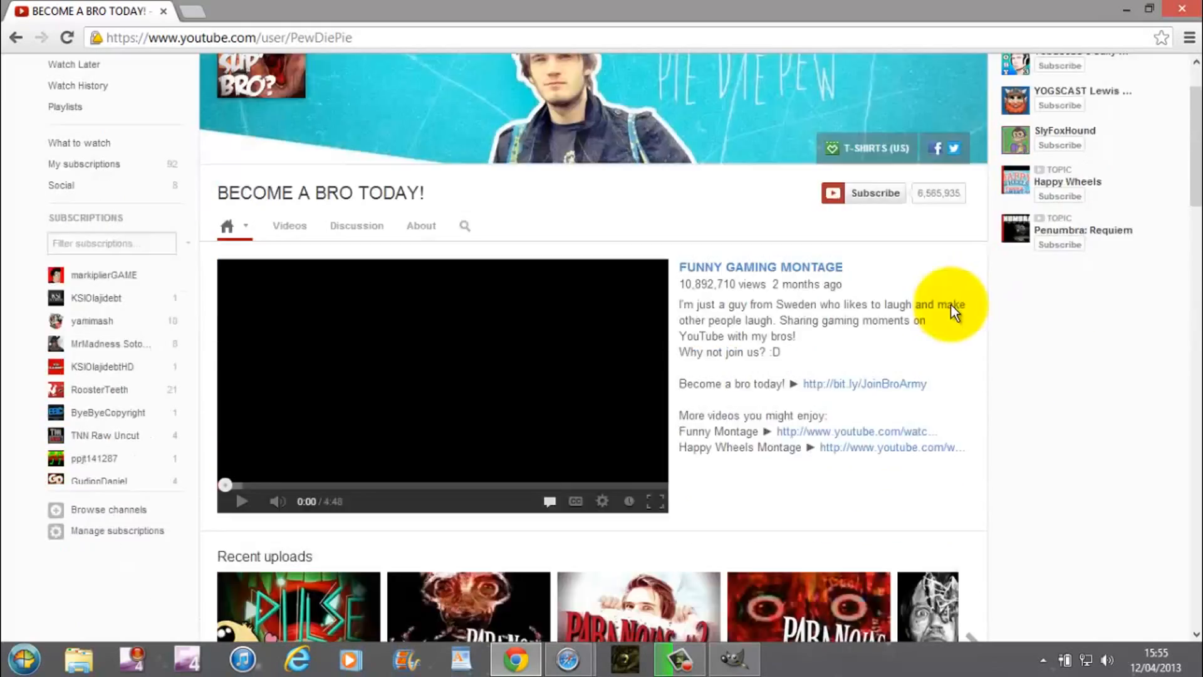
{"action": "scroll", "scroll_direction": "down", "scroll_amount": 3}
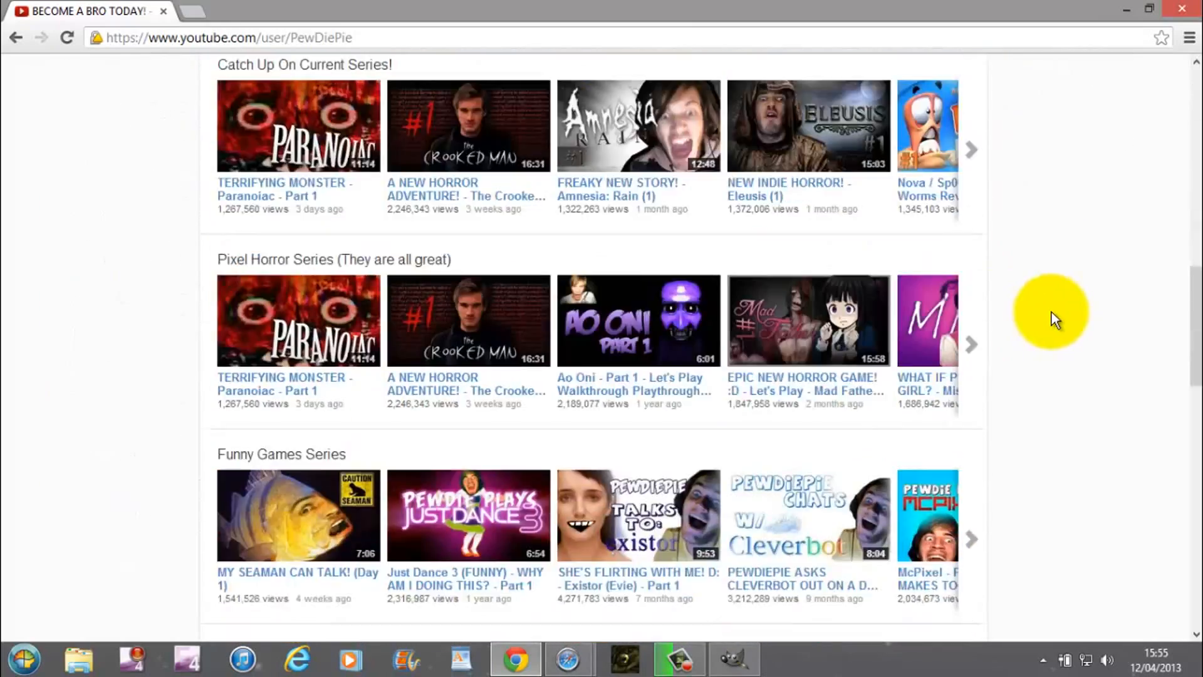
{"action": "scroll", "scroll_direction": "down", "scroll_amount": 3}
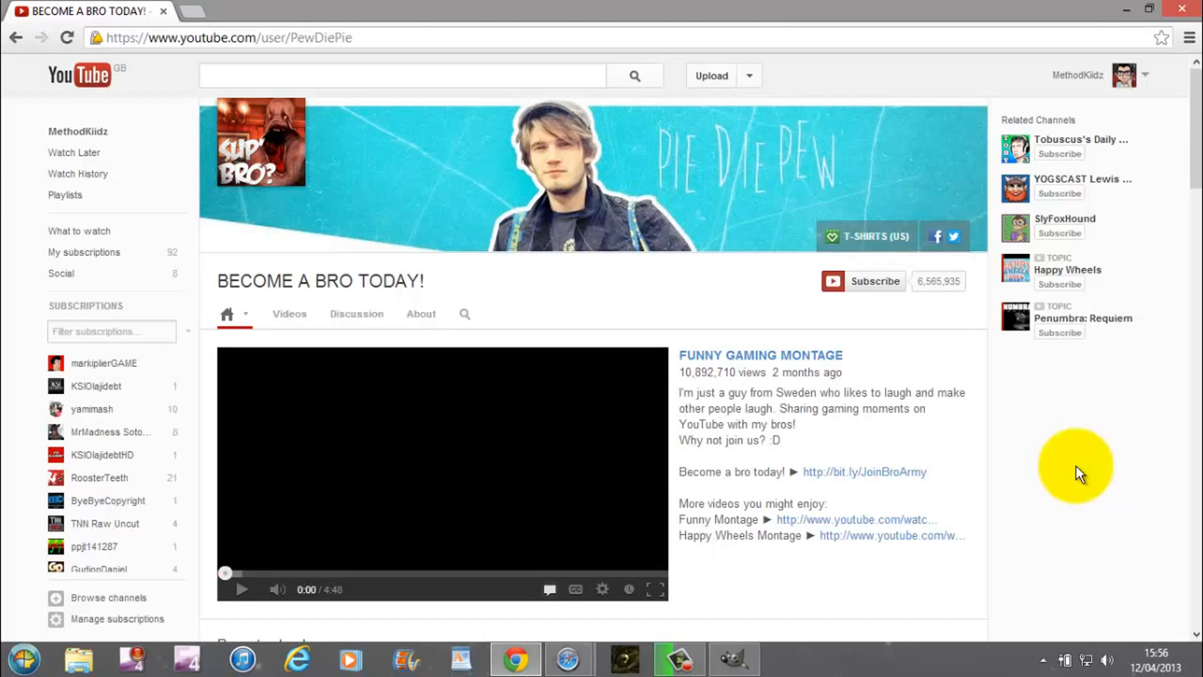
{"action": "mouse_move", "coordinate": [1007, 520]}
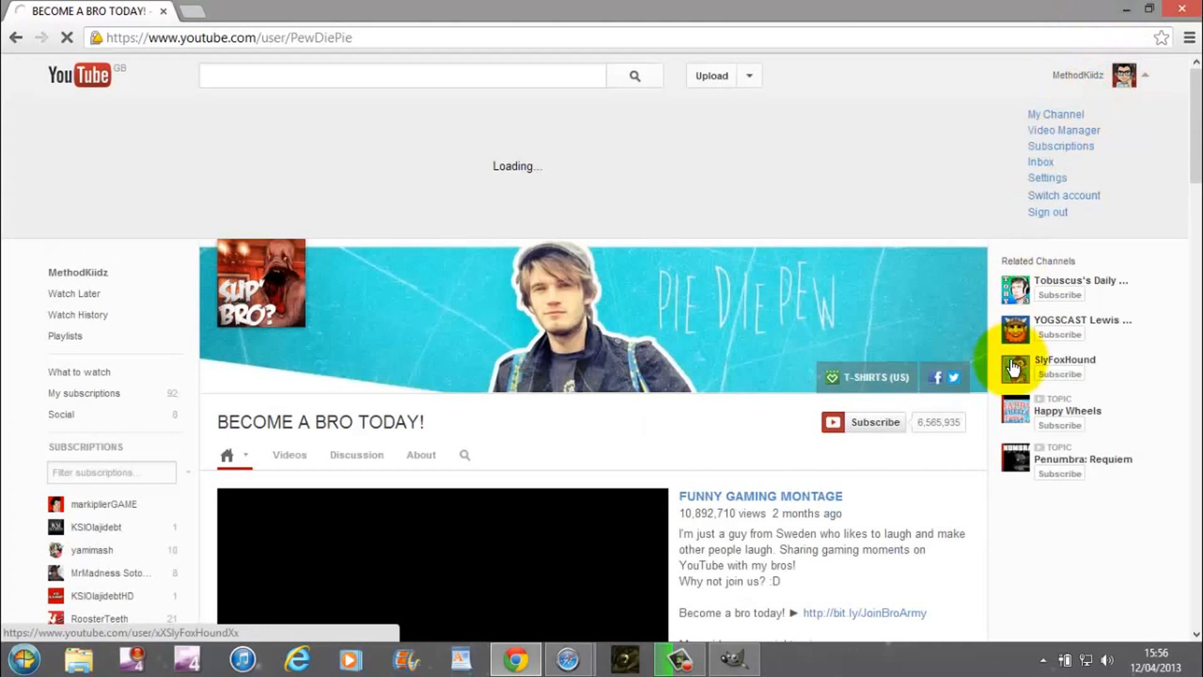
Go to My Channel to view the Methodkiidz channel with its new space Apple banner
{"action": "left_click", "coordinate": [1055, 114]}
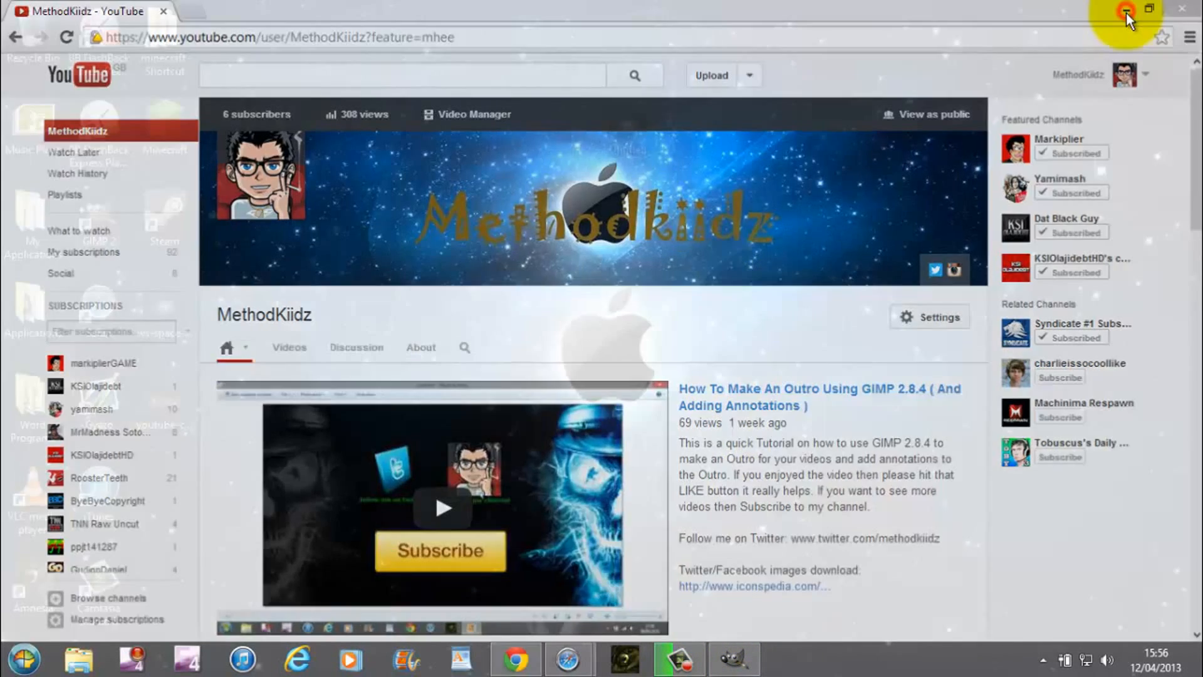
Minimize the browser and move the recorder panel to the top of the screen
{"action": "left_click", "coordinate": [1148, 8]}
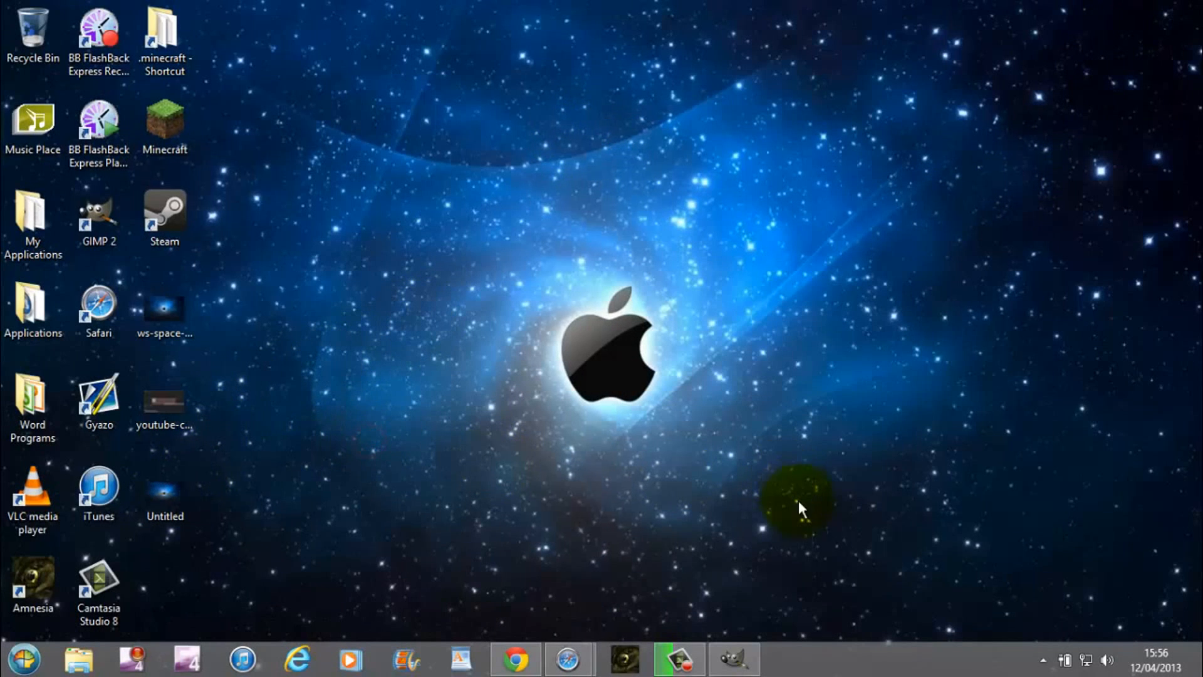
{"action": "mouse_move", "coordinate": [772, 631]}
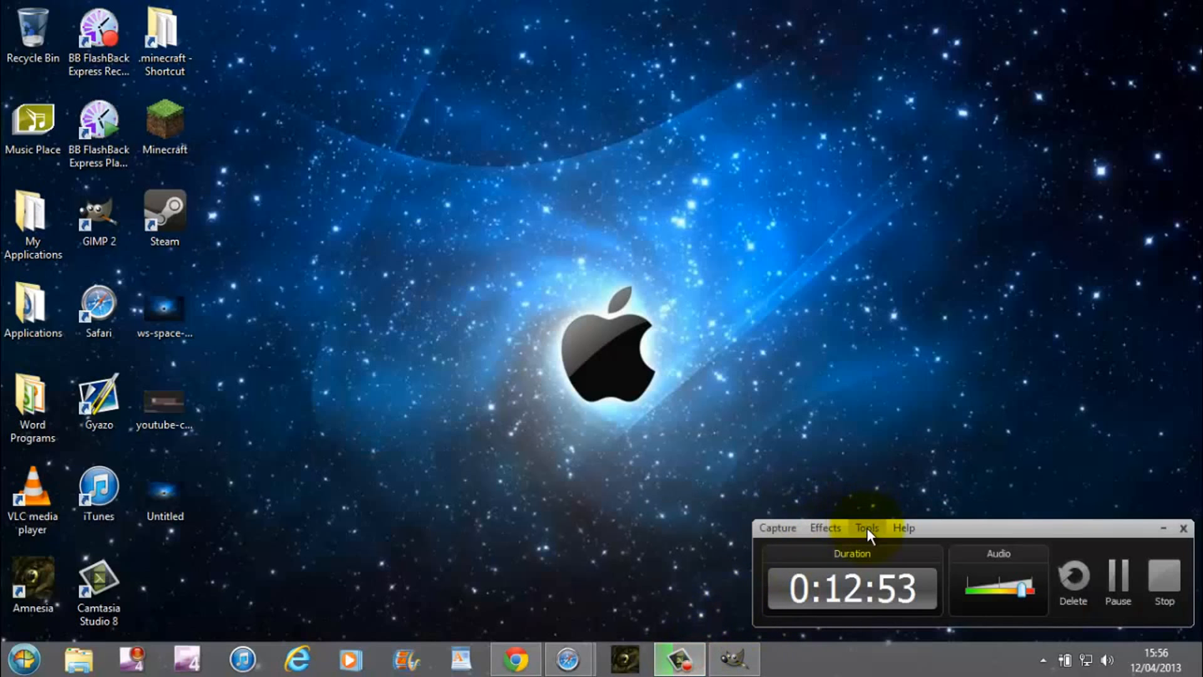
{"action": "left_click_drag", "start_coordinate": [865, 528], "coordinate": [926, 243]}
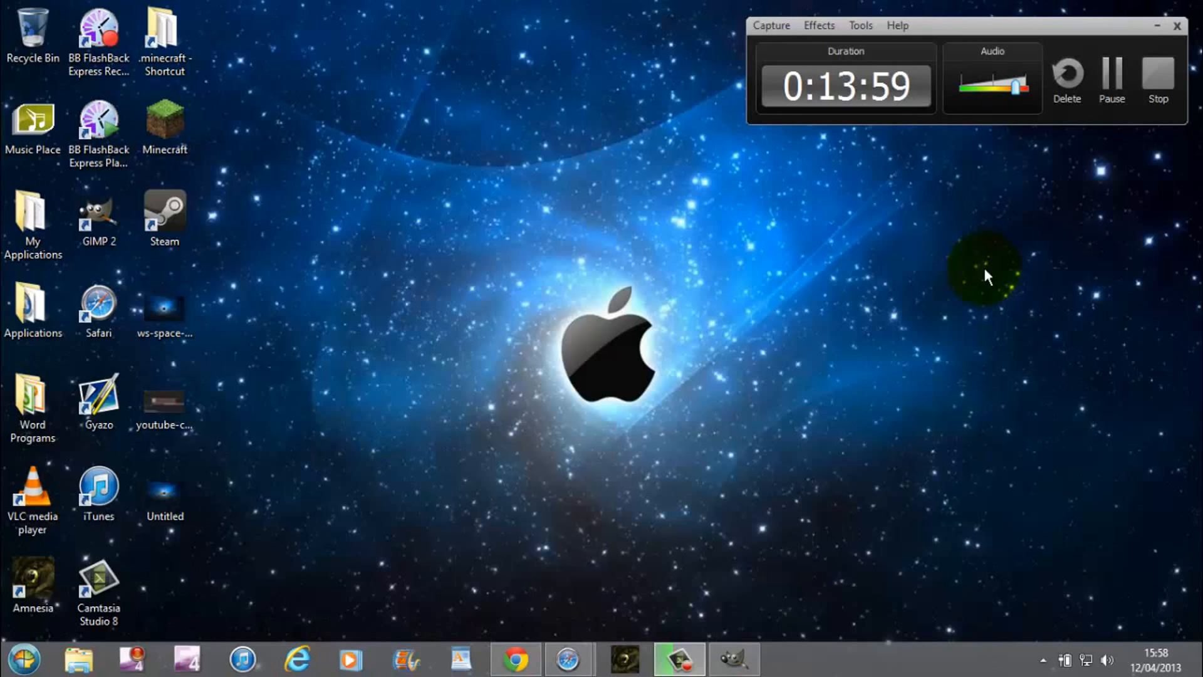
{"action": "mouse_move", "coordinate": [937, 278]}
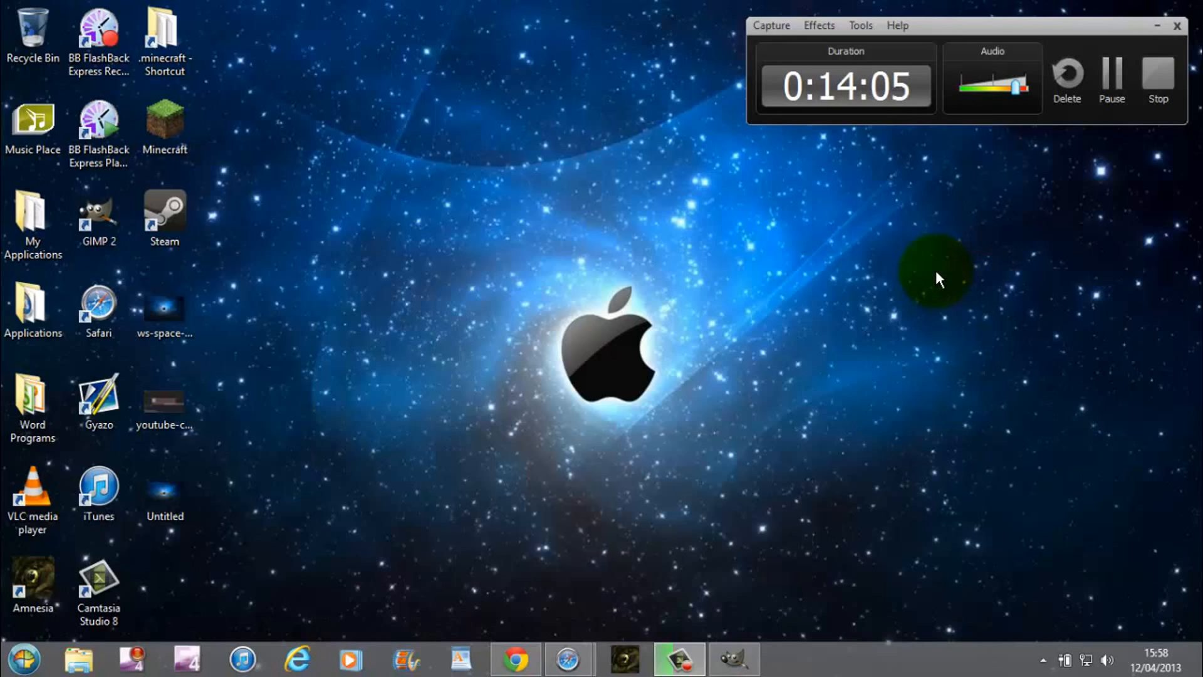
{"action": "mouse_move", "coordinate": [816, 352]}
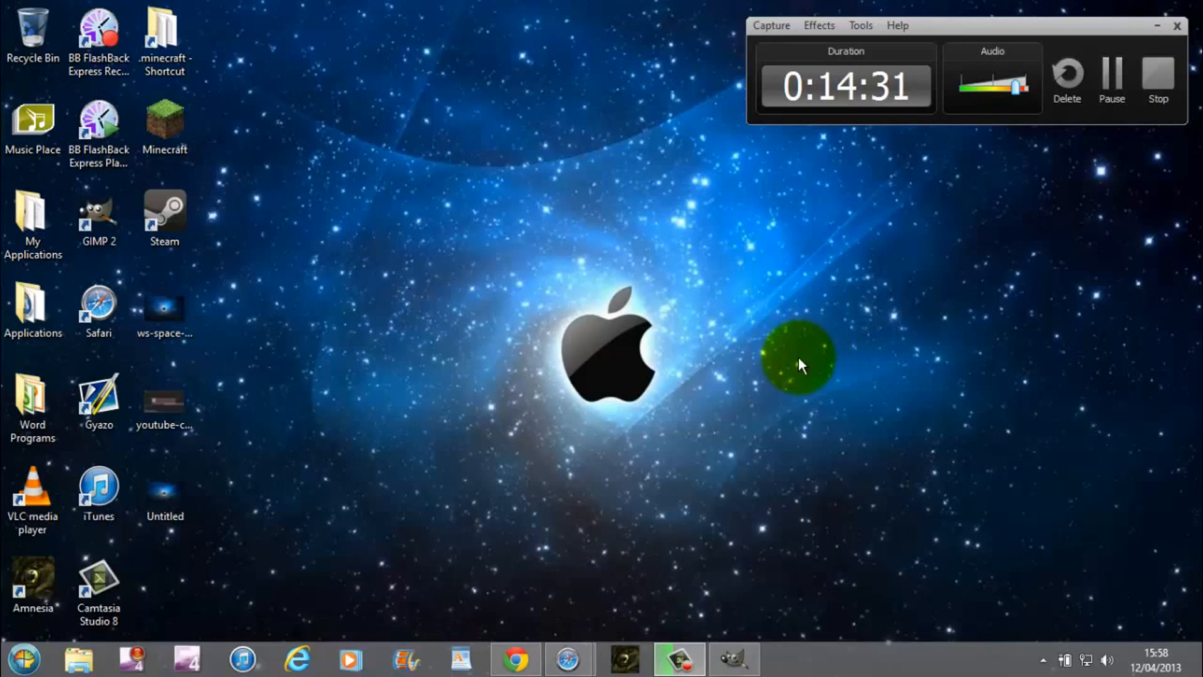
{"action": "mouse_move", "coordinate": [828, 346]}
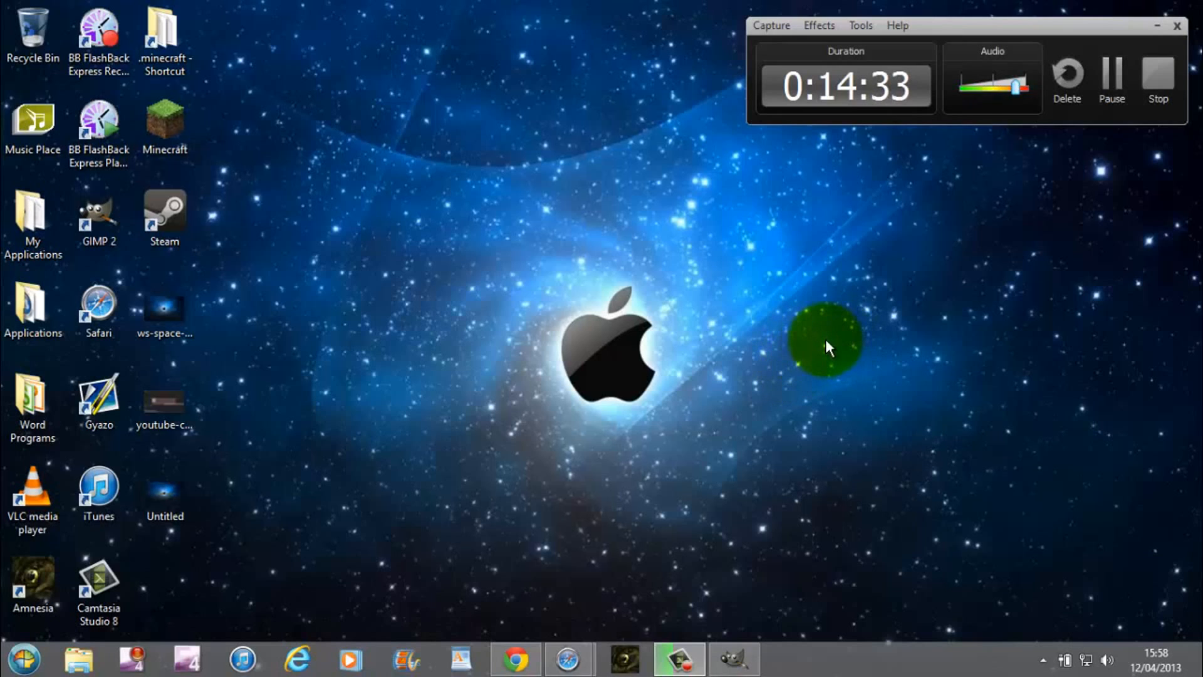